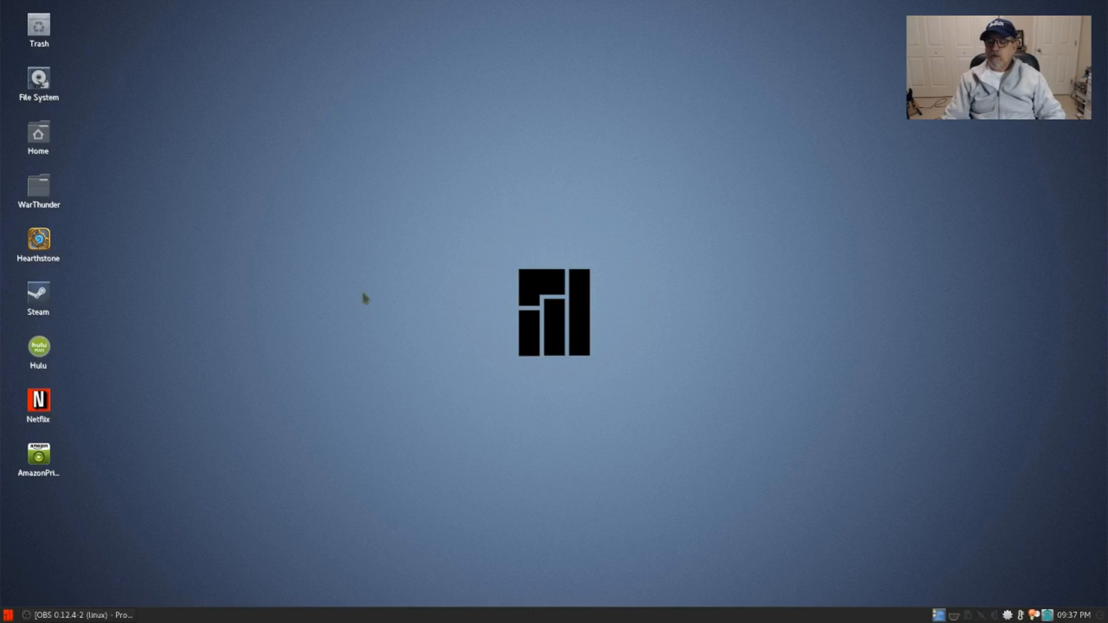
{"action": "mouse_move", "coordinate": [549, 285]}
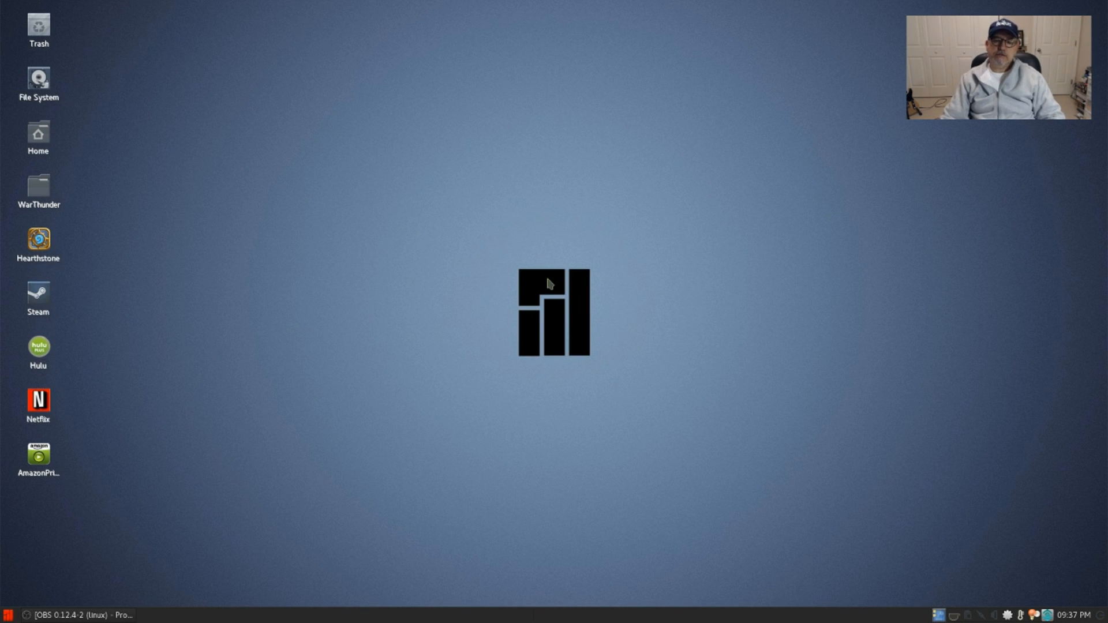
{"action": "mouse_move", "coordinate": [506, 287]}
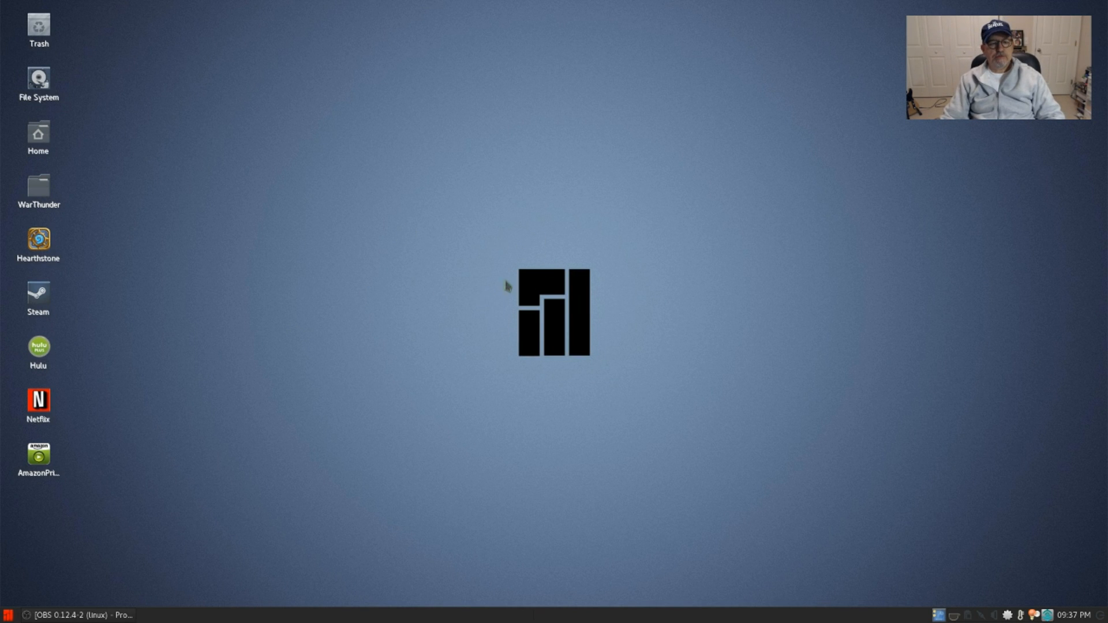
{"action": "mouse_move", "coordinate": [471, 298]}
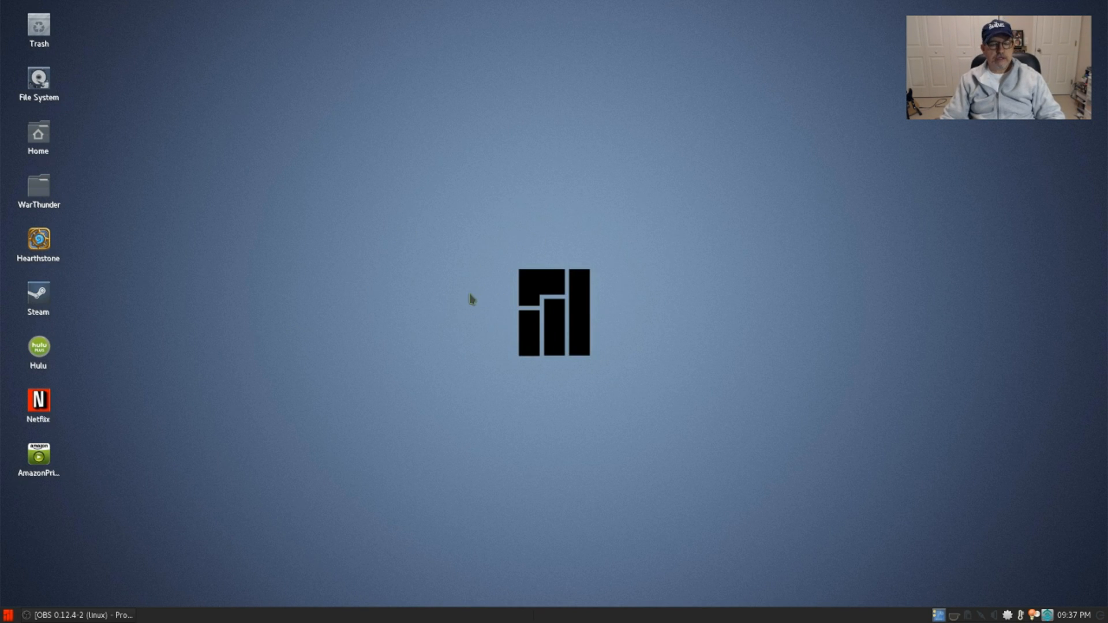
{"action": "mouse_move", "coordinate": [479, 303]}
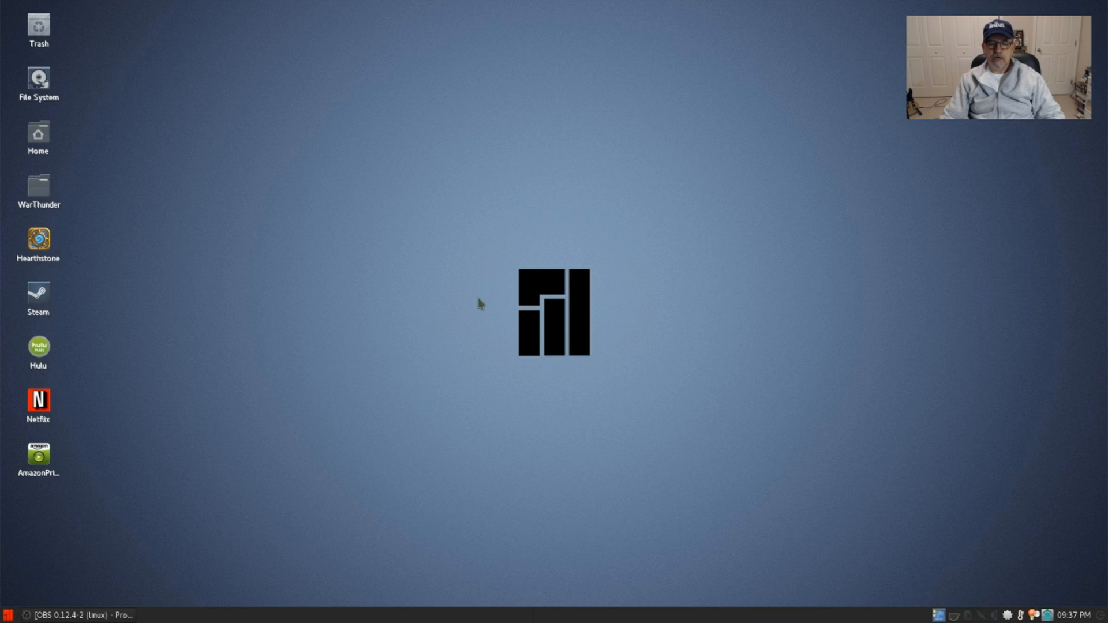
{"action": "mouse_move", "coordinate": [499, 295]}
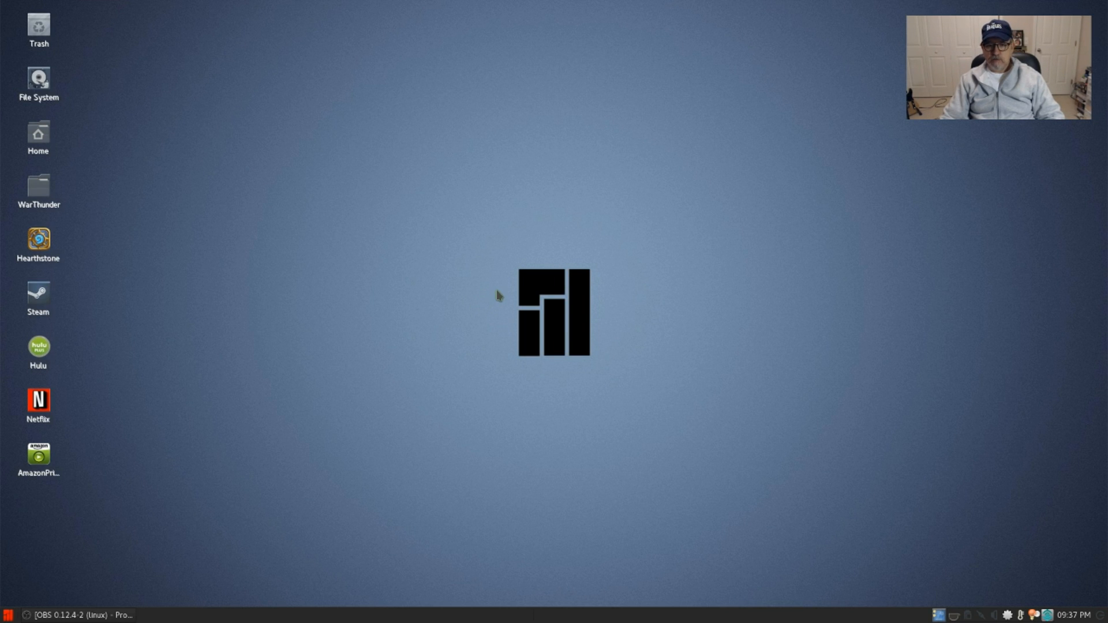
{"action": "mouse_move", "coordinate": [486, 294]}
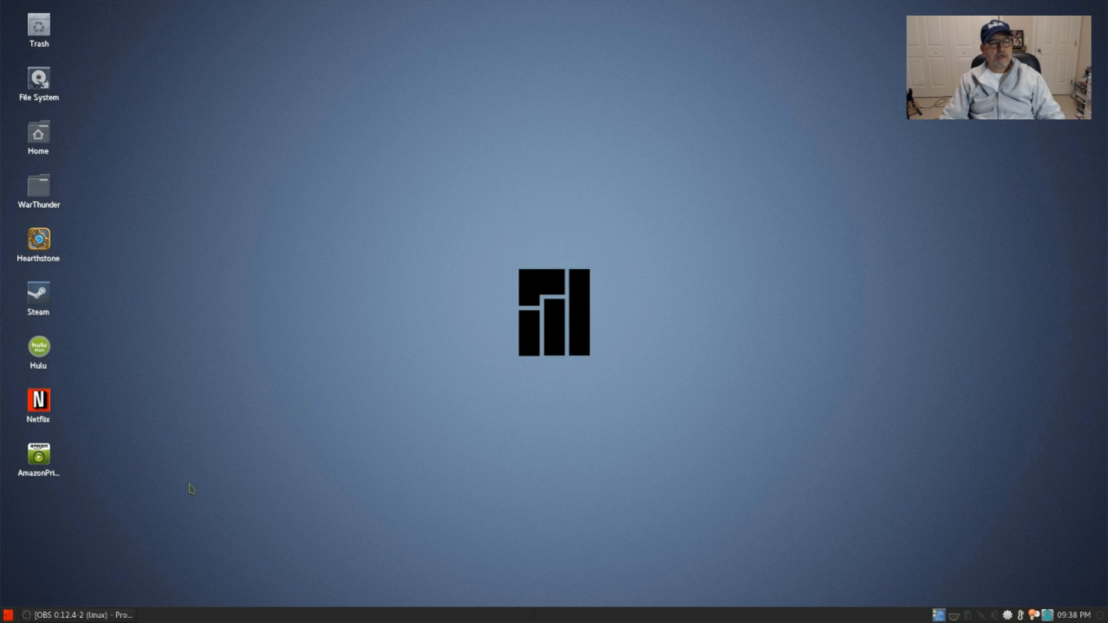
{"action": "mouse_move", "coordinate": [267, 244]}
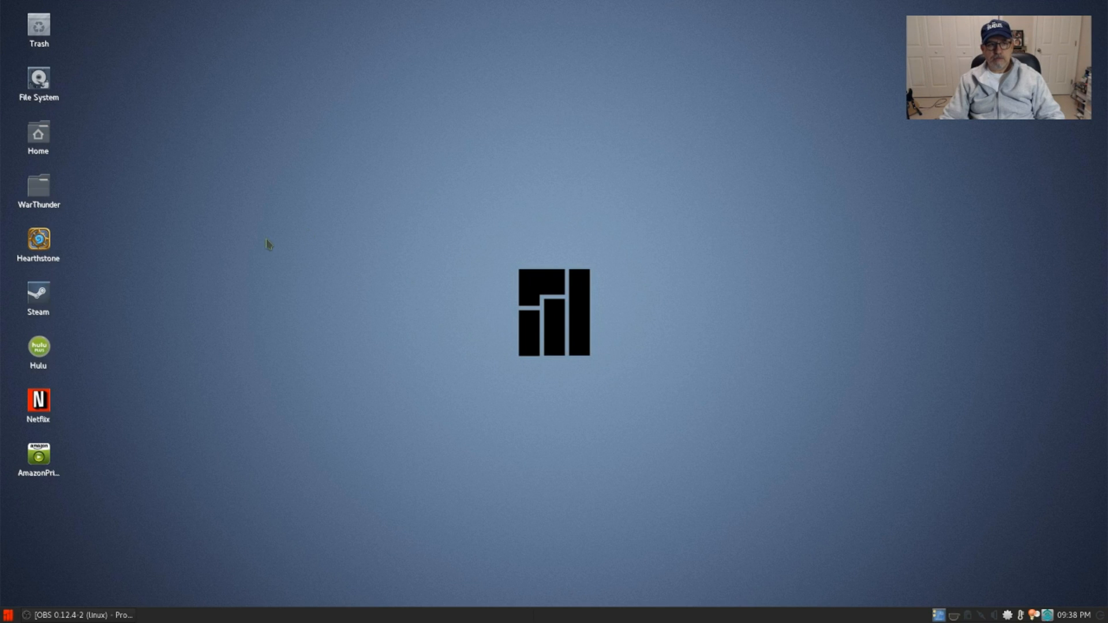
{"action": "mouse_move", "coordinate": [332, 267]}
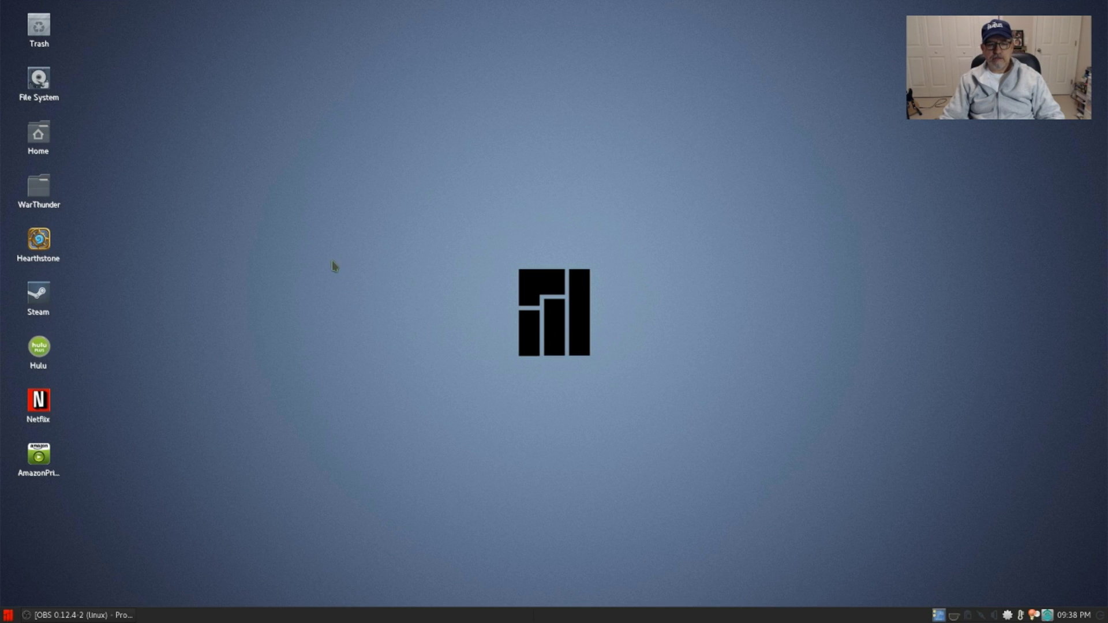
{"action": "mouse_move", "coordinate": [498, 291]}
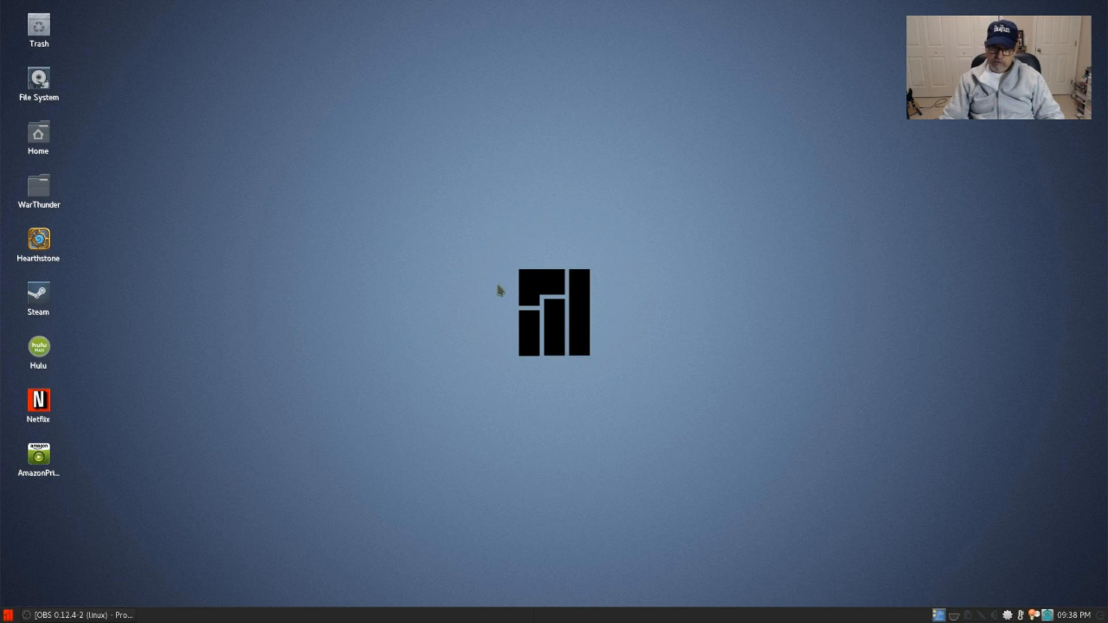
{"action": "mouse_move", "coordinate": [491, 285]}
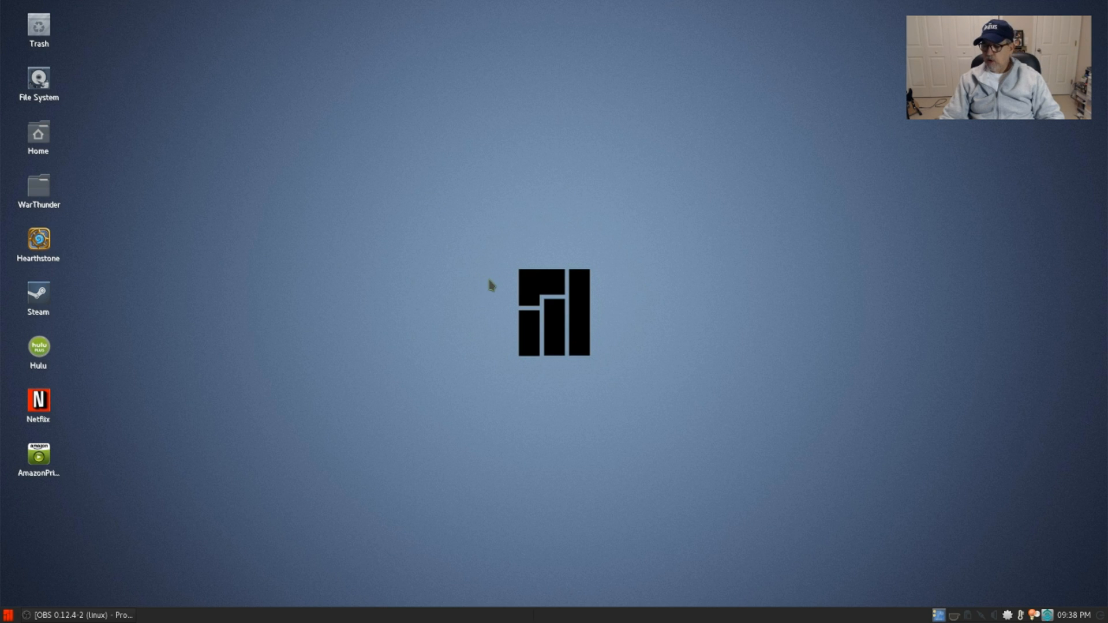
{"action": "mouse_move", "coordinate": [476, 319]}
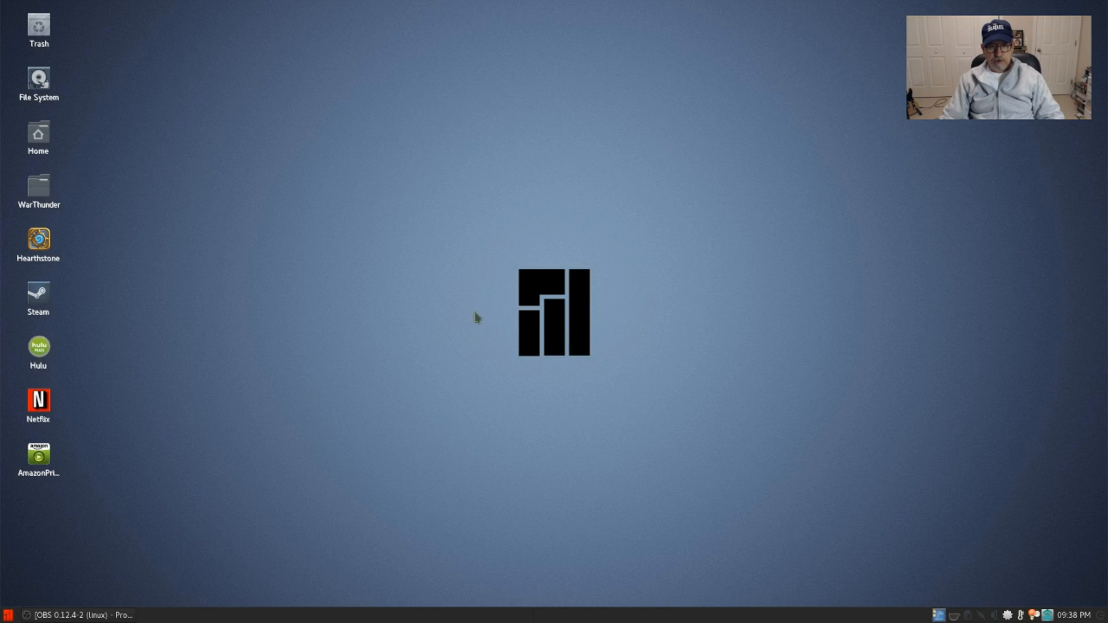
{"action": "mouse_move", "coordinate": [314, 402]}
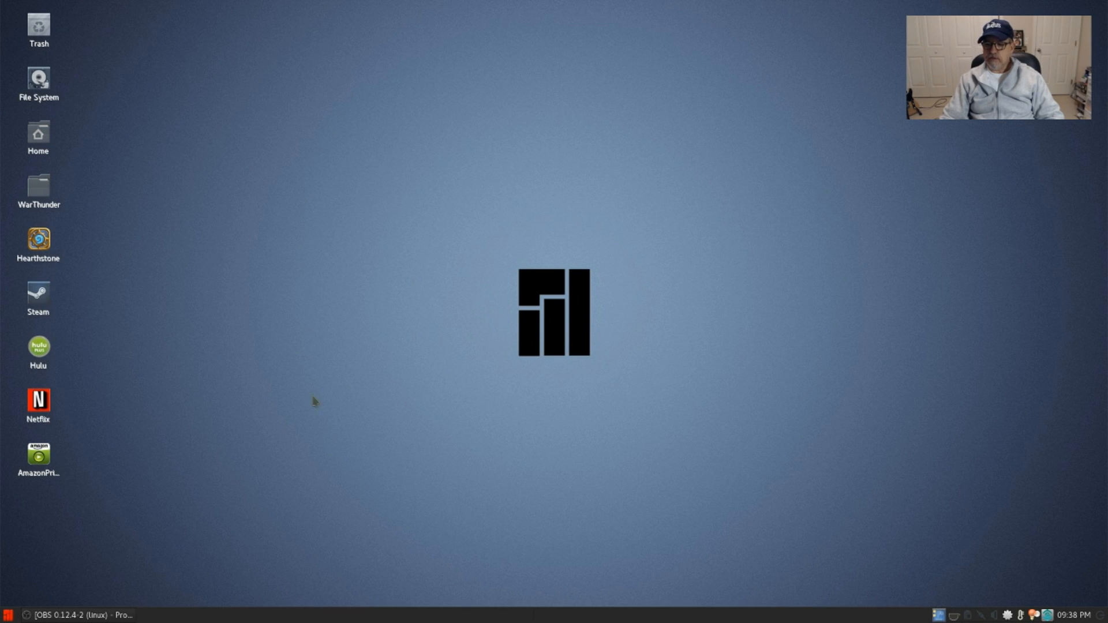
{"action": "mouse_move", "coordinate": [169, 523]}
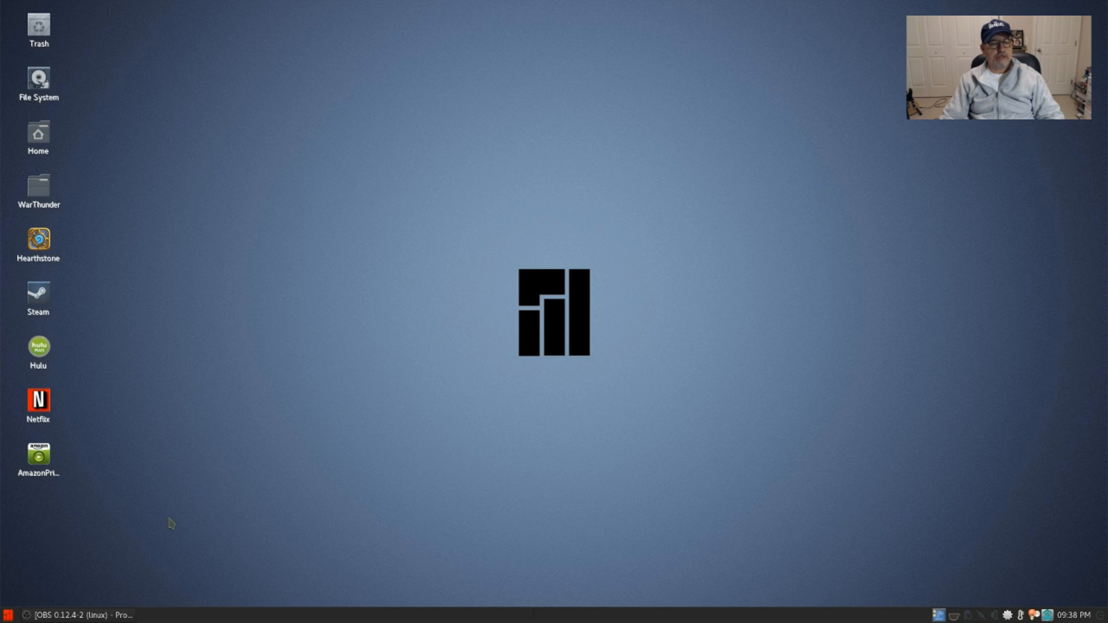
{"action": "mouse_move", "coordinate": [427, 448]}
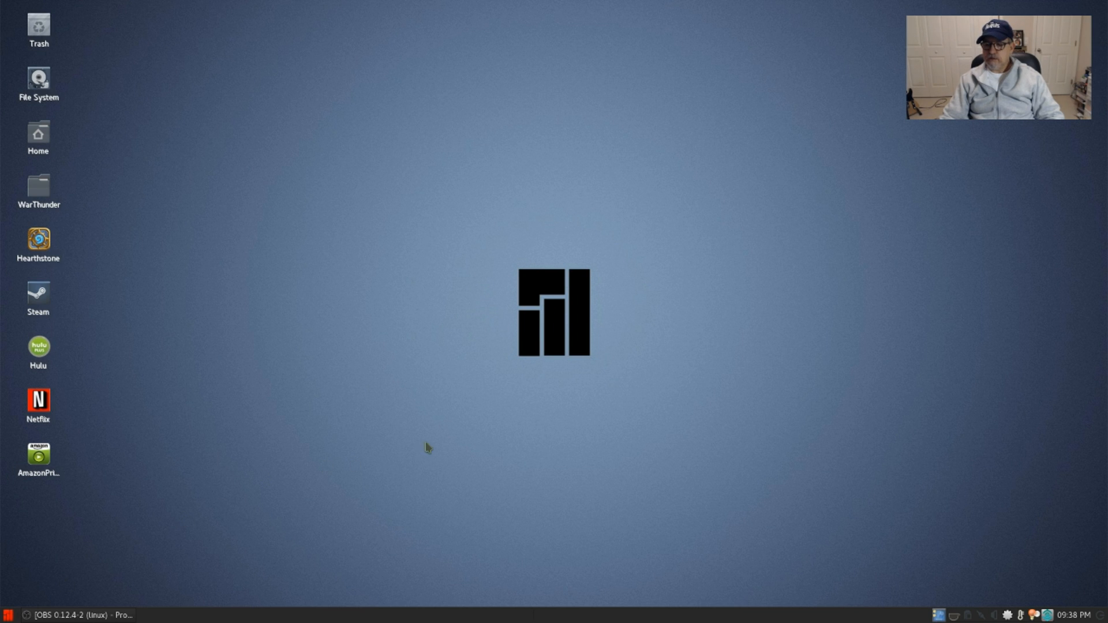
{"action": "mouse_move", "coordinate": [452, 322]}
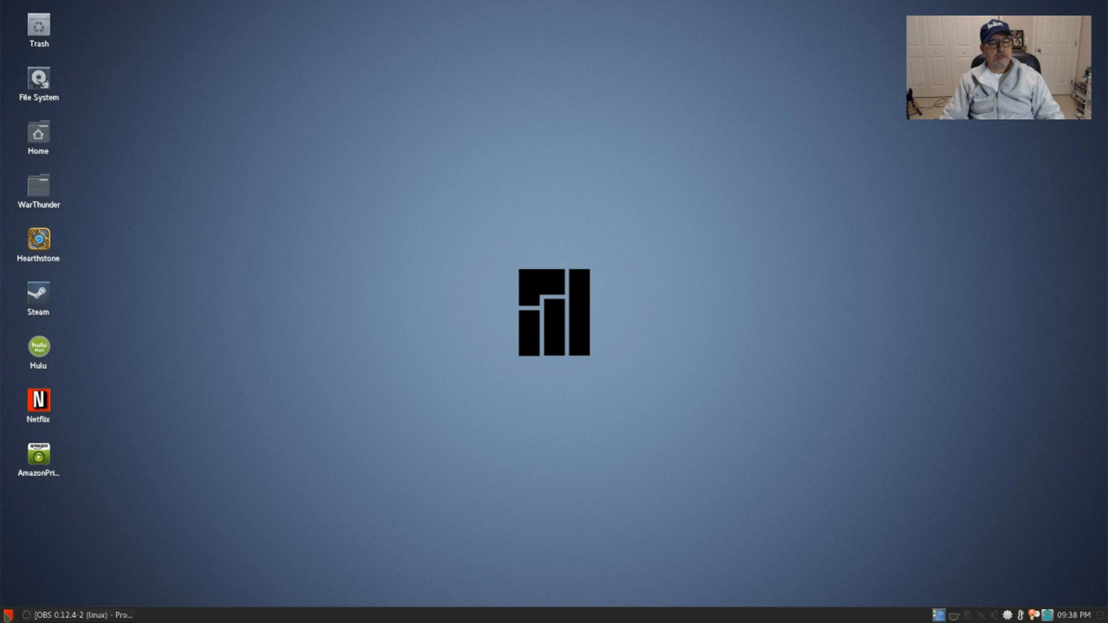
Step: Launch Terminal Emulator from the Whisker Menu's Recently Used list
{"action": "left_click", "coordinate": [9, 614]}
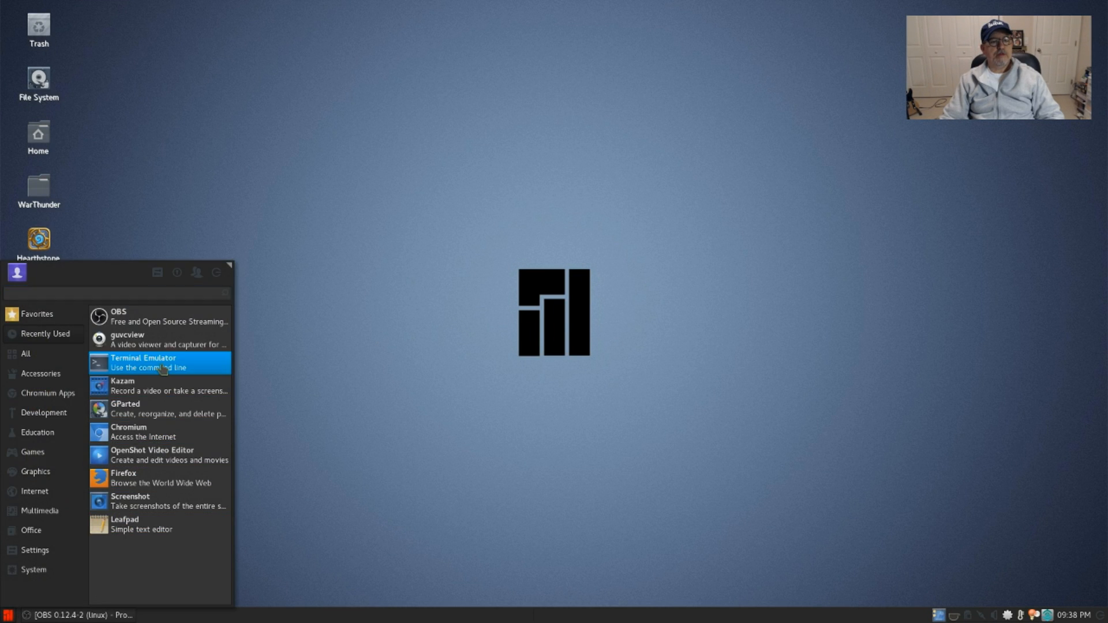
{"action": "left_click", "coordinate": [144, 362]}
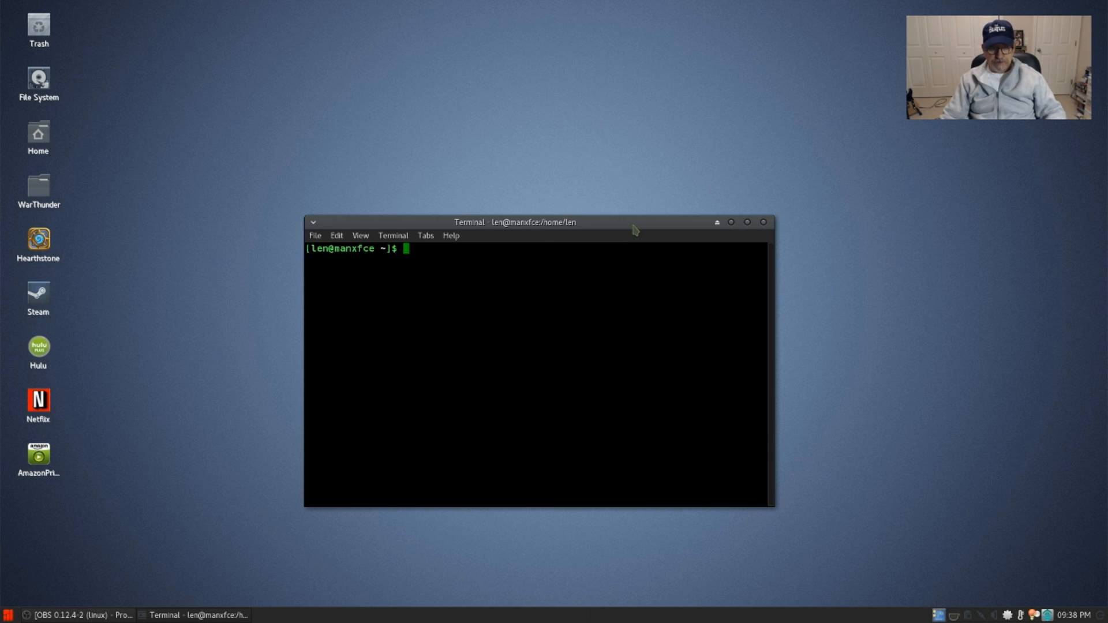
Step: Run 'yaourt -S n1' in the terminal to install Nylas N1
{"action": "type", "text": "ya"}
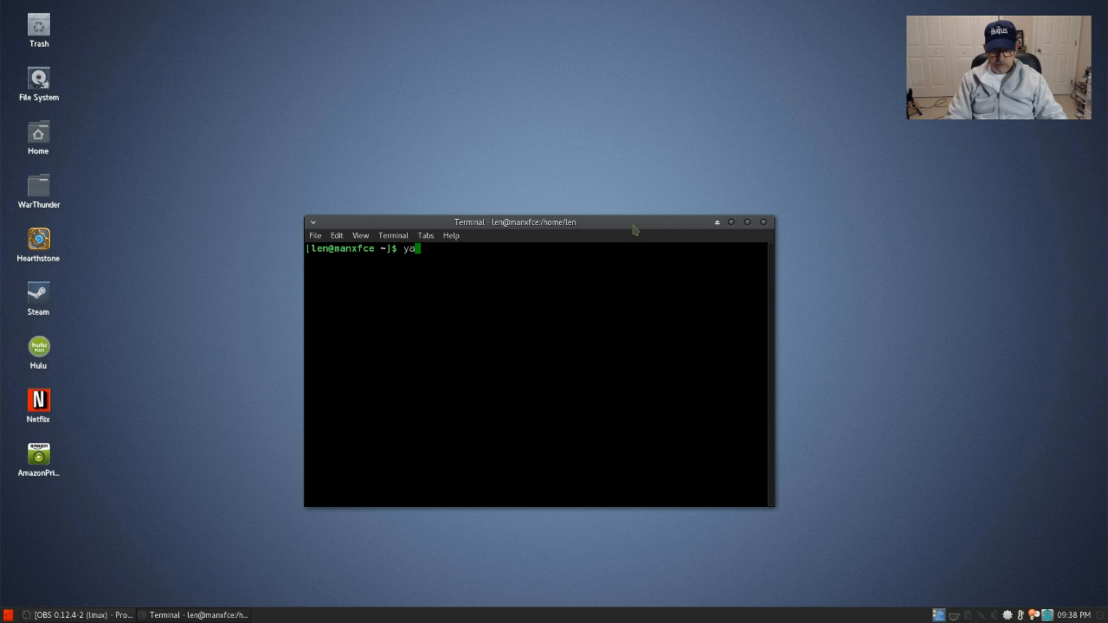
{"action": "type", "text": "ourt"}
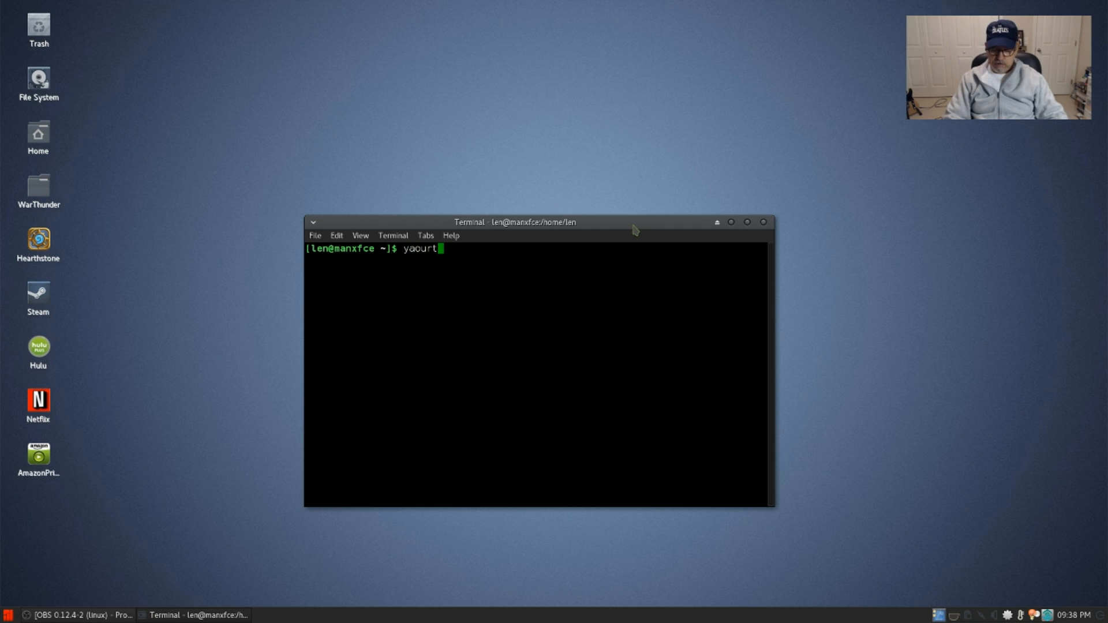
{"action": "type", "text": "-S"}
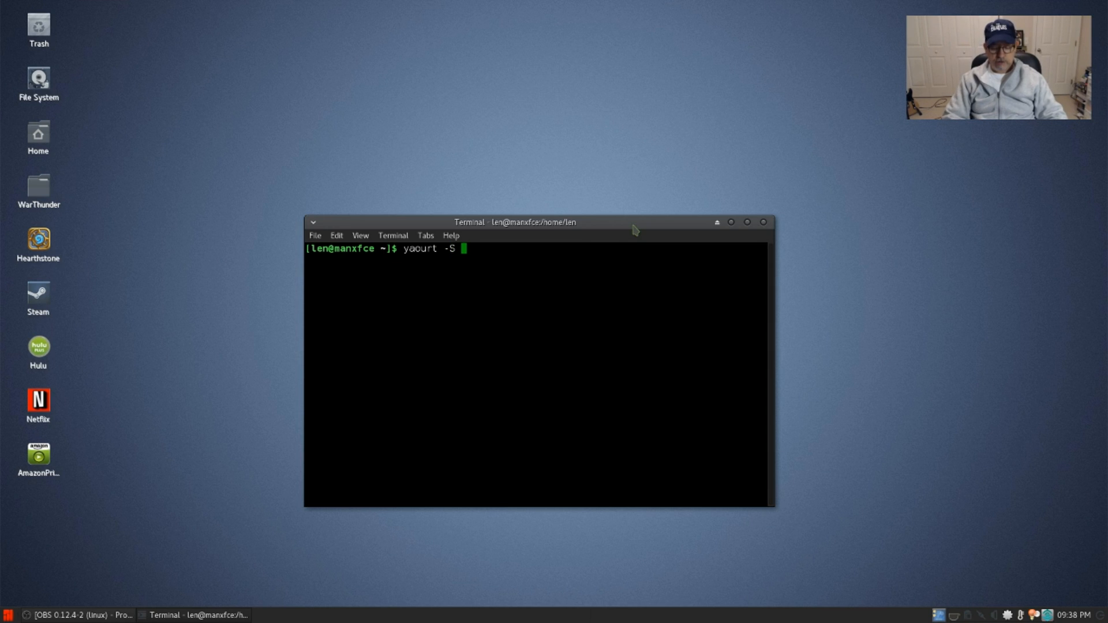
{"action": "type", "text": "n1"}
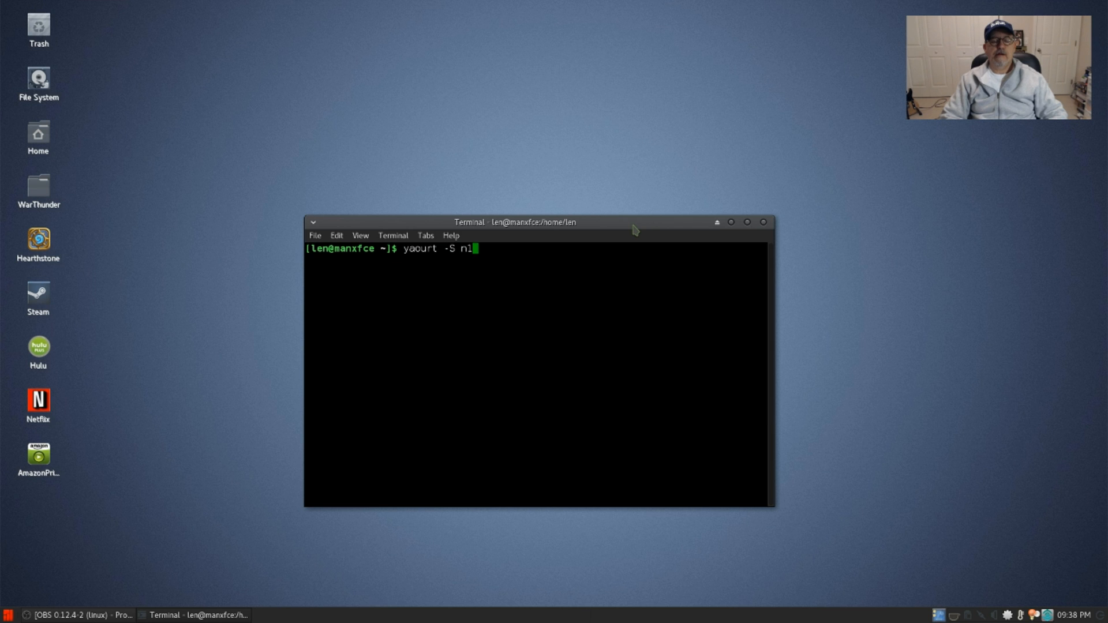
{"action": "key", "text": "Return"}
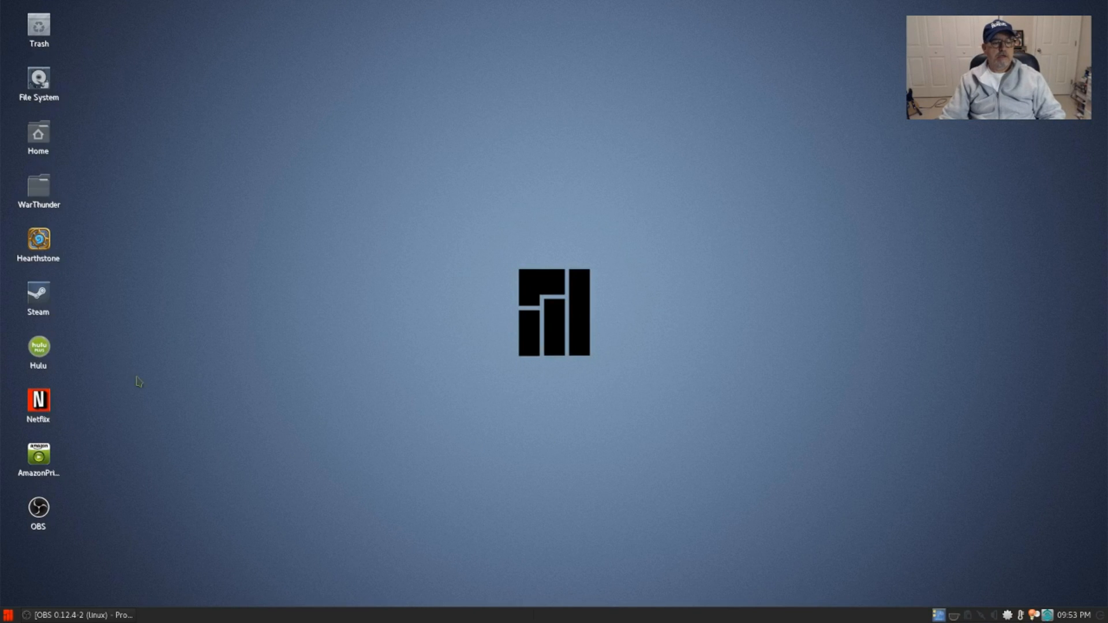
{"action": "mouse_move", "coordinate": [443, 519]}
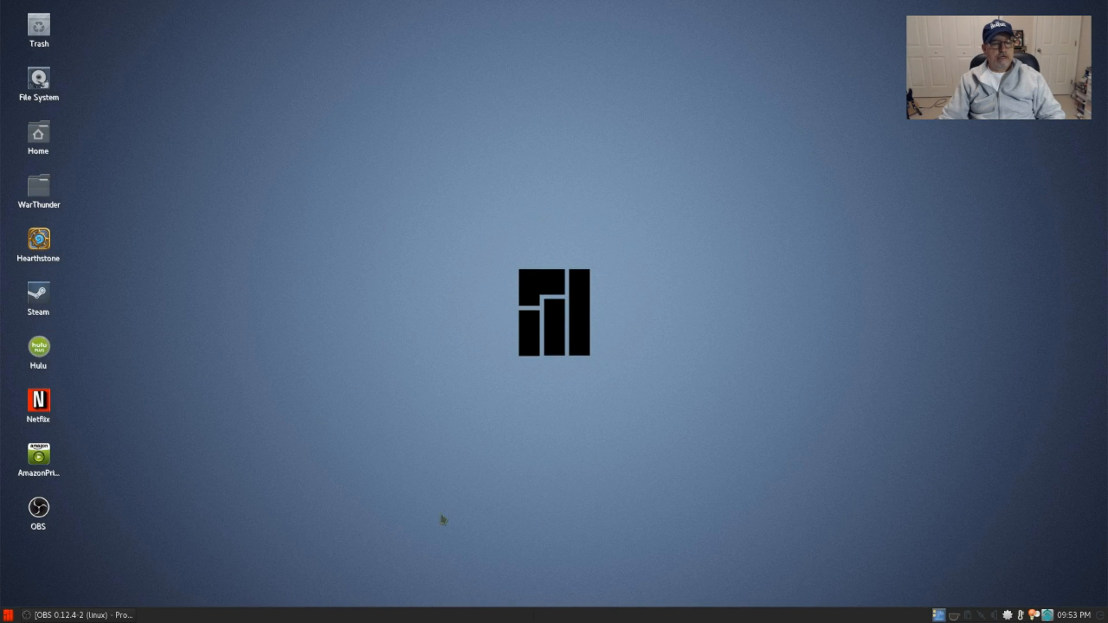
{"action": "mouse_move", "coordinate": [39, 543]}
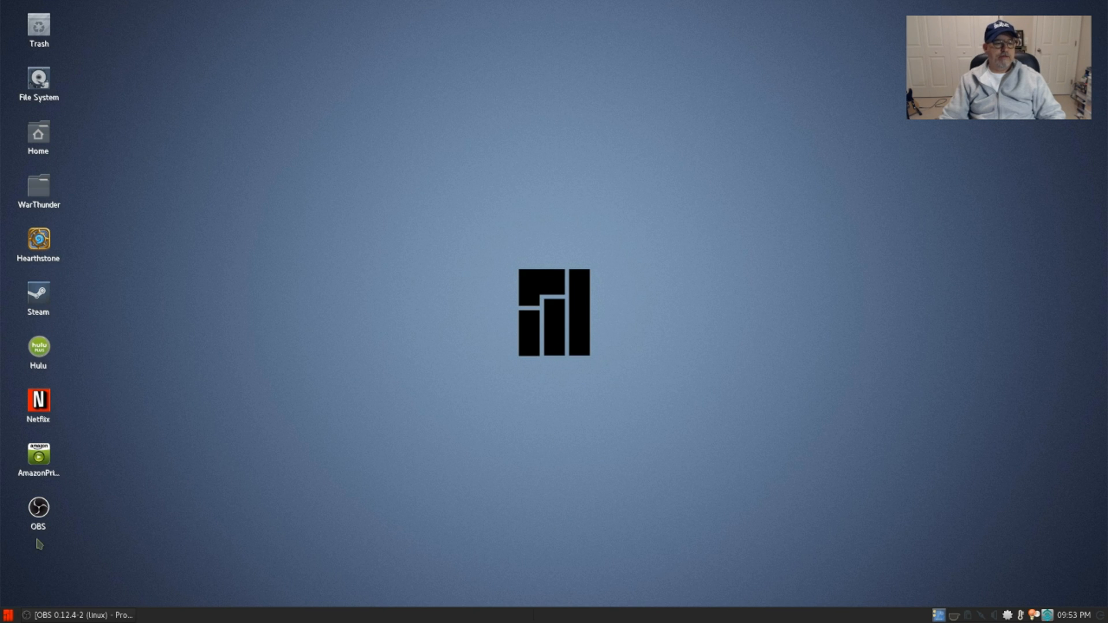
Step: Browse Whisker Menu categories to Accessories and scroll to Nylas N1
{"action": "left_click", "coordinate": [7, 614]}
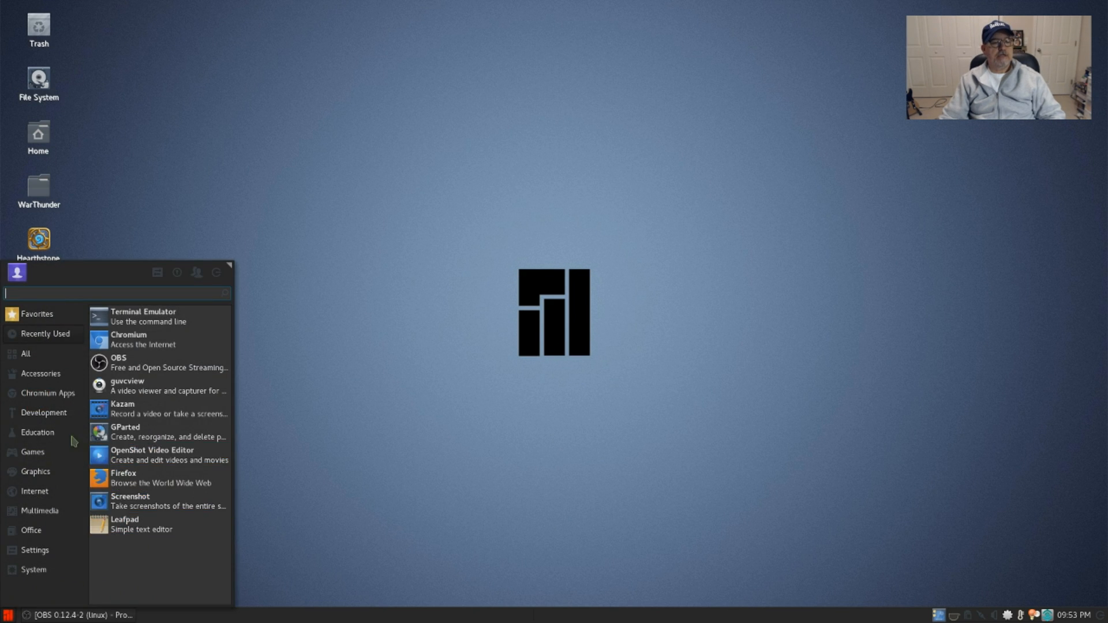
{"action": "left_click", "coordinate": [40, 511]}
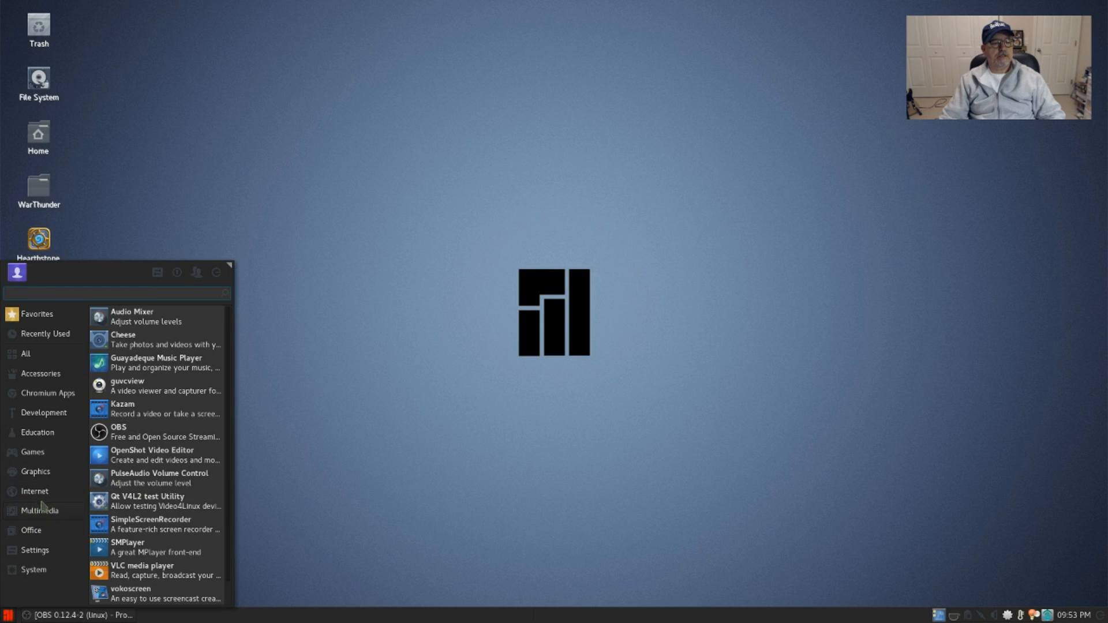
{"action": "left_click", "coordinate": [34, 492]}
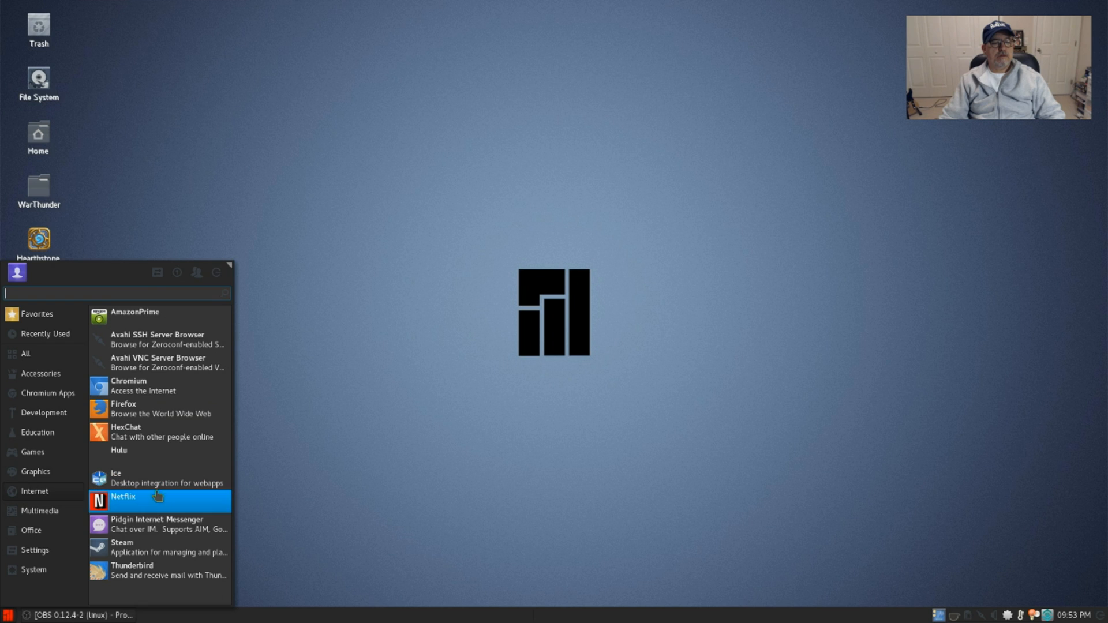
{"action": "mouse_move", "coordinate": [157, 340]}
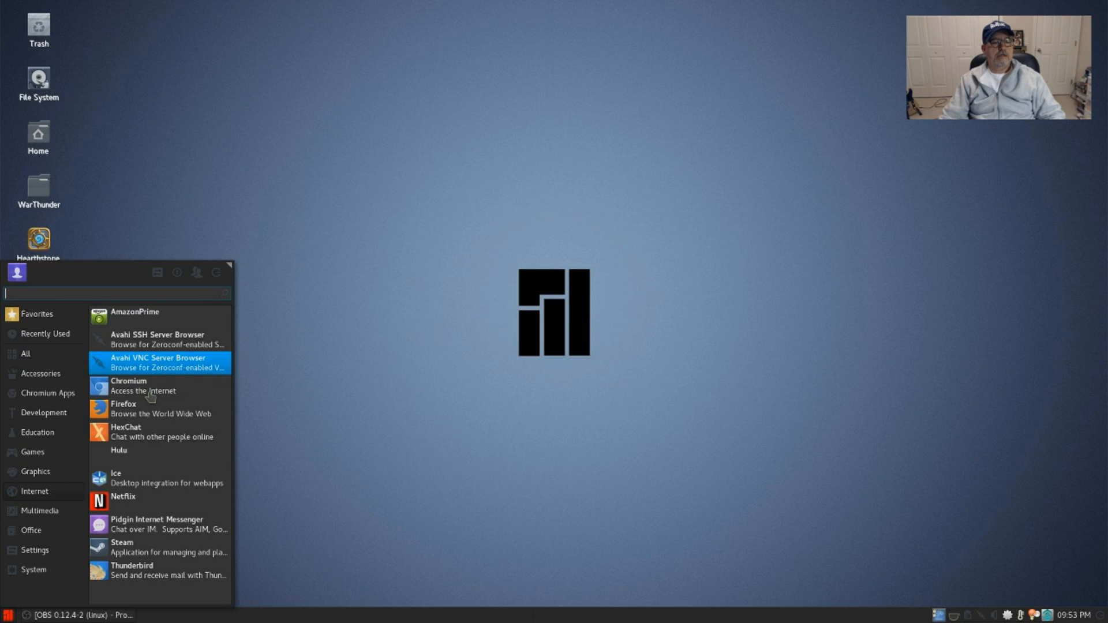
{"action": "mouse_move", "coordinate": [54, 397]}
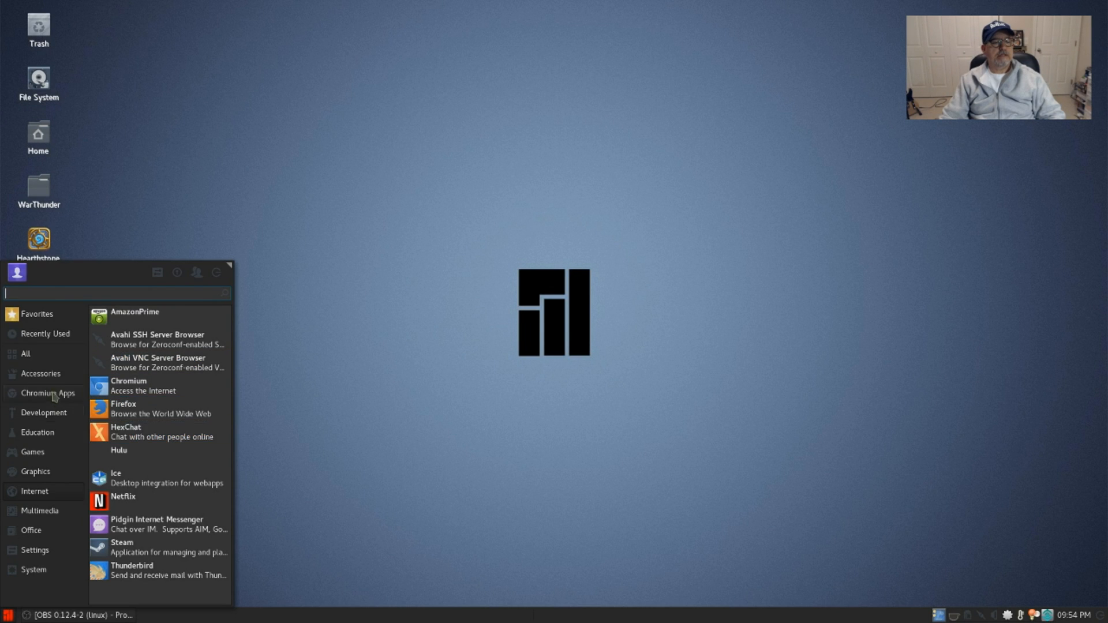
{"action": "left_click", "coordinate": [41, 373]}
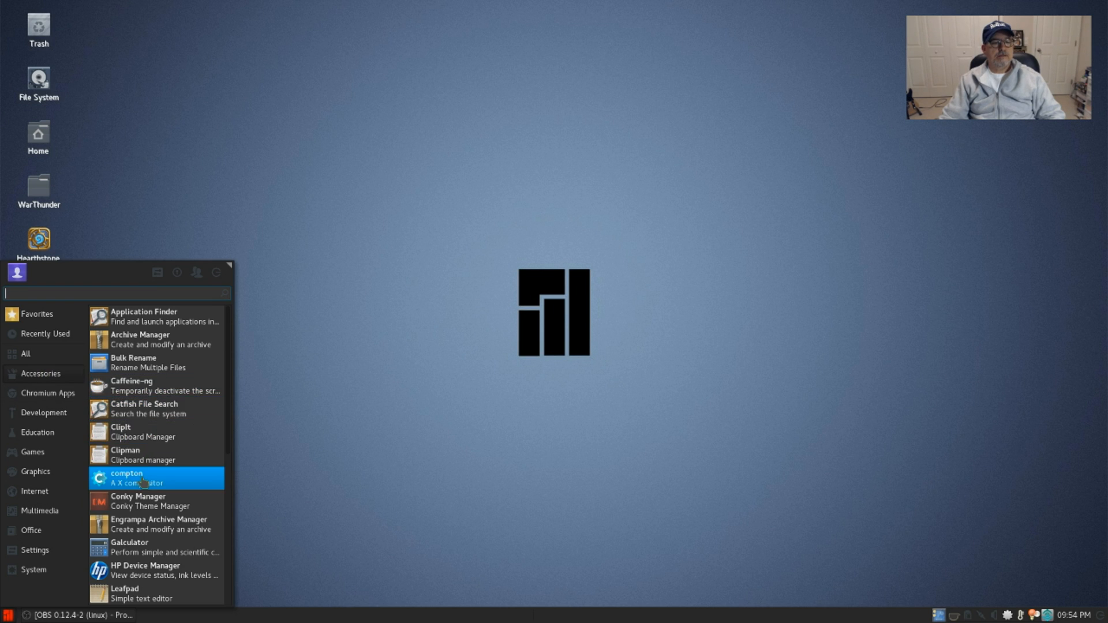
{"action": "scroll", "scroll_direction": "down", "scroll_amount": 3}
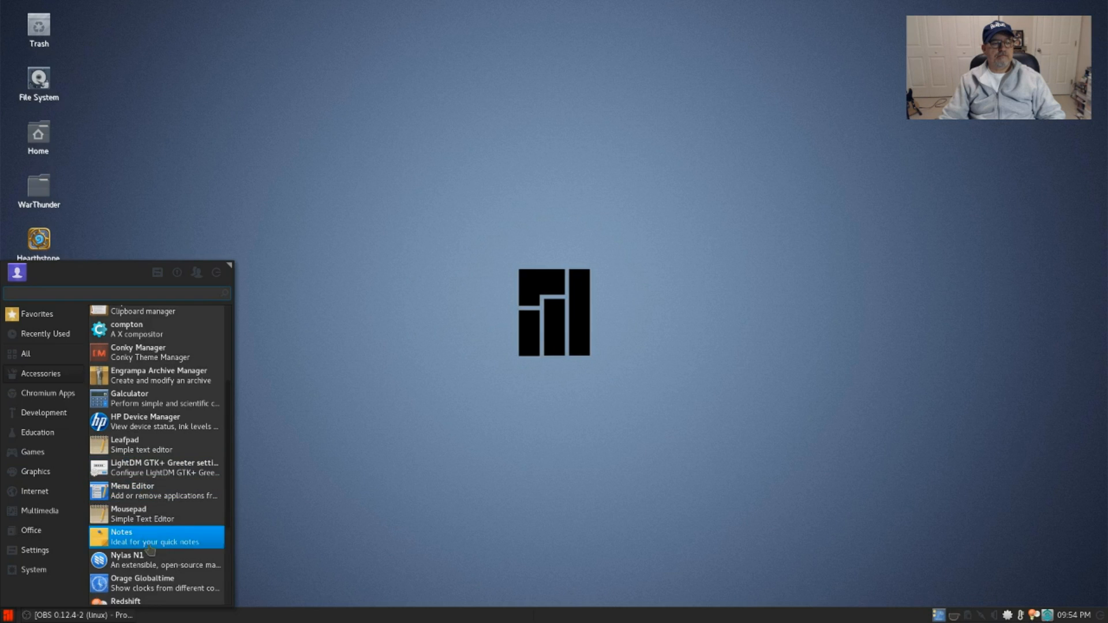
{"action": "mouse_move", "coordinate": [134, 559]}
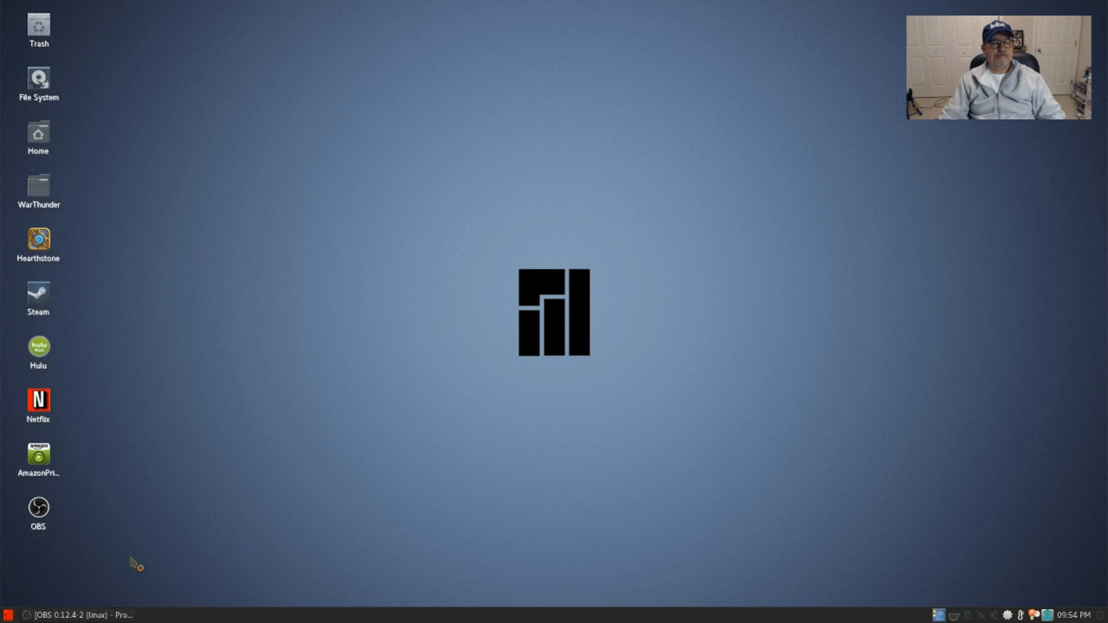
{"action": "mouse_move", "coordinate": [628, 298]}
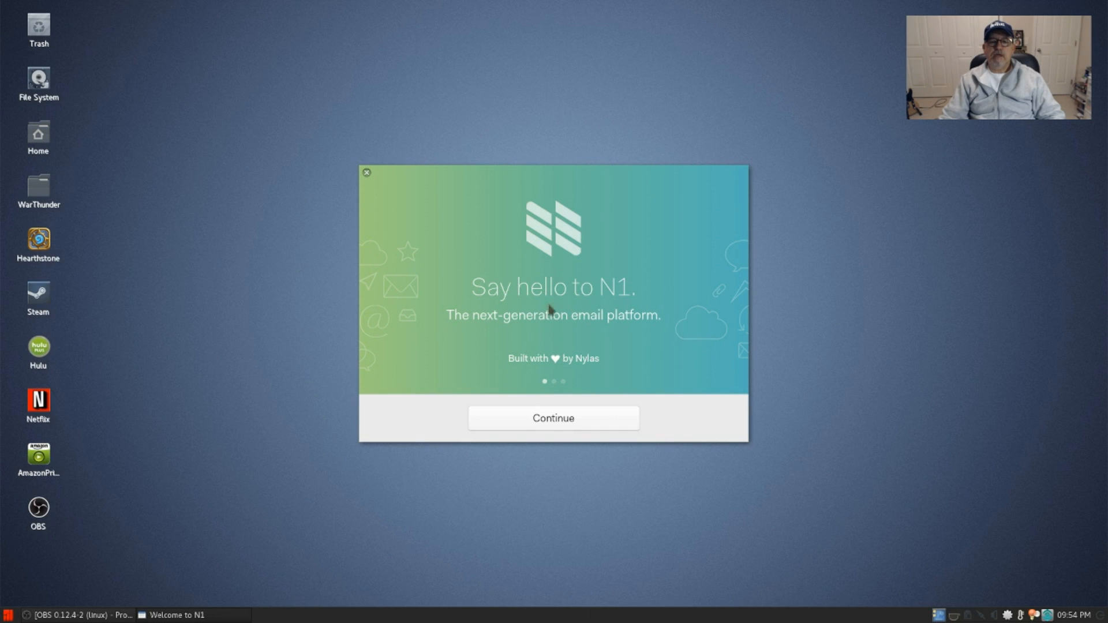
{"action": "mouse_move", "coordinate": [644, 300]}
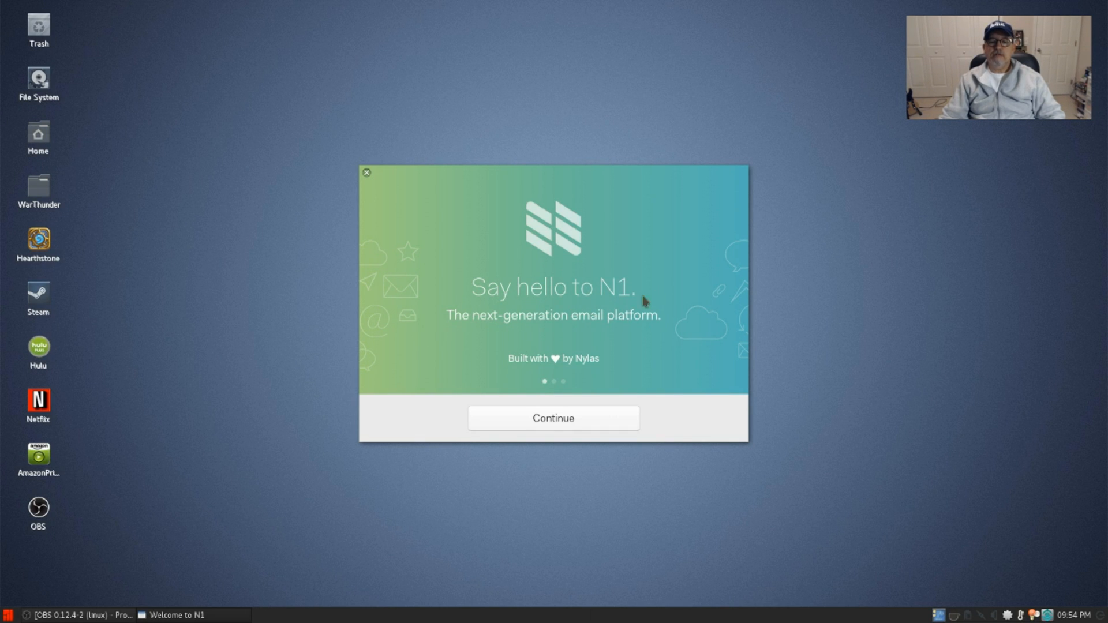
{"action": "mouse_move", "coordinate": [621, 320]}
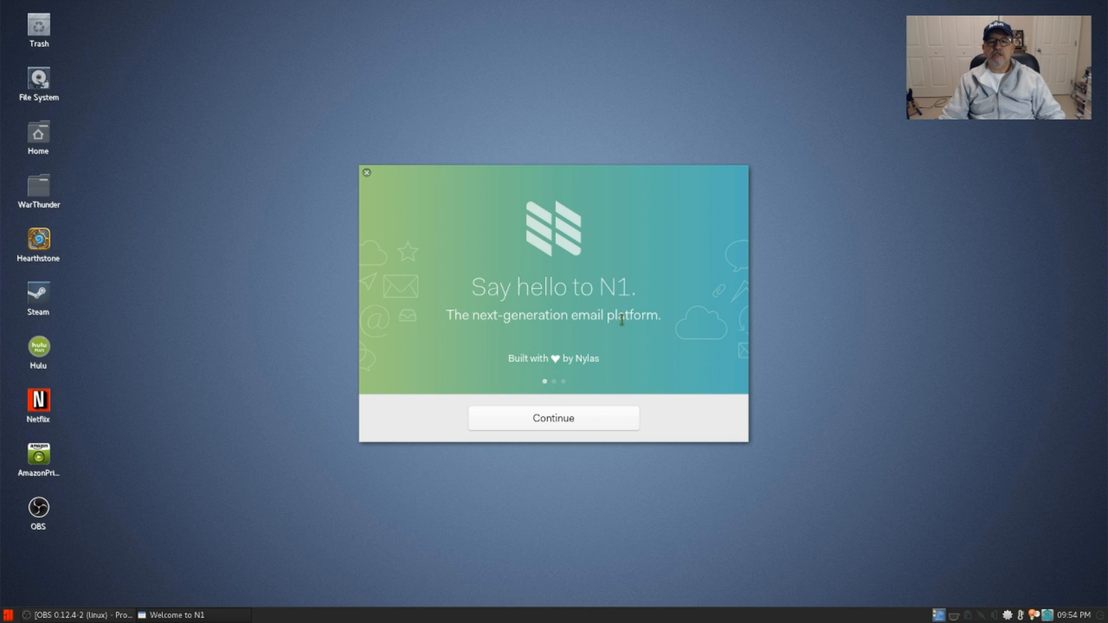
Step: Continue through the Welcome to N1 pages to the Nylas Sync Engine page
{"action": "left_click", "coordinate": [553, 418]}
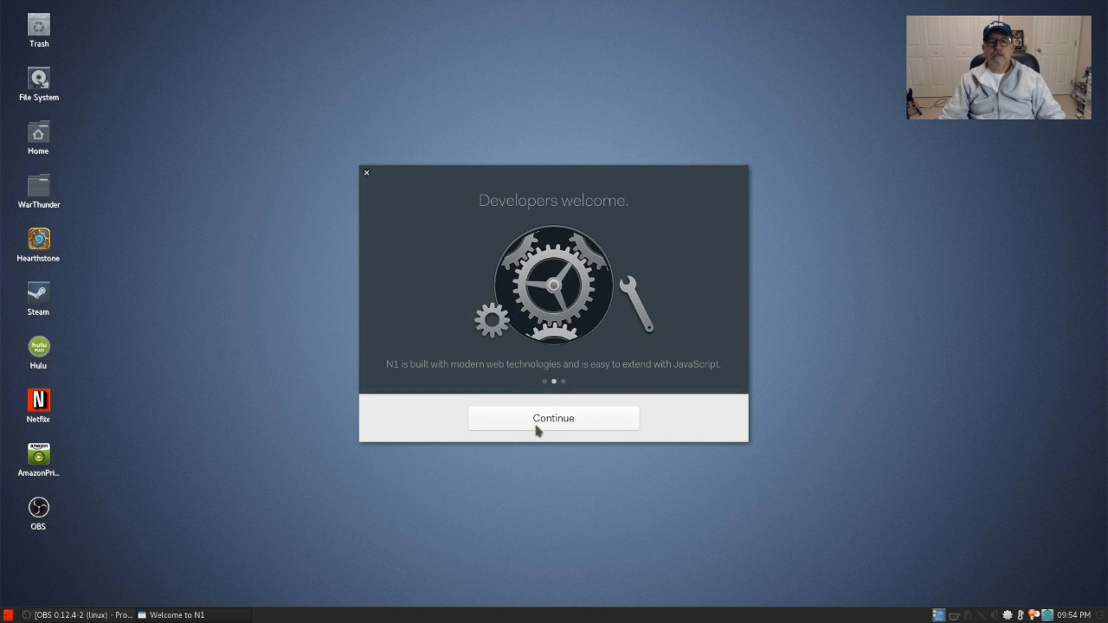
{"action": "mouse_move", "coordinate": [487, 382]}
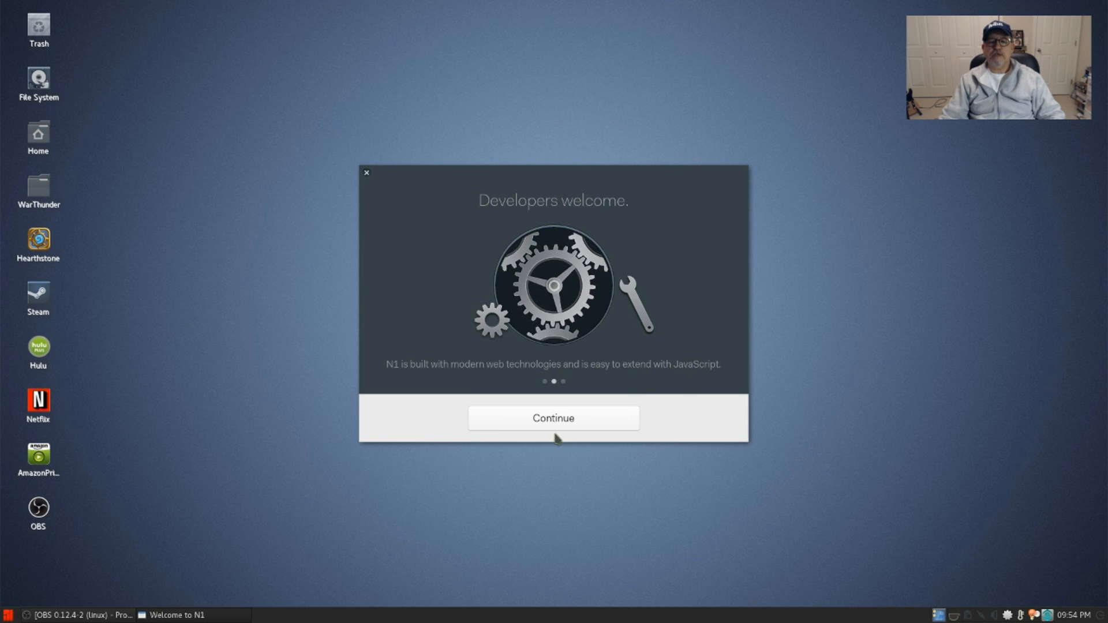
{"action": "left_click", "coordinate": [553, 418]}
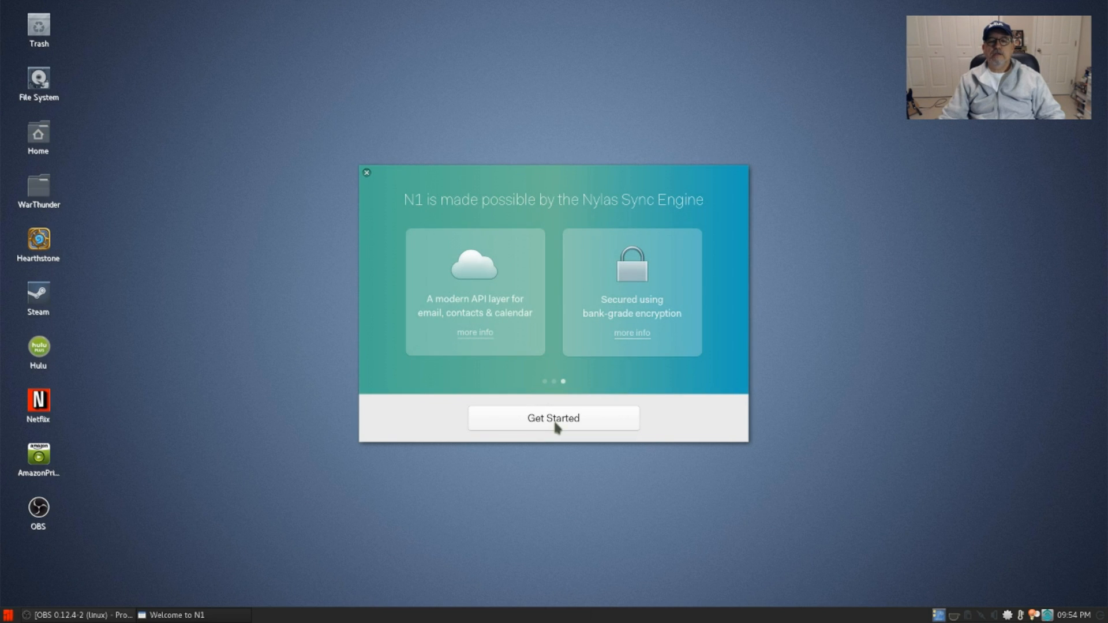
{"action": "mouse_move", "coordinate": [559, 347]}
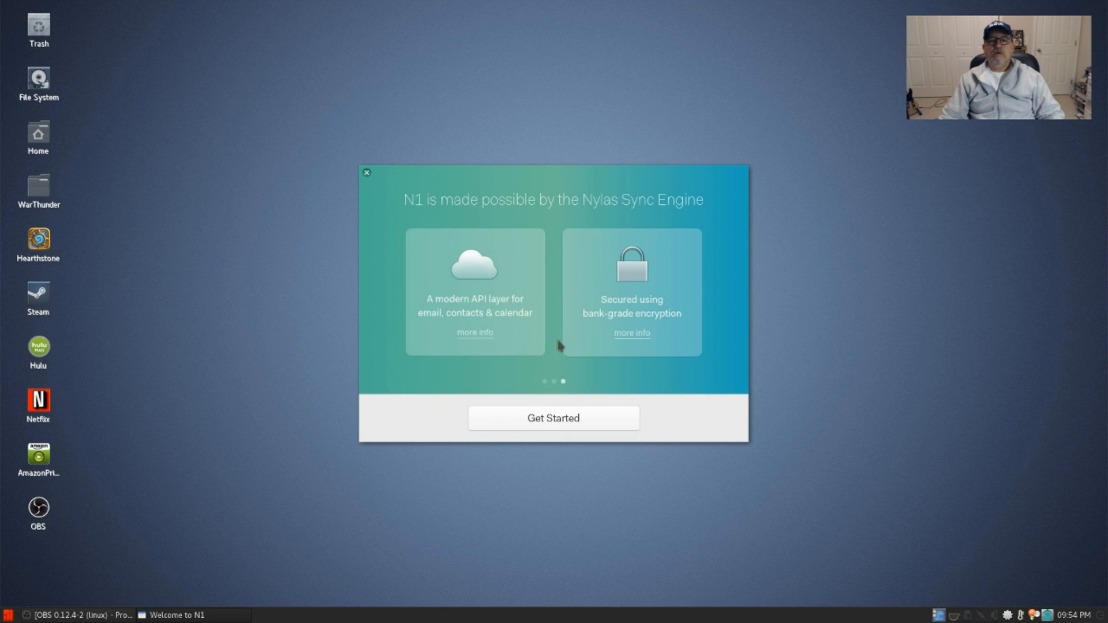
Step: Get Started with account setup and choose Gmail as the email provider
{"action": "left_click", "coordinate": [553, 418]}
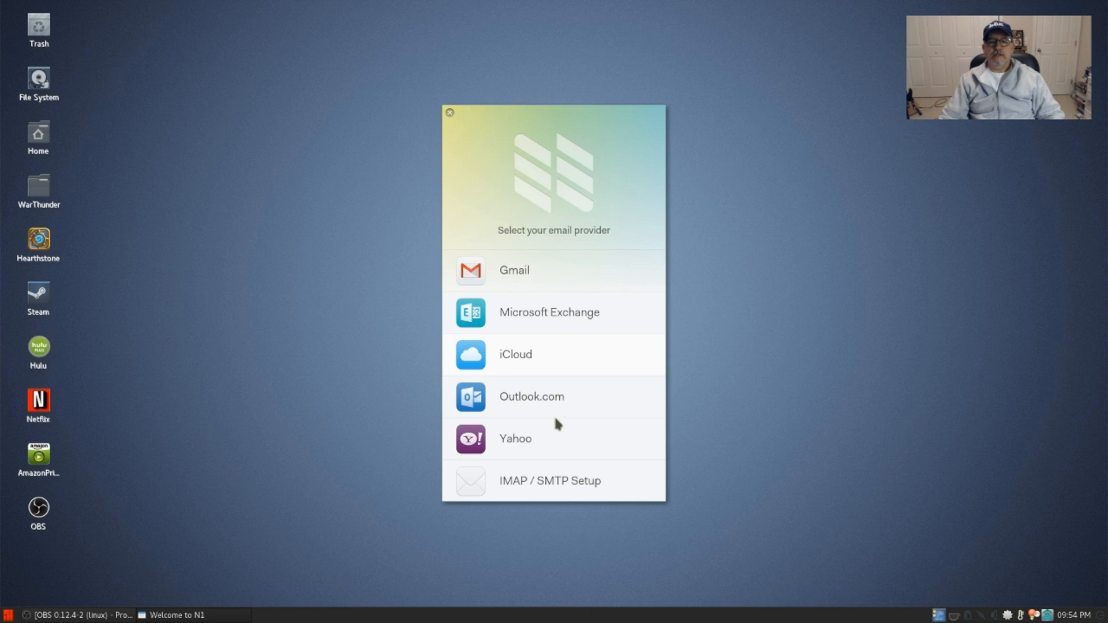
{"action": "mouse_move", "coordinate": [522, 291]}
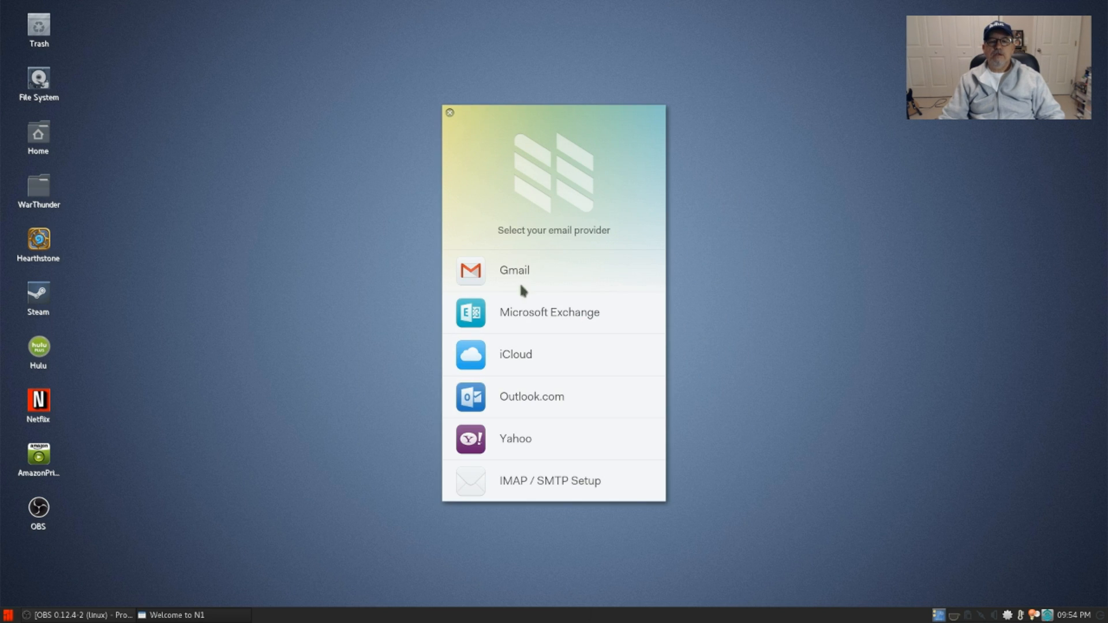
{"action": "mouse_move", "coordinate": [544, 257]}
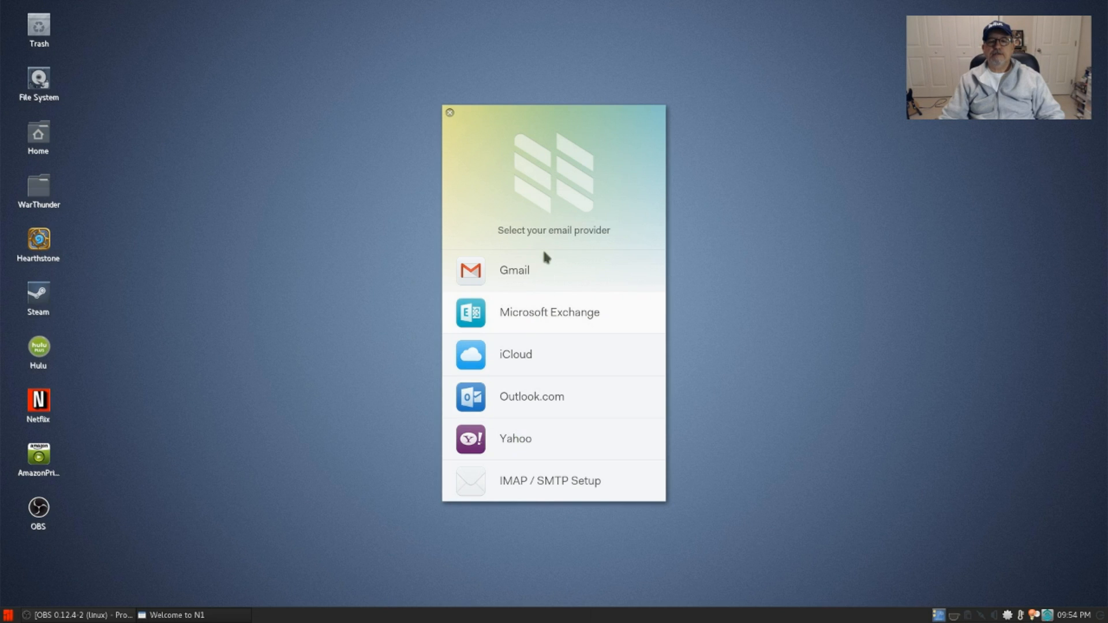
{"action": "mouse_move", "coordinate": [535, 320]}
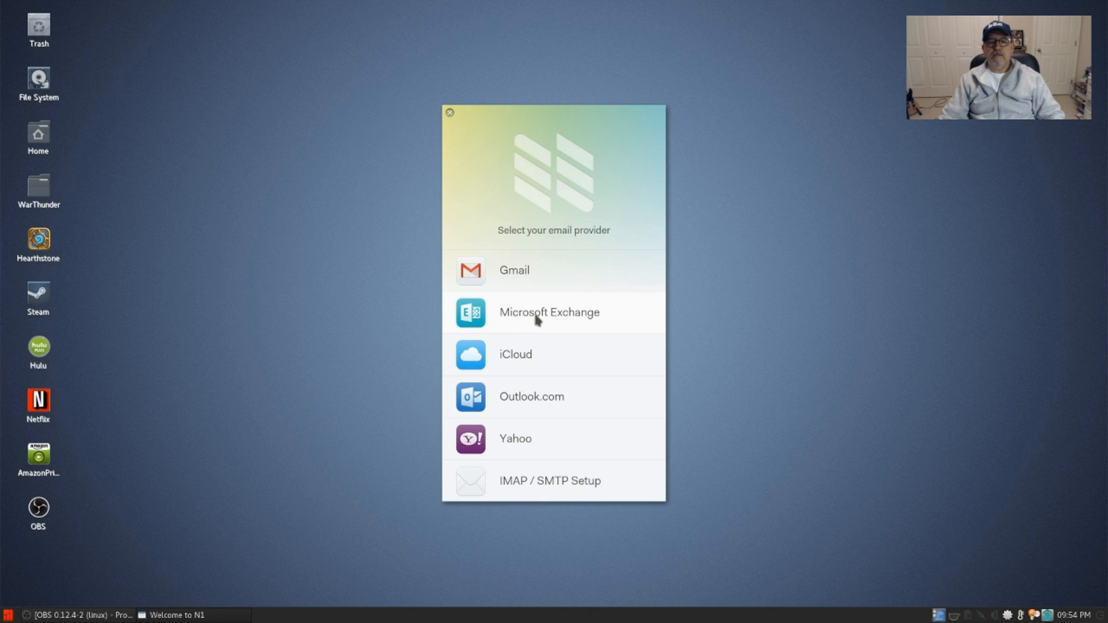
{"action": "mouse_move", "coordinate": [525, 402]}
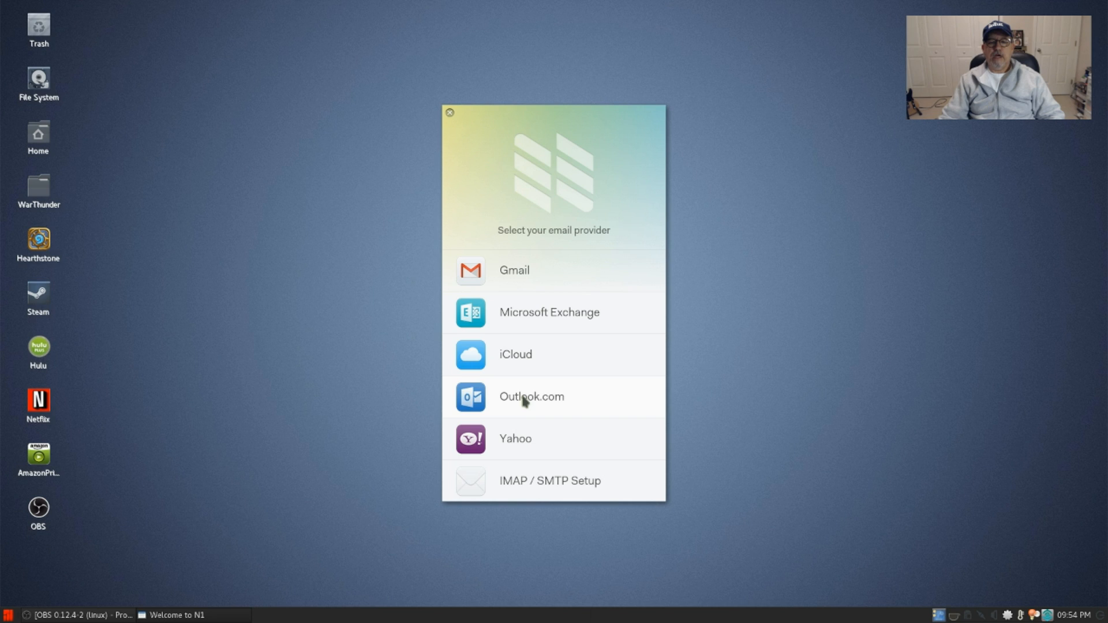
{"action": "mouse_move", "coordinate": [523, 492]}
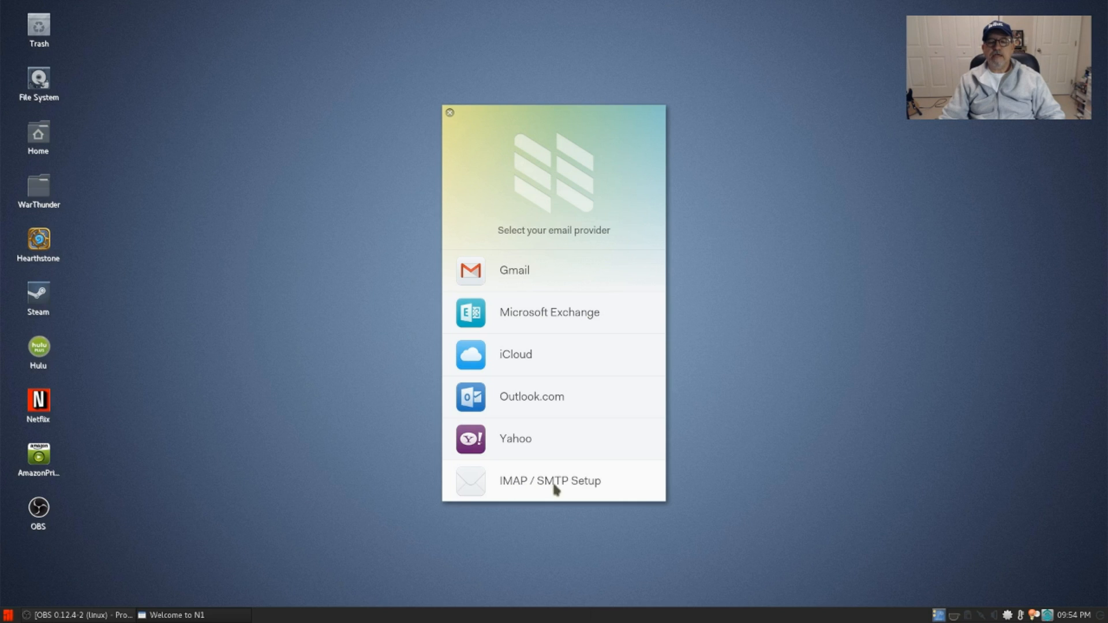
{"action": "mouse_move", "coordinate": [520, 484]}
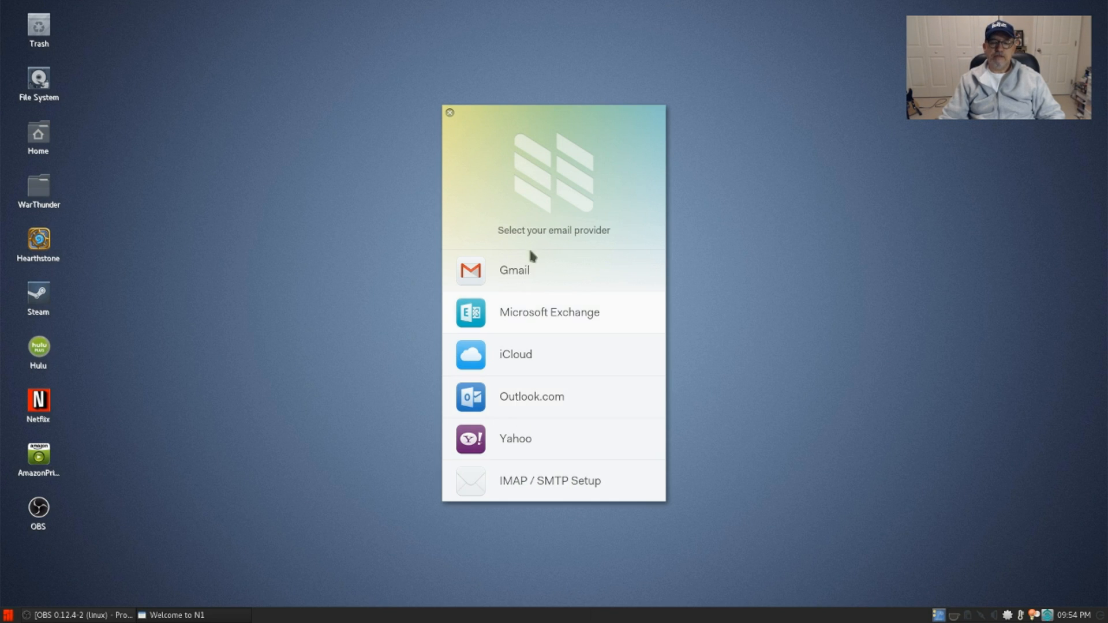
{"action": "mouse_move", "coordinate": [561, 397]}
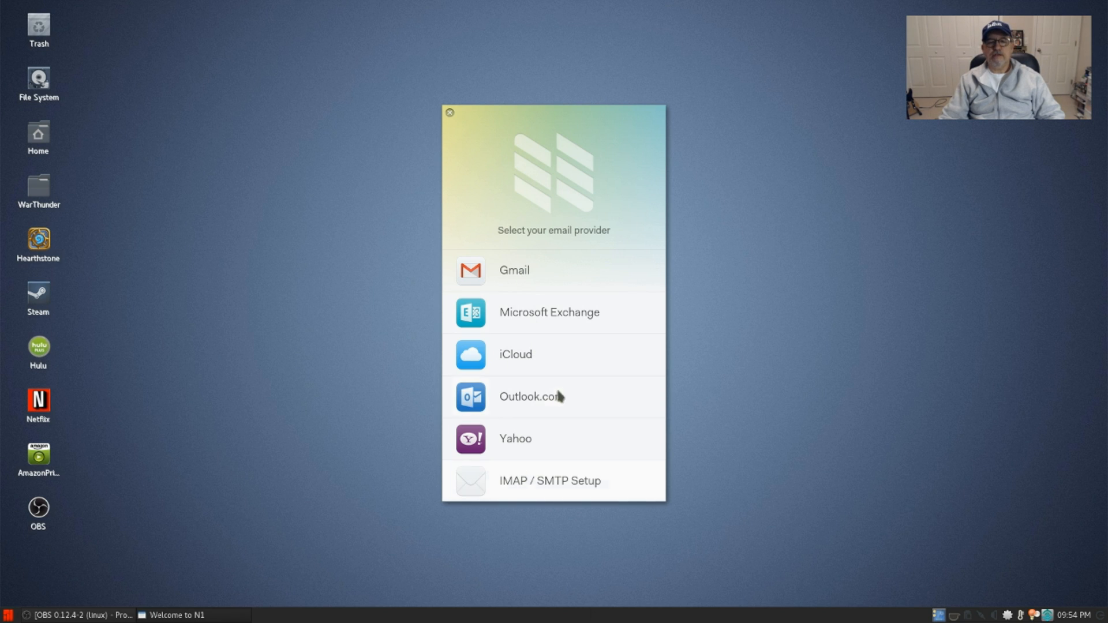
{"action": "left_click", "coordinate": [514, 270]}
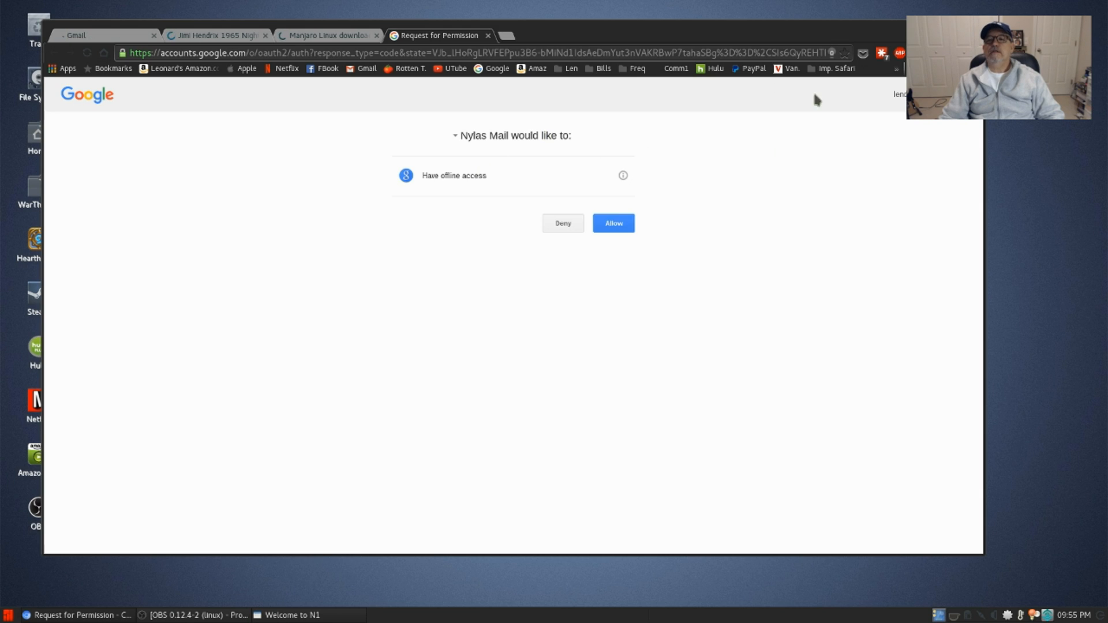
{"action": "mouse_move", "coordinate": [700, 81]}
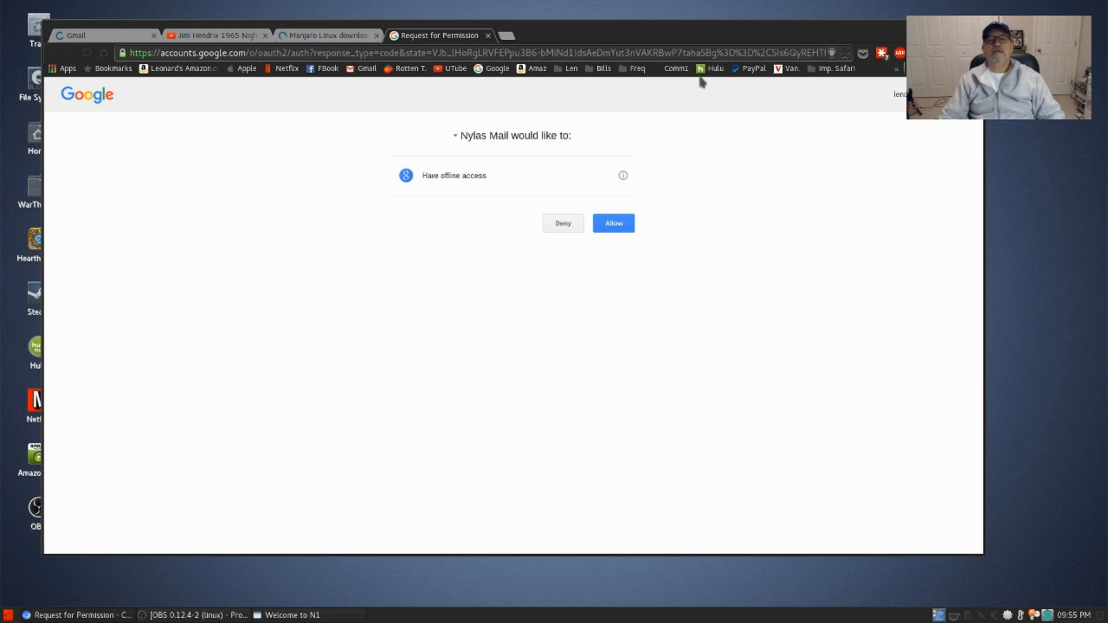
Step: Sign out of the current Google account and choose to add another account
{"action": "left_click", "coordinate": [903, 94]}
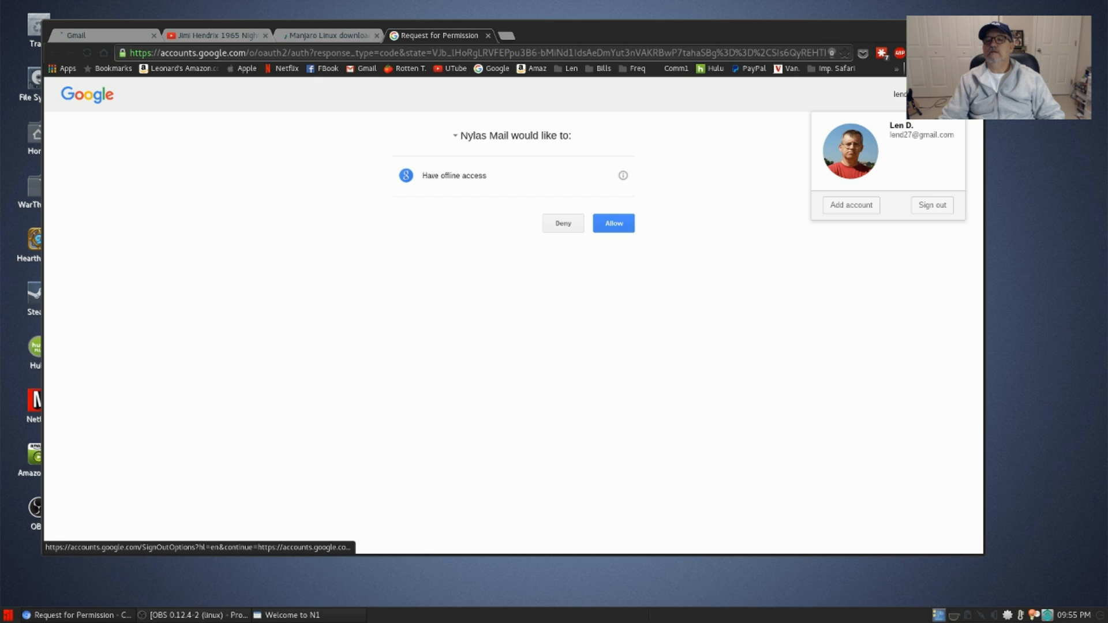
{"action": "left_click", "coordinate": [932, 206]}
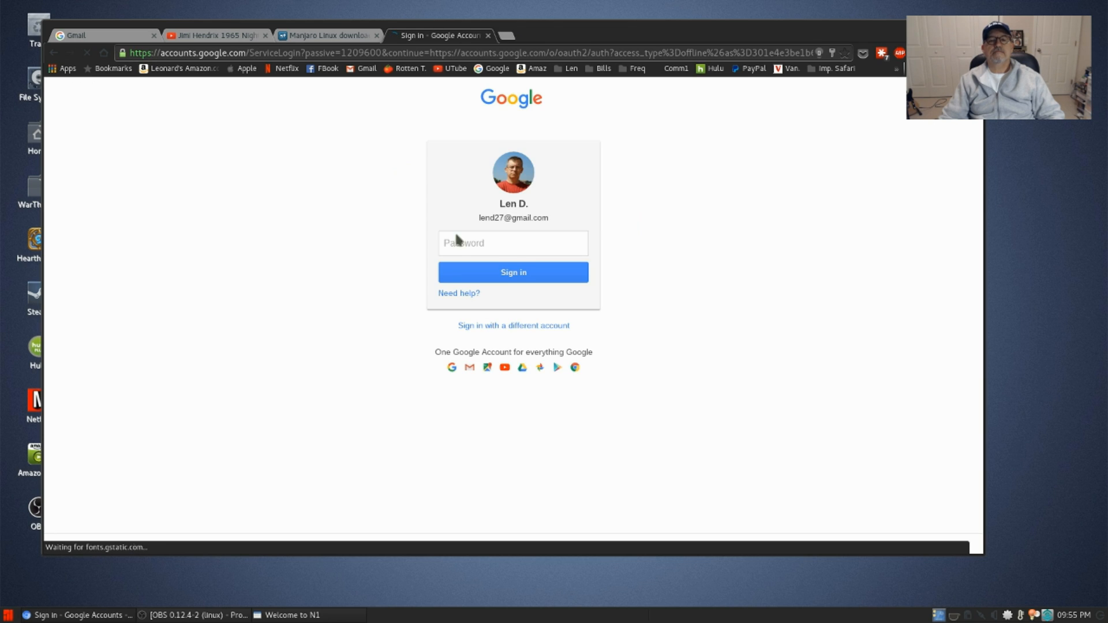
{"action": "left_click", "coordinate": [513, 326]}
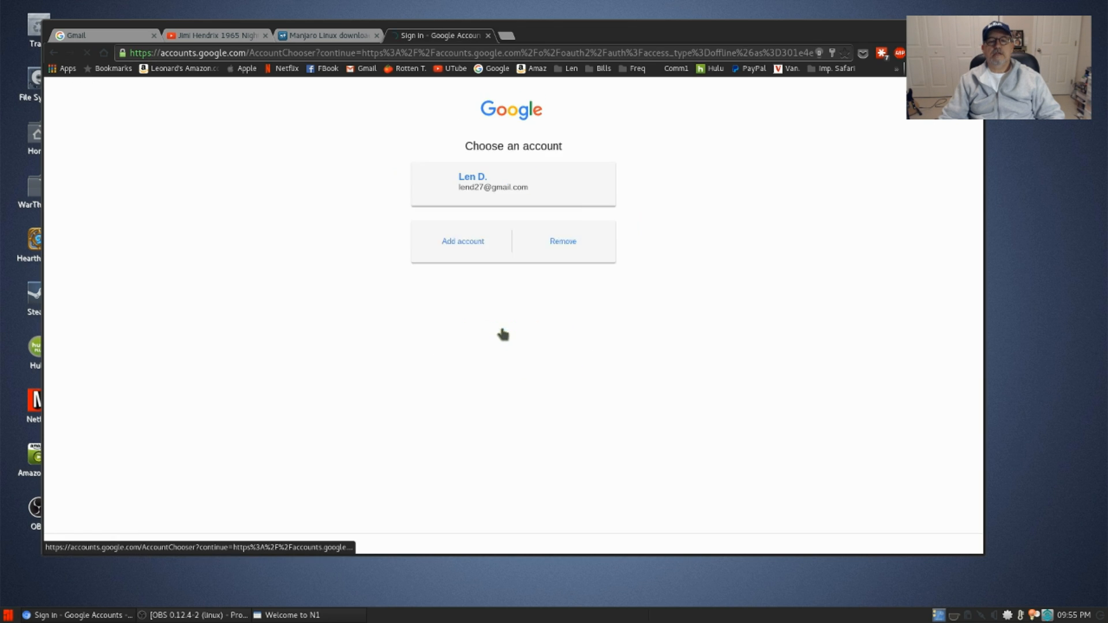
{"action": "left_click", "coordinate": [462, 242]}
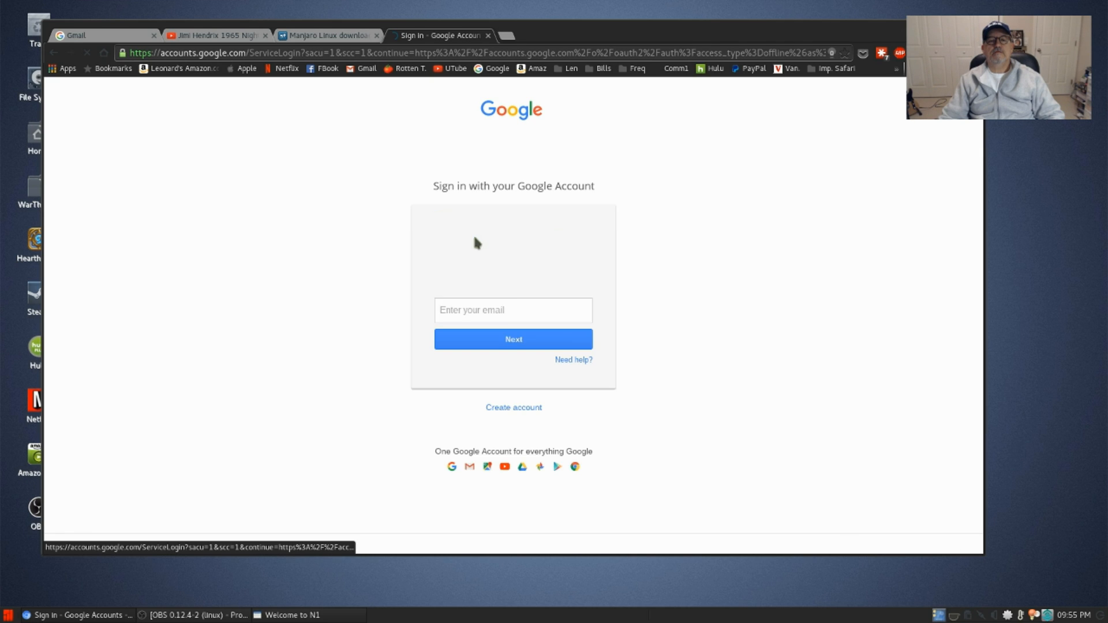
Step: Reach a blank Google sign-in form for a different account via Add account
{"action": "left_click", "coordinate": [512, 339]}
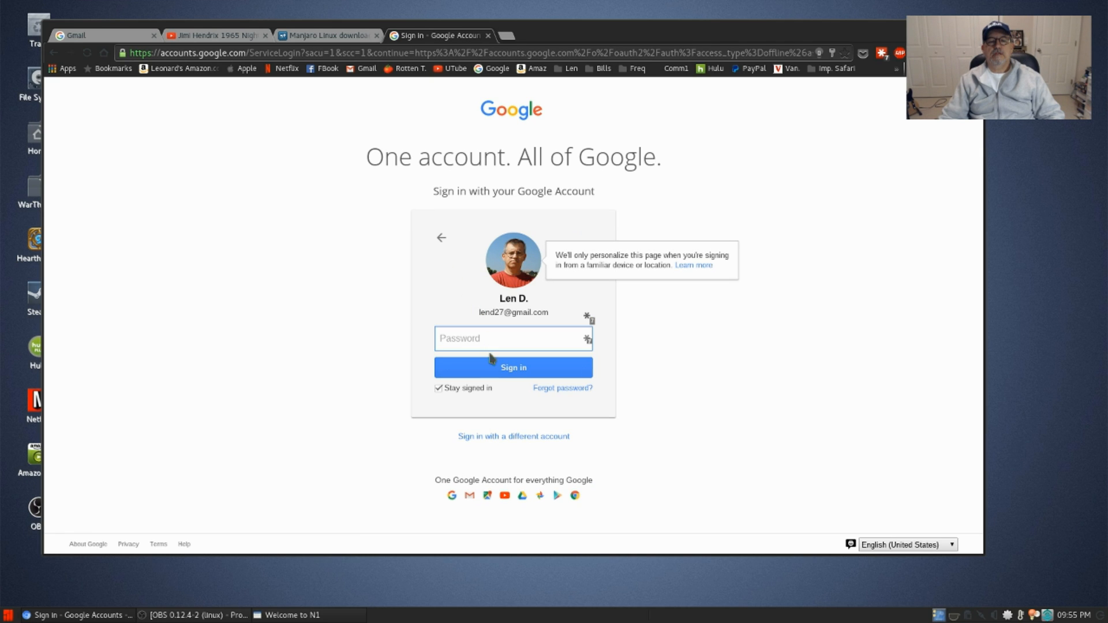
{"action": "left_click", "coordinate": [514, 436]}
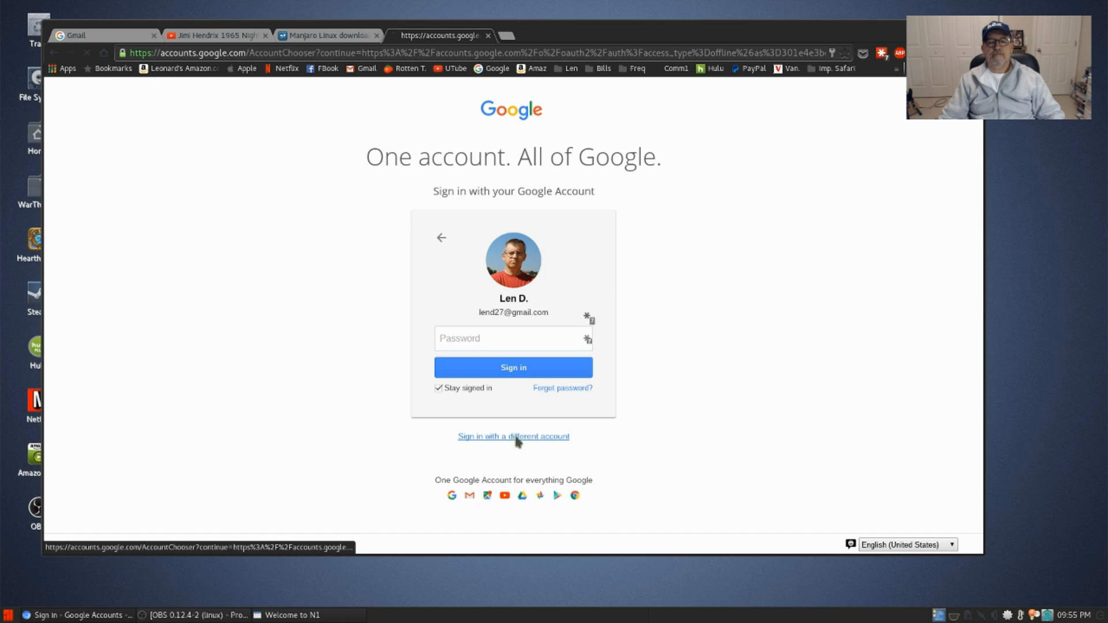
{"action": "left_click", "coordinate": [512, 436]}
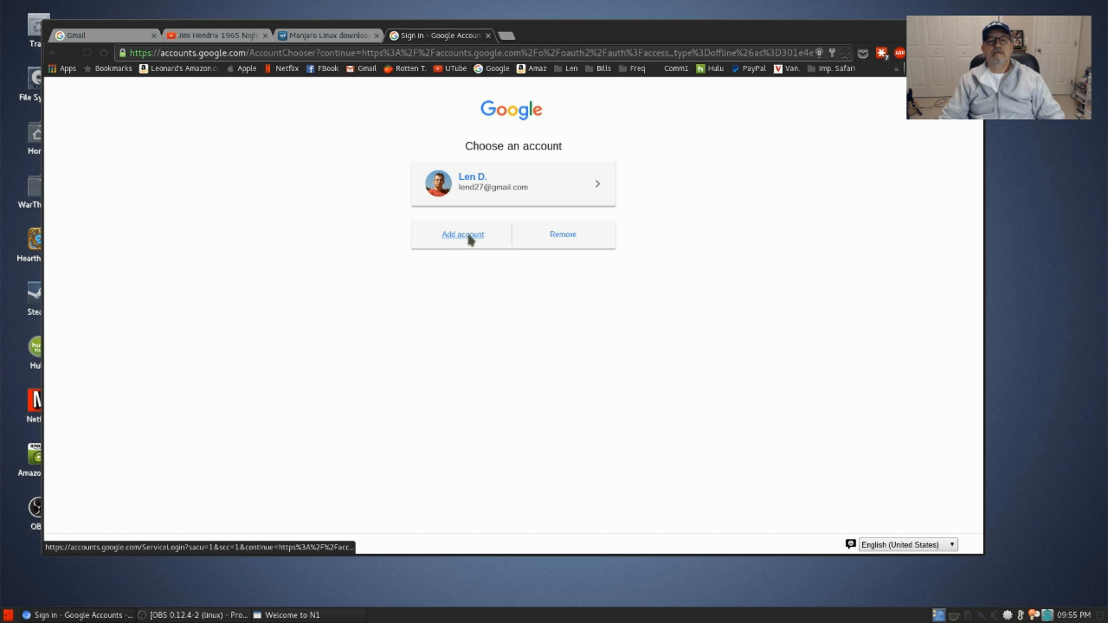
{"action": "left_click", "coordinate": [462, 234]}
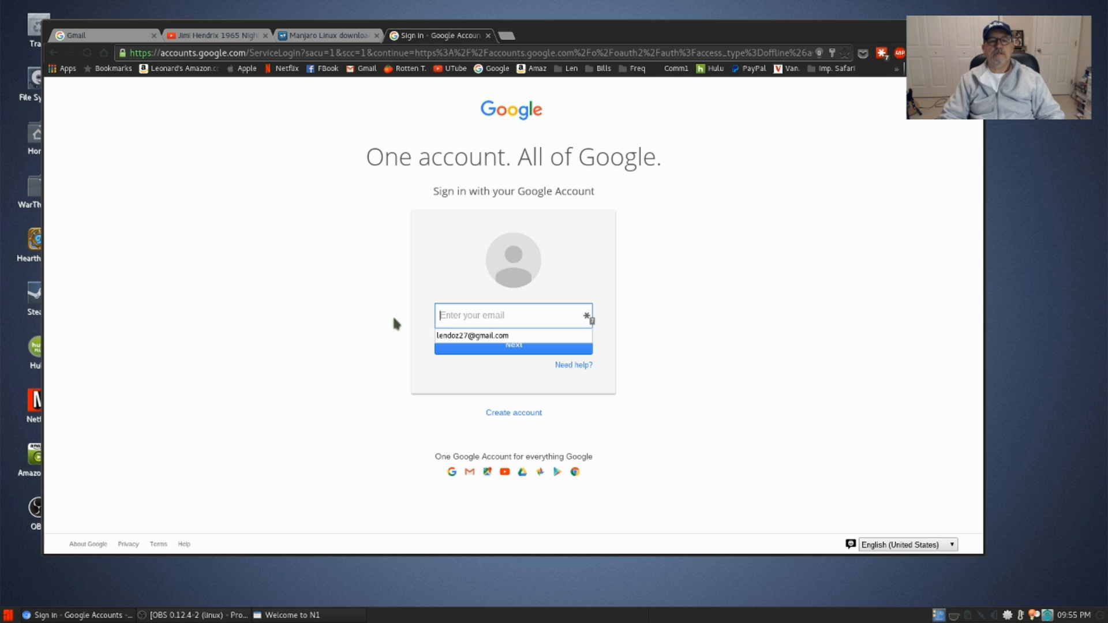
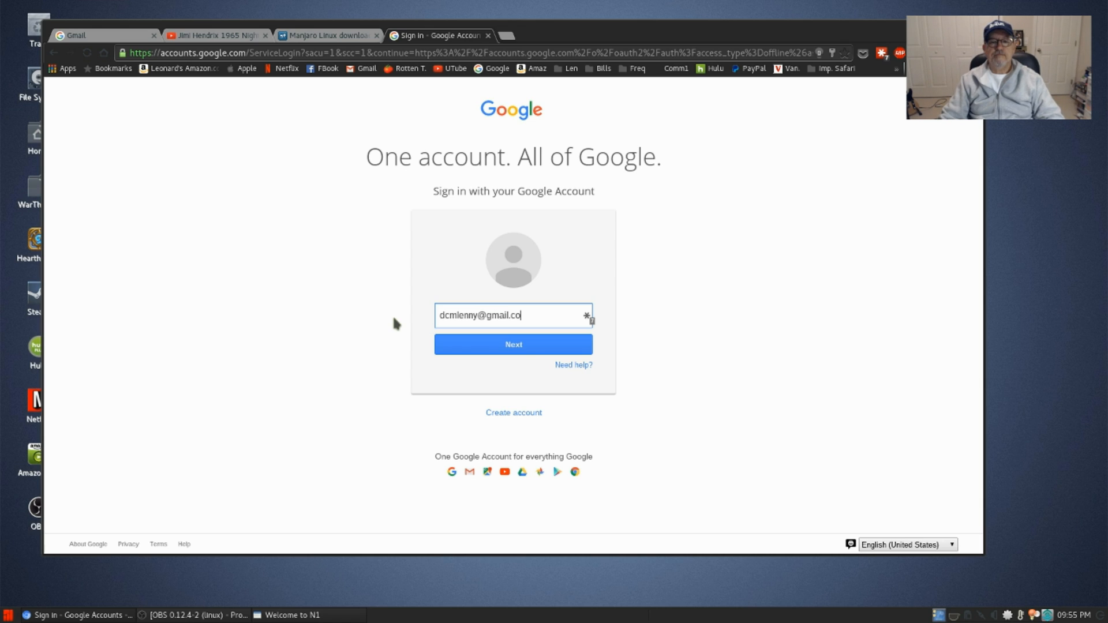
{"action": "left_click", "coordinate": [512, 345]}
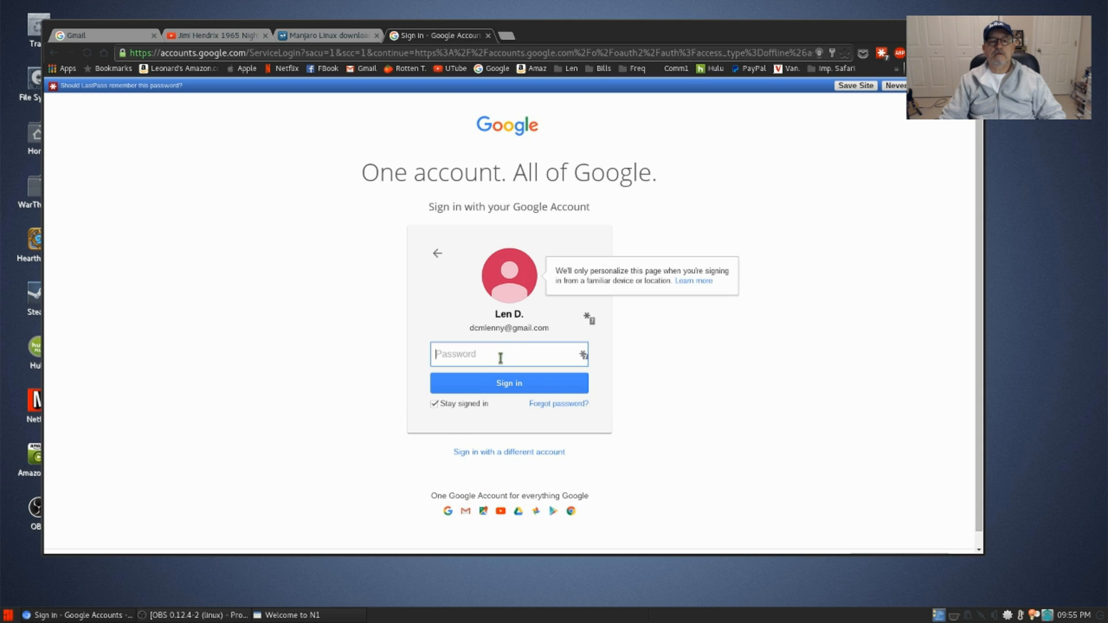
Step: Enter the account password and sign in to reach Nylas Mail's permission request
{"action": "type", "text": "•"}
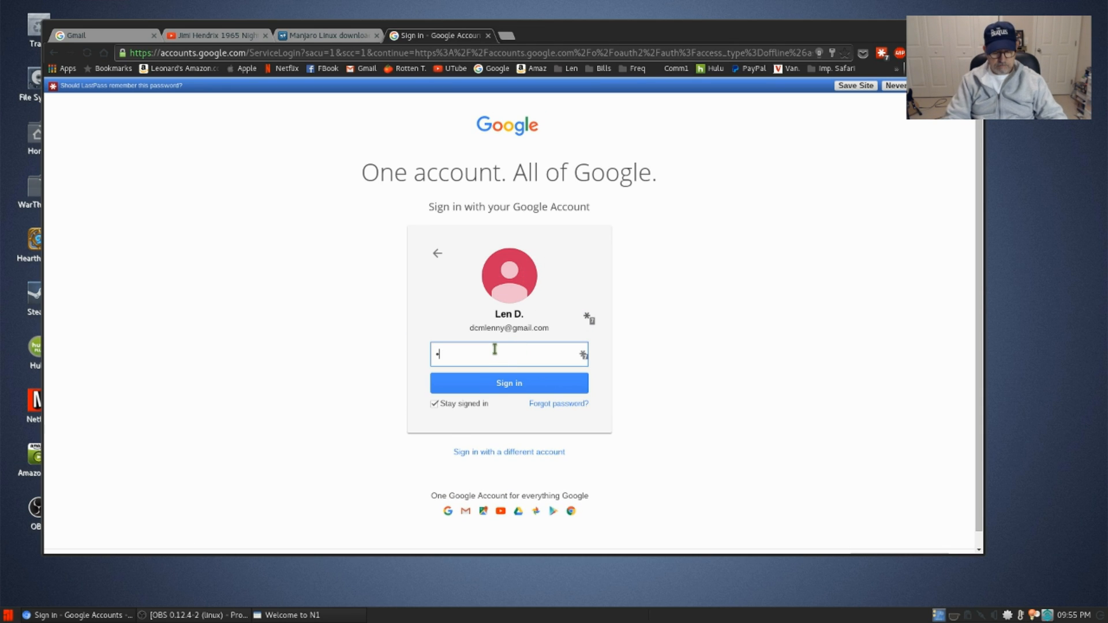
{"action": "type", "text": "password"}
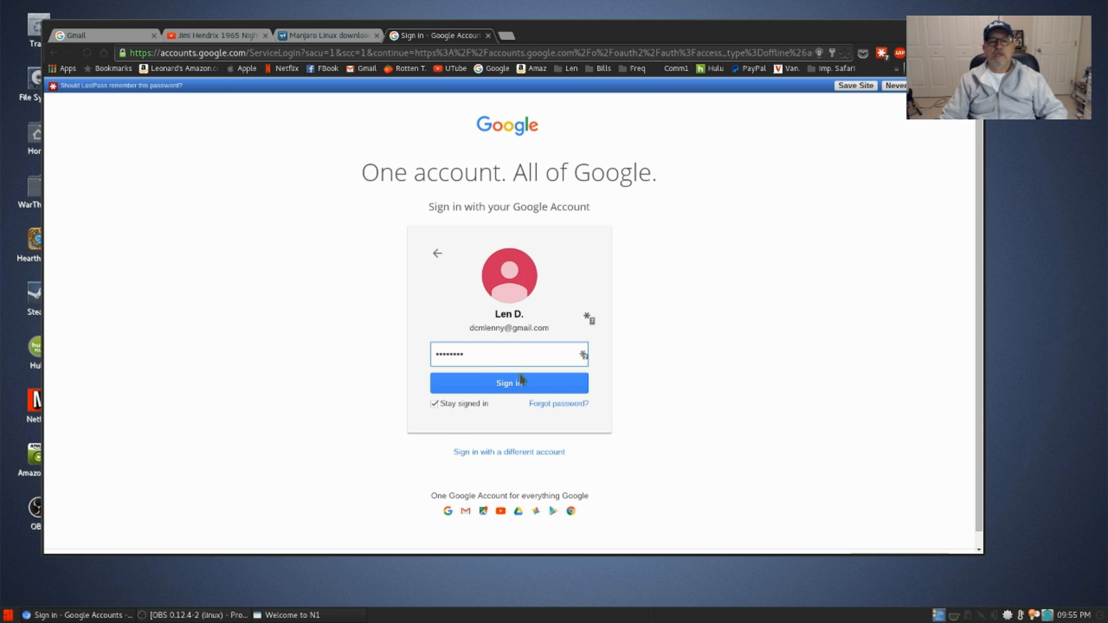
{"action": "left_click", "coordinate": [508, 382]}
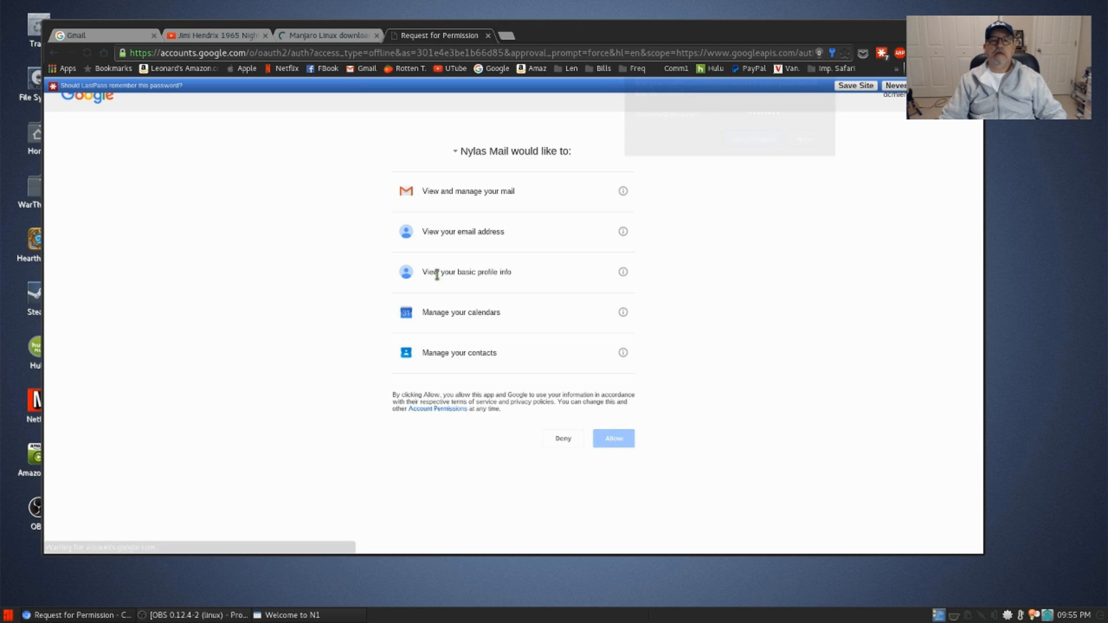
Step: Allow Nylas Mail access to the account and save the login in LastPass
{"action": "left_click", "coordinate": [612, 439]}
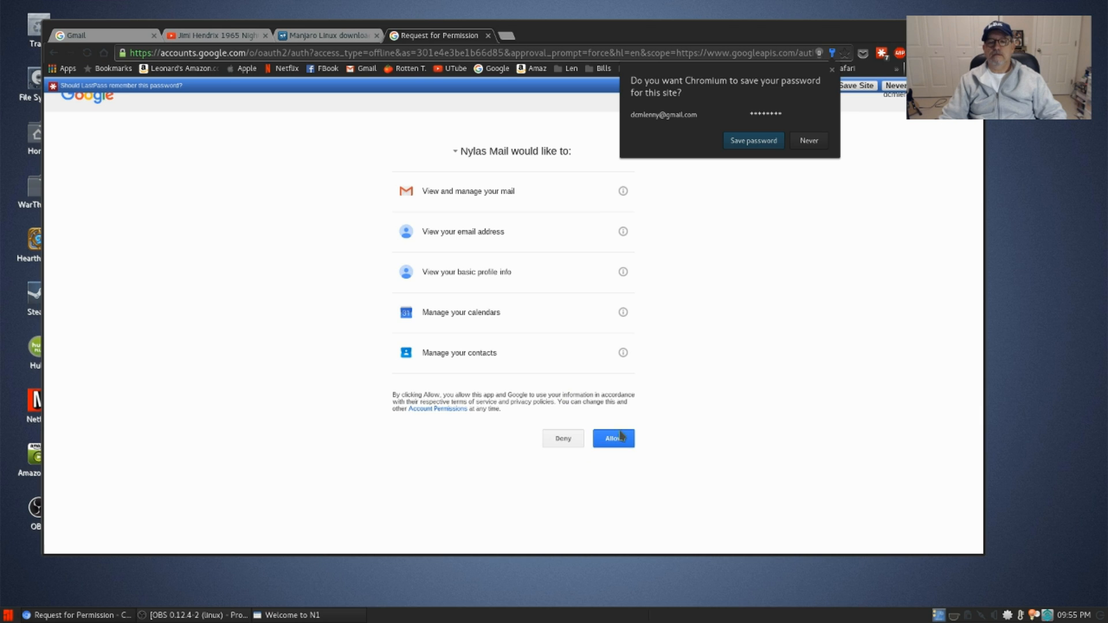
{"action": "left_click", "coordinate": [612, 439]}
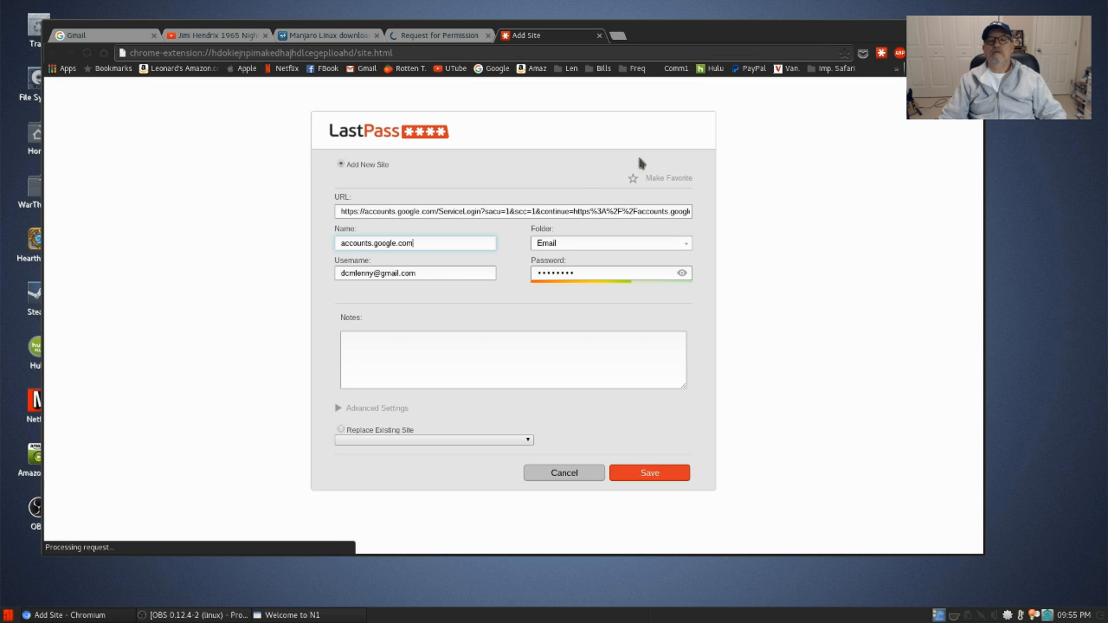
{"action": "left_click", "coordinate": [647, 474]}
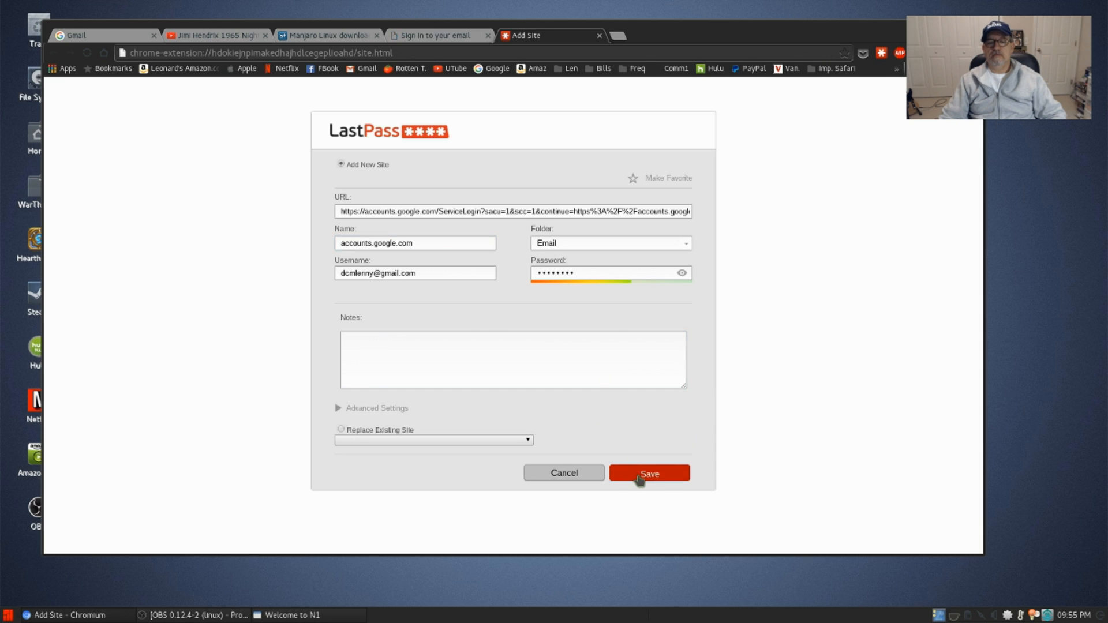
{"action": "left_click", "coordinate": [647, 474]}
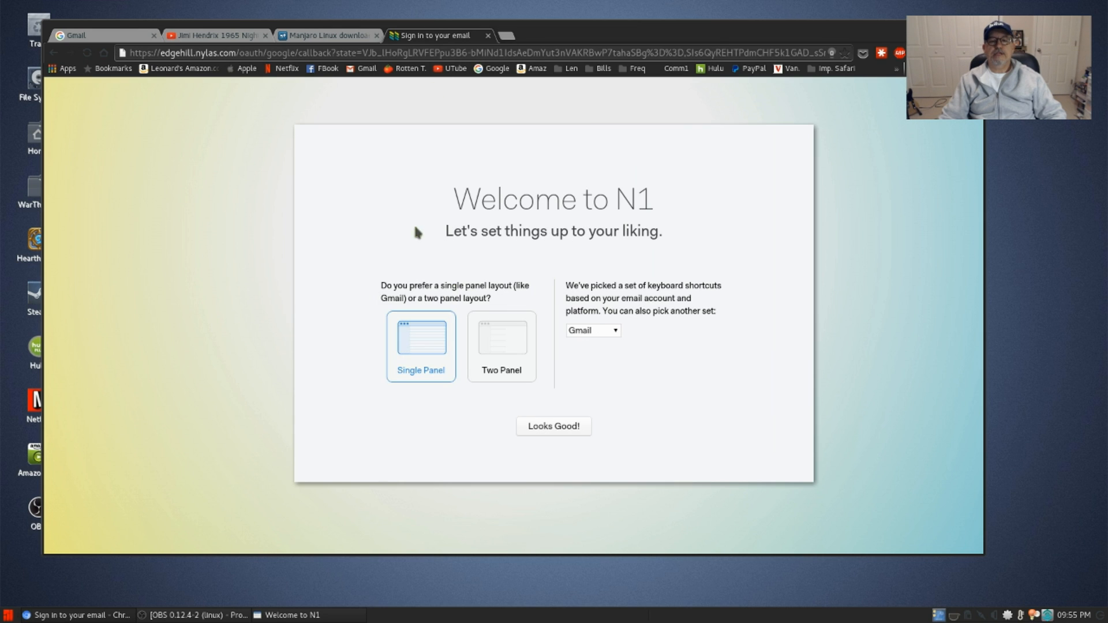
{"action": "mouse_move", "coordinate": [492, 201]}
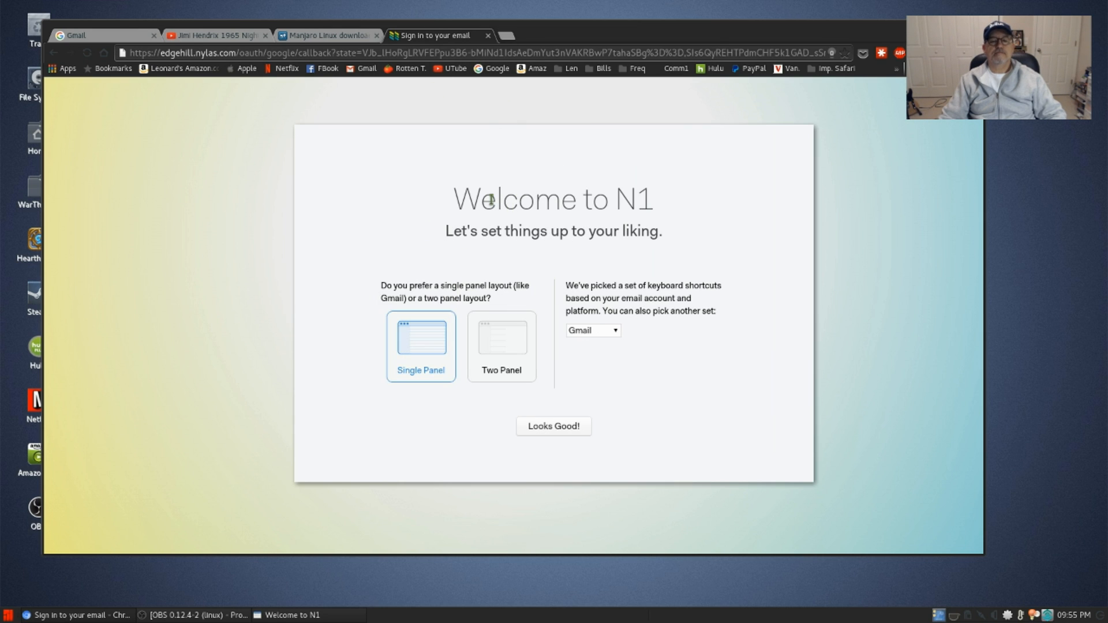
{"action": "mouse_move", "coordinate": [559, 235]}
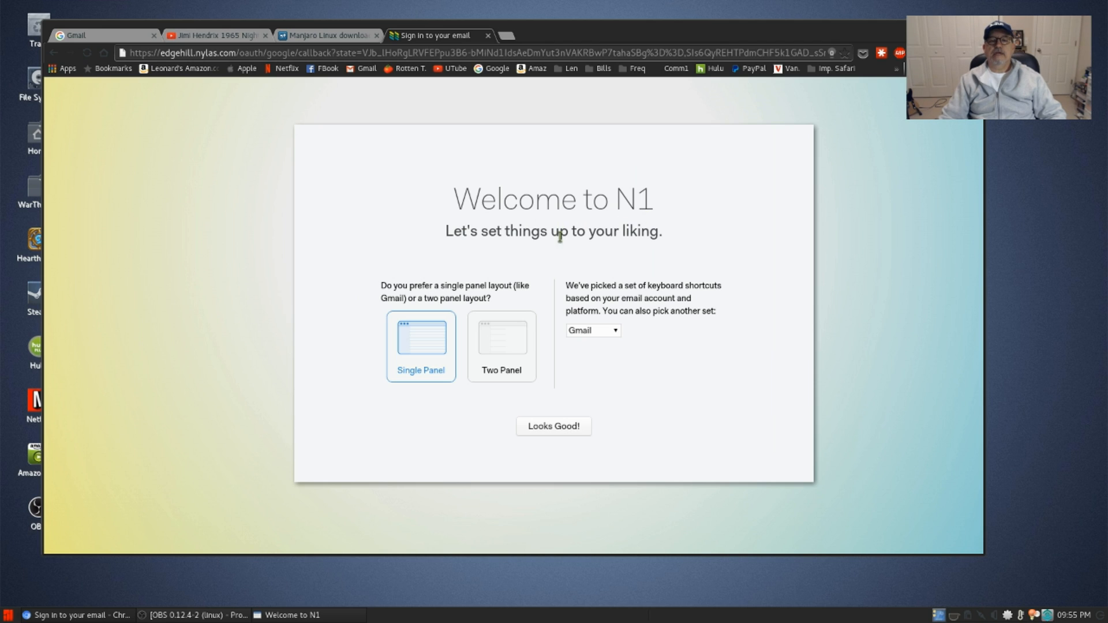
{"action": "mouse_move", "coordinate": [488, 297]}
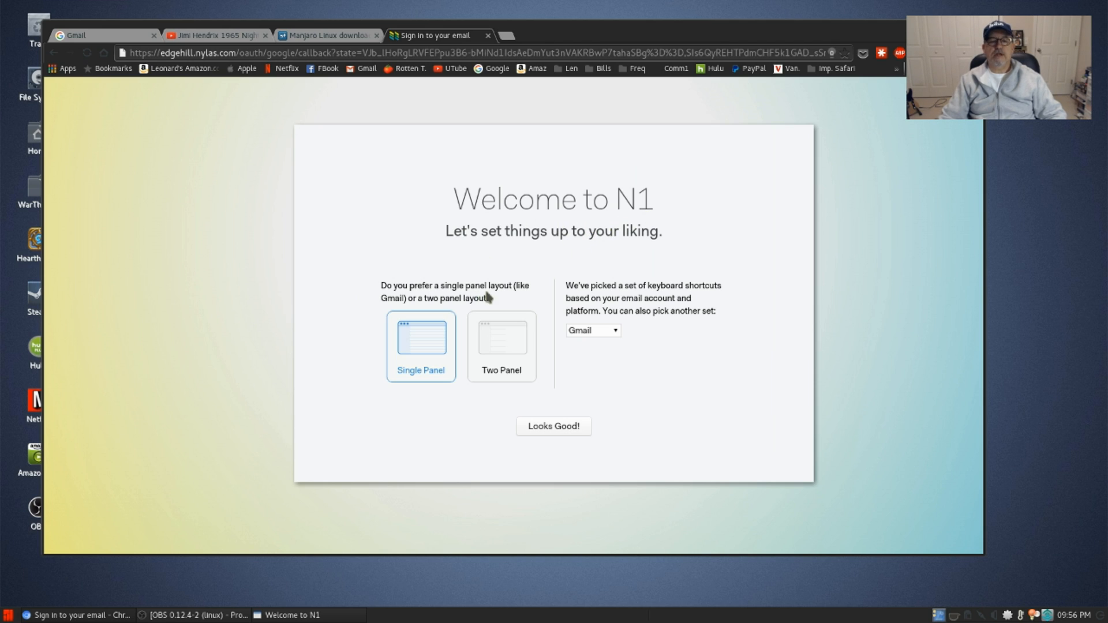
Step: Choose the Two Panel layout with Gmail shortcuts and confirm with Looks Good!
{"action": "left_click", "coordinate": [501, 336]}
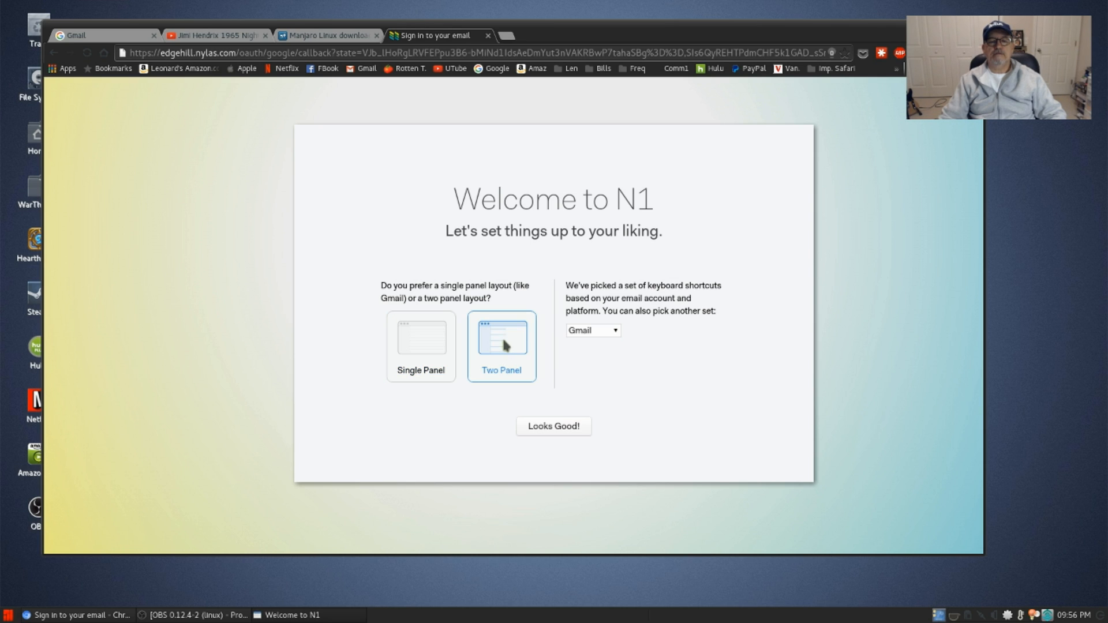
{"action": "mouse_move", "coordinate": [595, 338]}
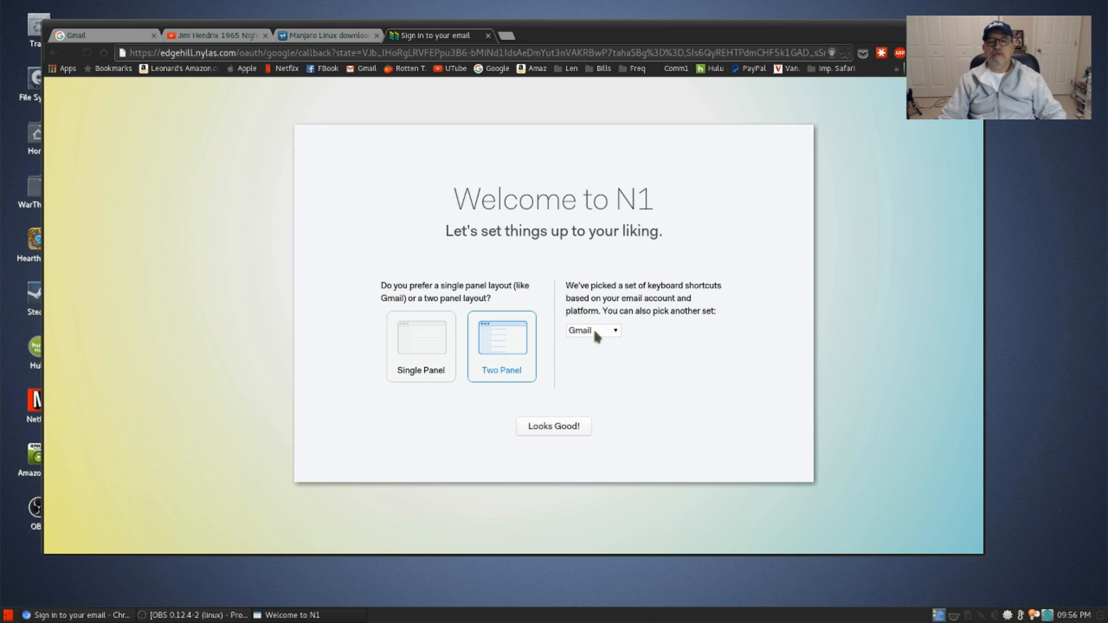
{"action": "left_click", "coordinate": [553, 426]}
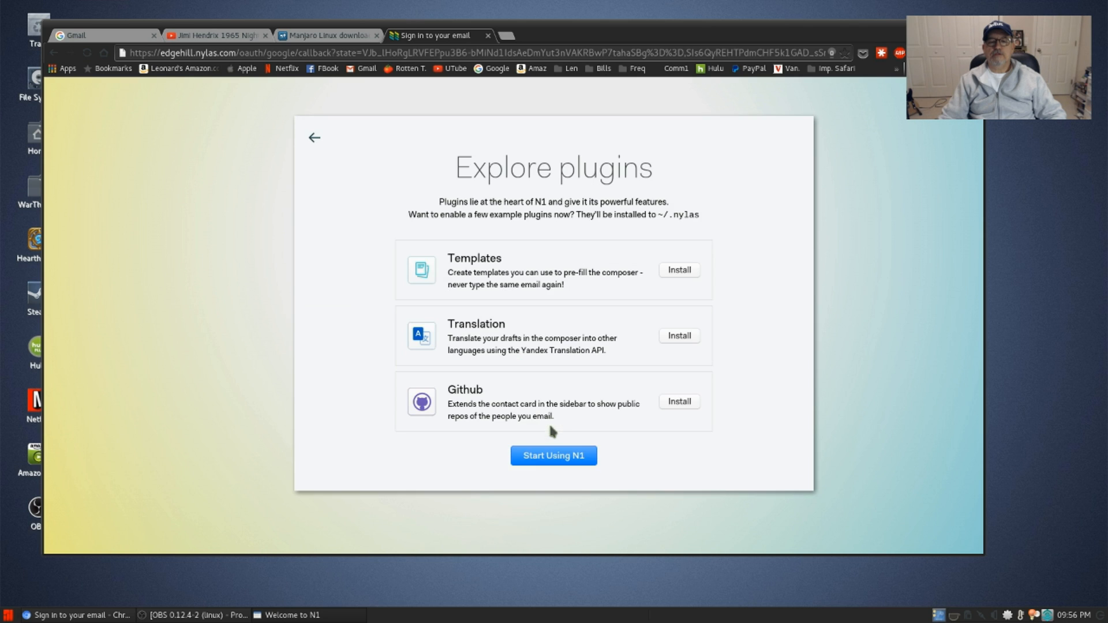
{"action": "mouse_move", "coordinate": [505, 343]}
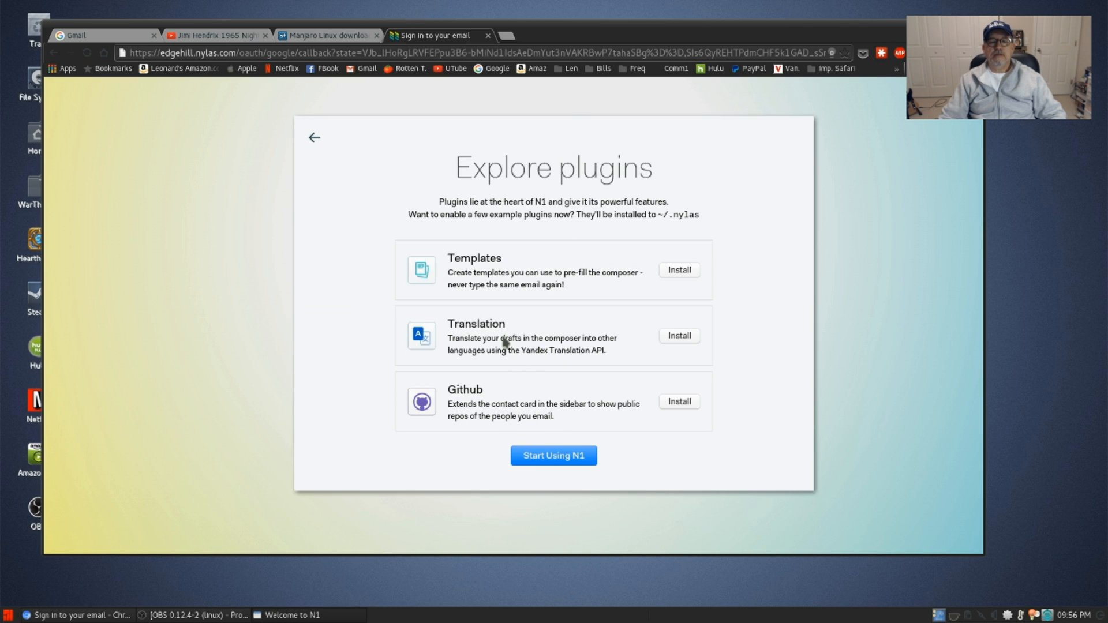
{"action": "mouse_move", "coordinate": [559, 219]}
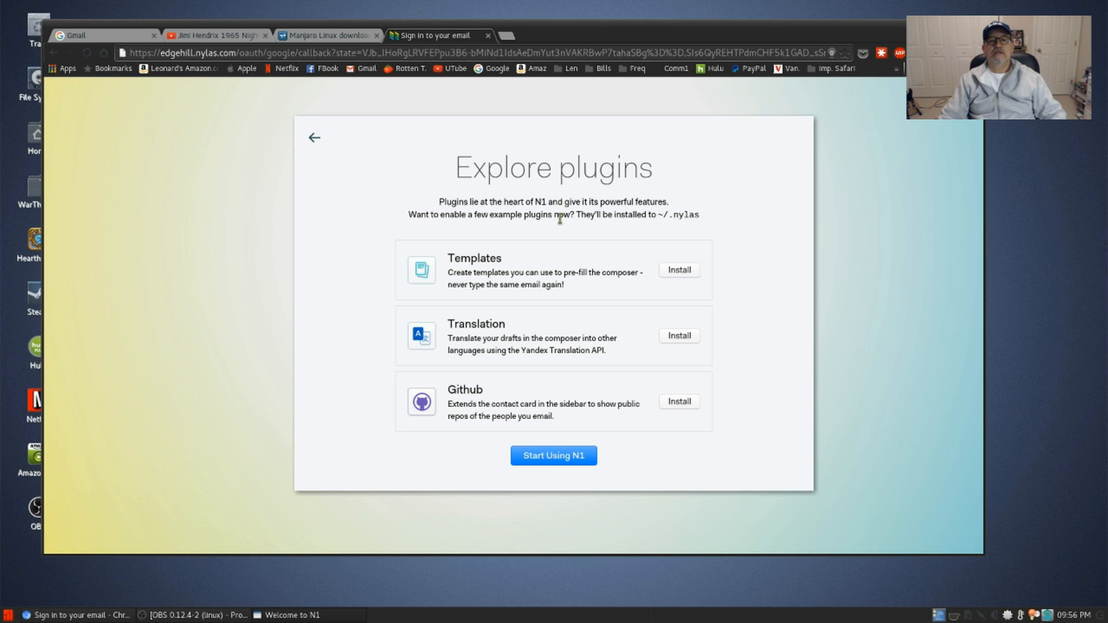
{"action": "mouse_move", "coordinate": [572, 287]}
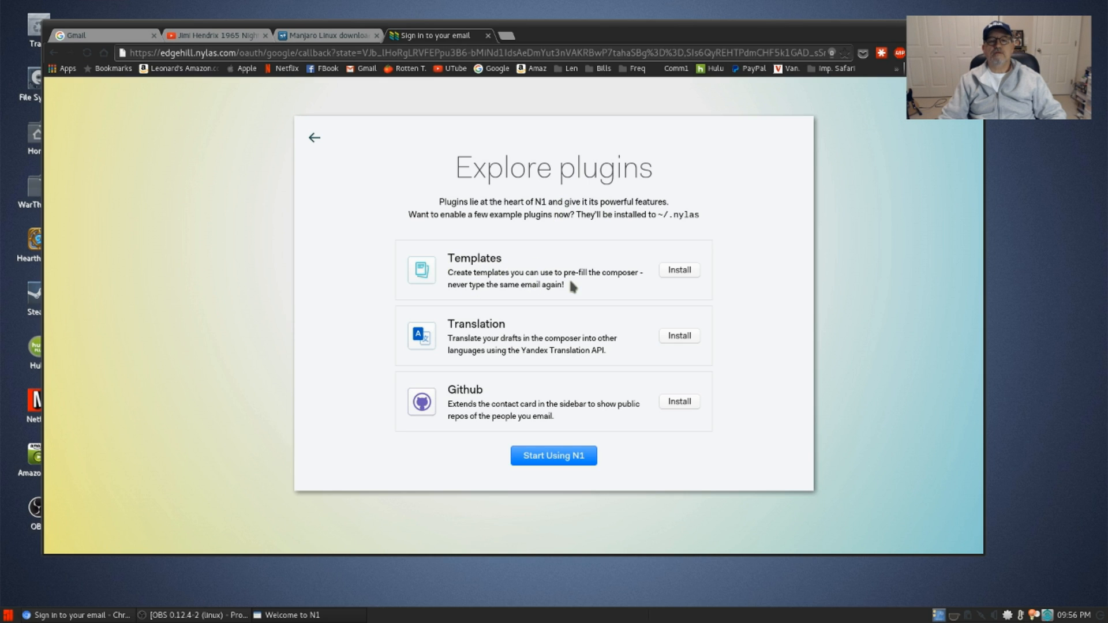
{"action": "mouse_move", "coordinate": [520, 290]}
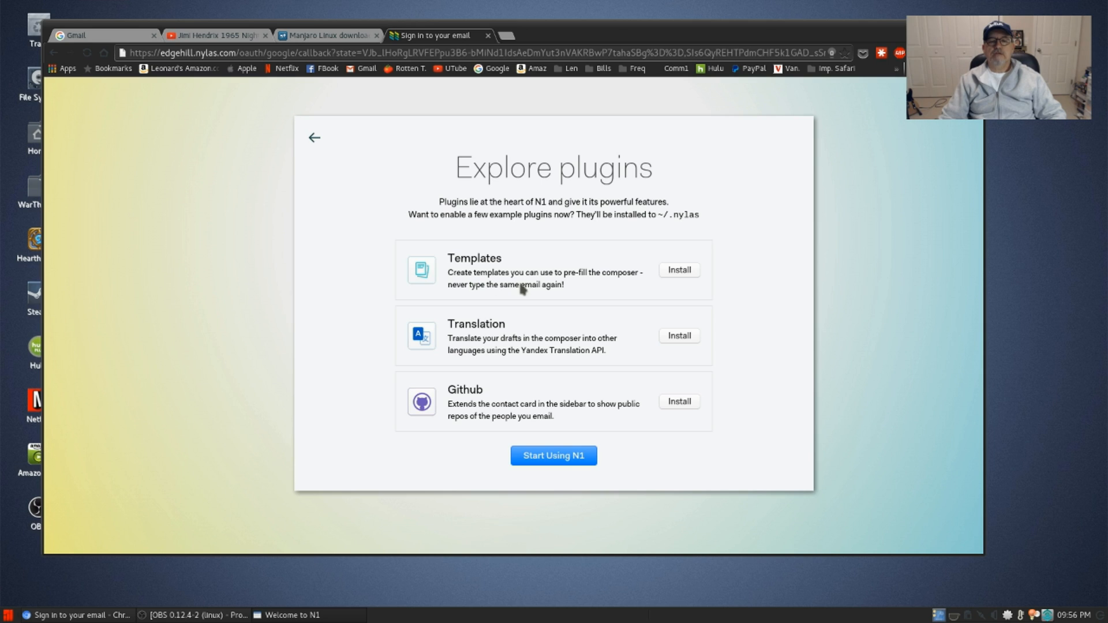
{"action": "mouse_move", "coordinate": [610, 289]}
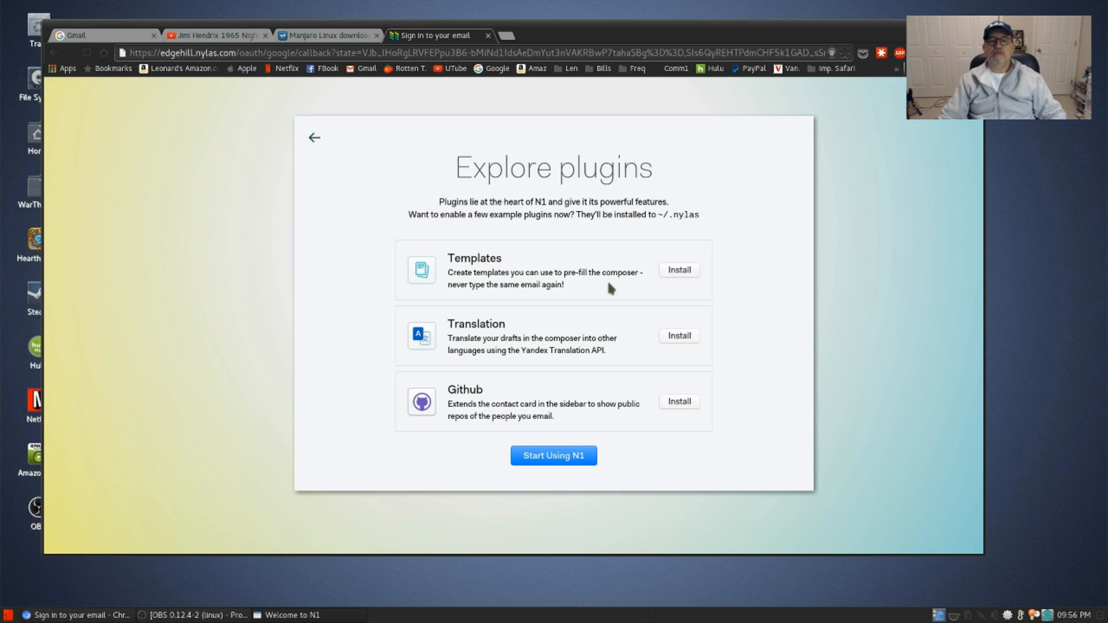
{"action": "mouse_move", "coordinate": [513, 344]}
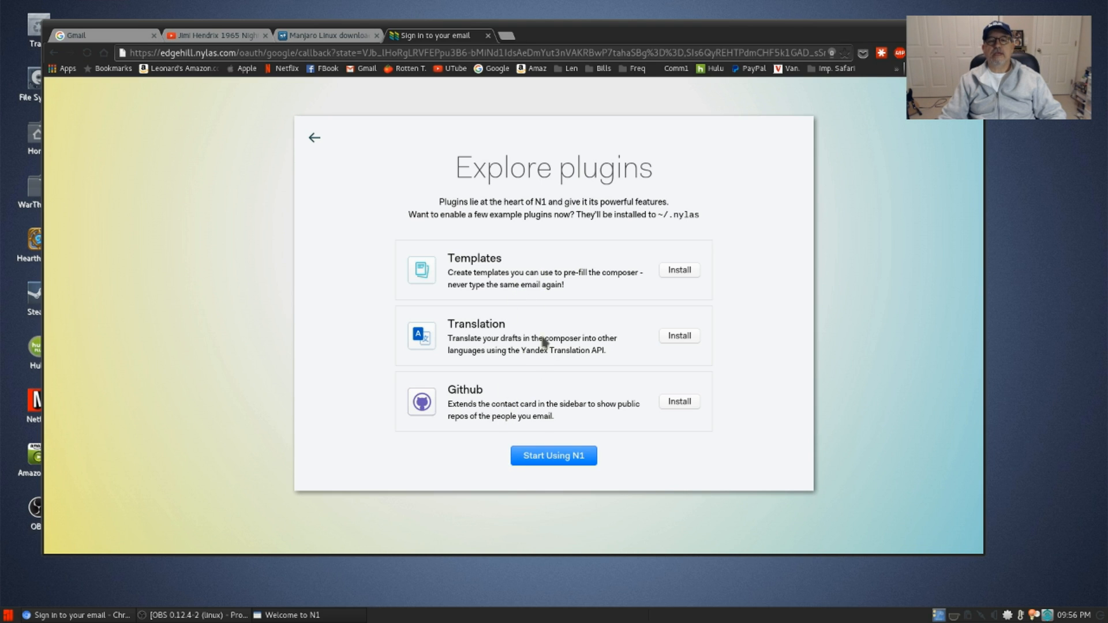
{"action": "mouse_move", "coordinate": [514, 305]}
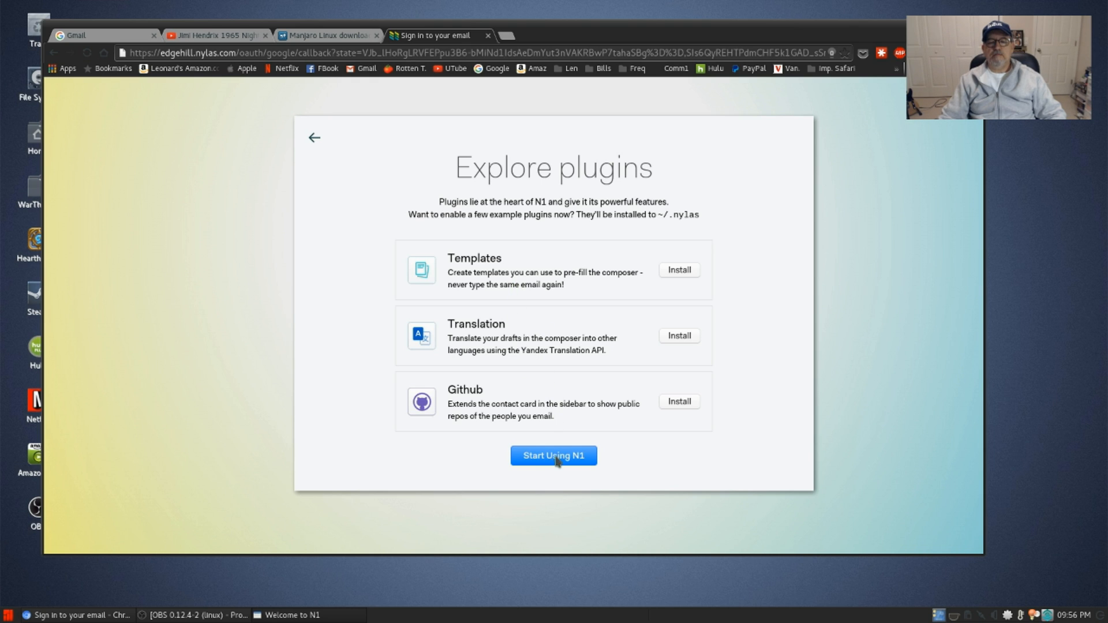
Step: Start Using N1 without installing any example plugins
{"action": "left_click", "coordinate": [553, 455]}
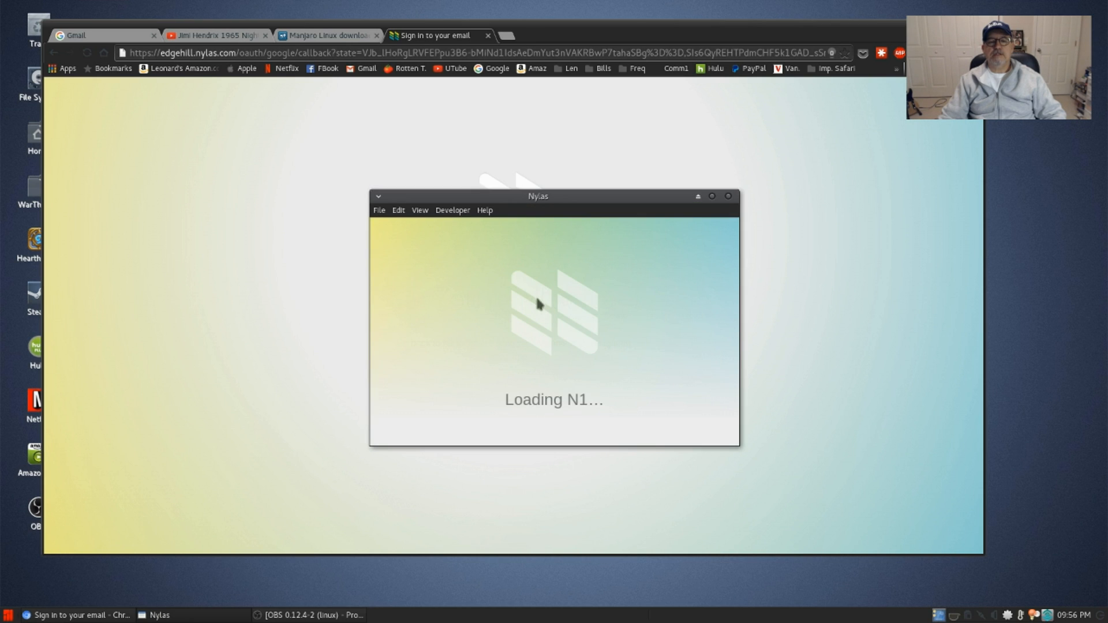
{"action": "mouse_move", "coordinate": [539, 303]}
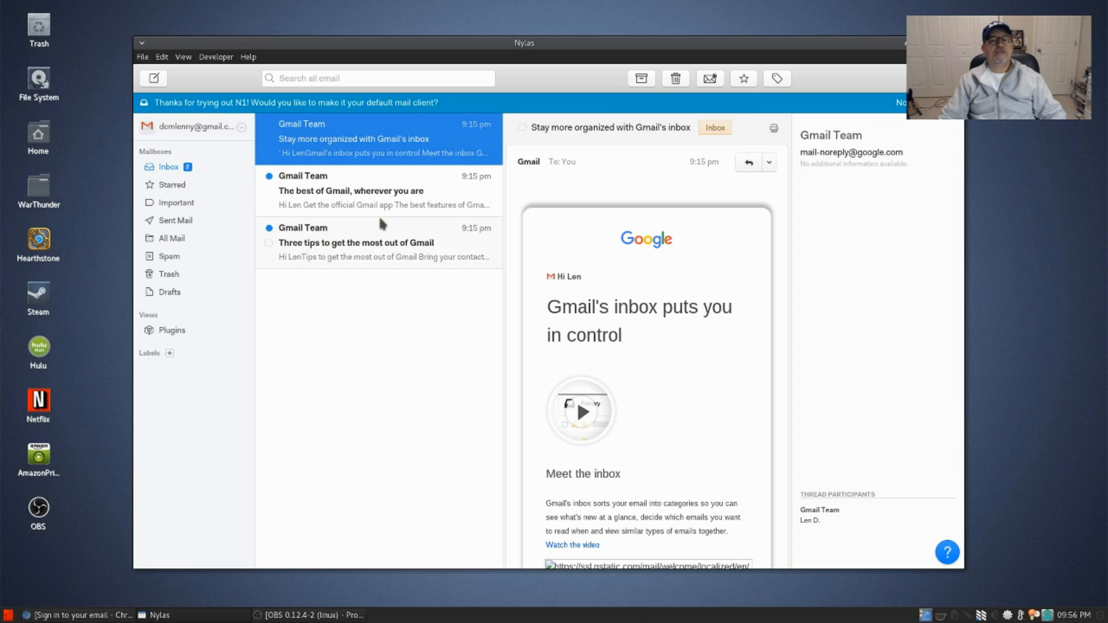
Step: Read the three Gmail Team welcome messages in turn, including 'The best of Gmail' and 'Three tips'
{"action": "left_click", "coordinate": [353, 138]}
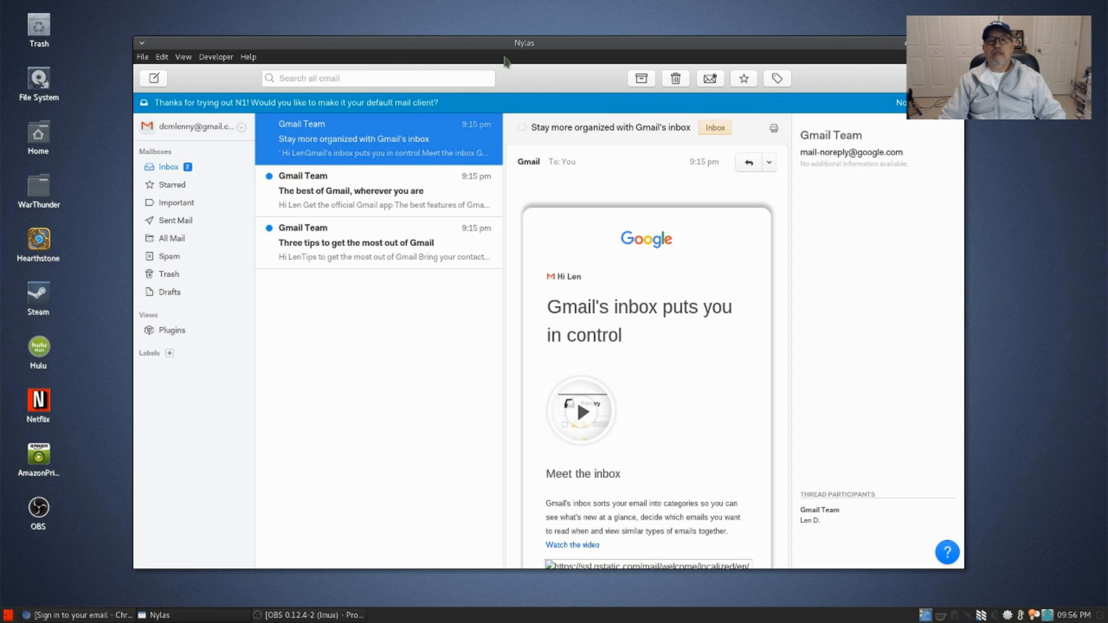
{"action": "mouse_move", "coordinate": [541, 90]}
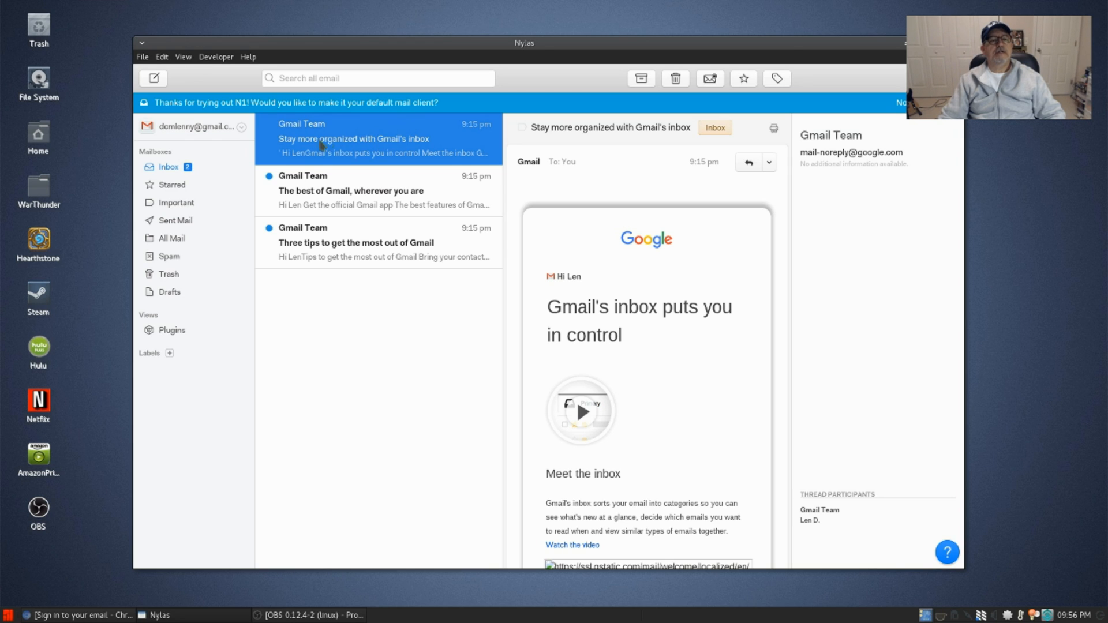
{"action": "mouse_move", "coordinate": [426, 187]}
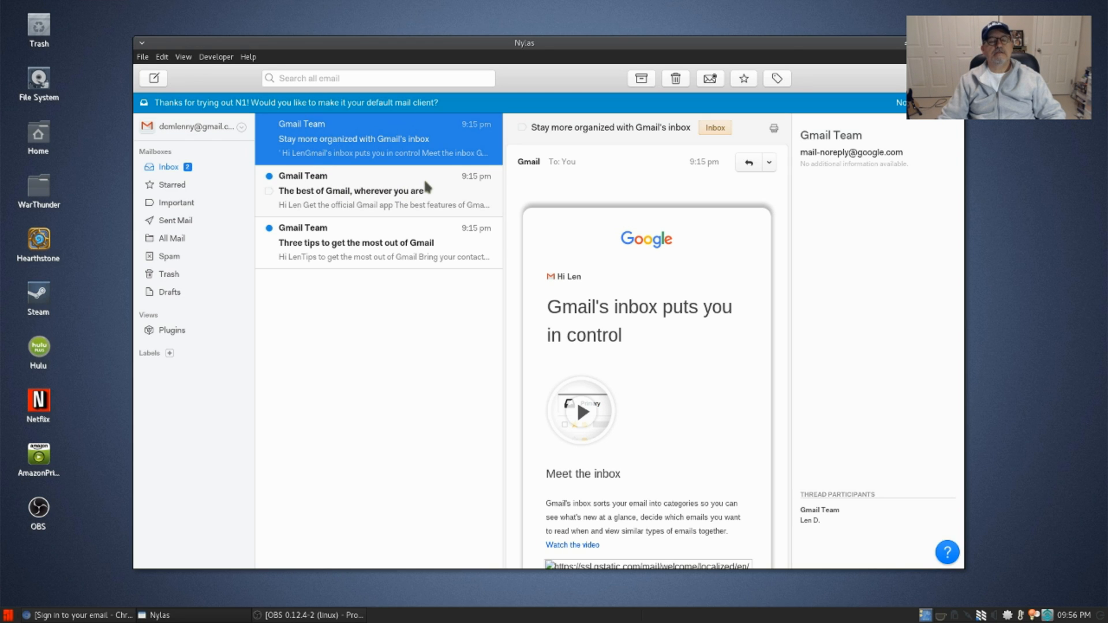
{"action": "left_click", "coordinate": [354, 190]}
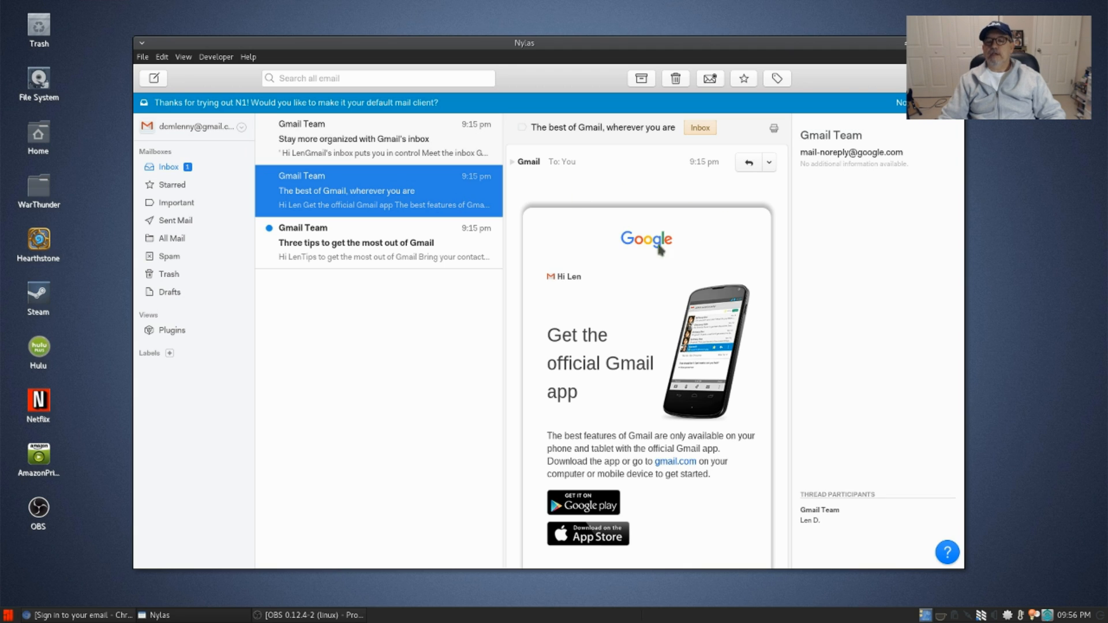
{"action": "left_click", "coordinate": [355, 243]}
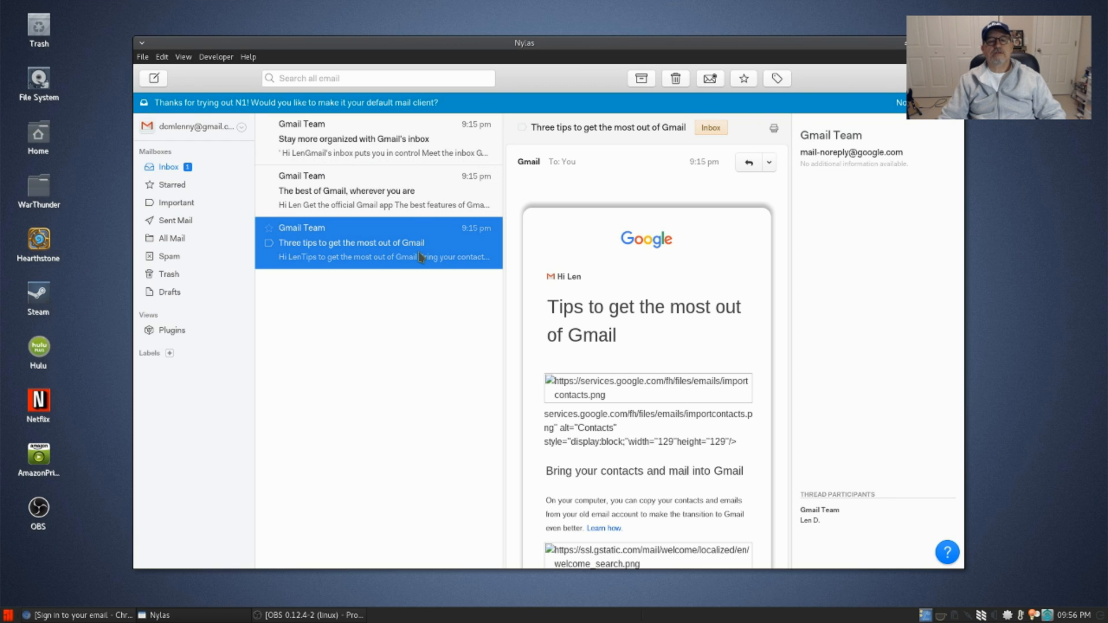
Step: Revisit the first welcome, official Gmail app, and three tips messages again
{"action": "left_click", "coordinate": [353, 138]}
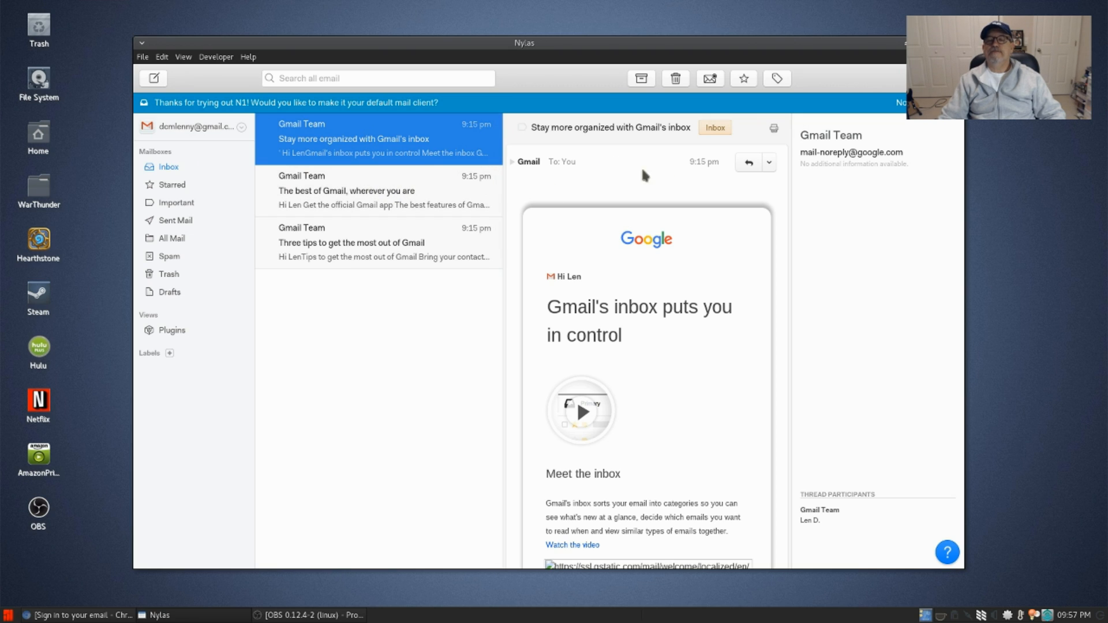
{"action": "mouse_move", "coordinate": [382, 198]}
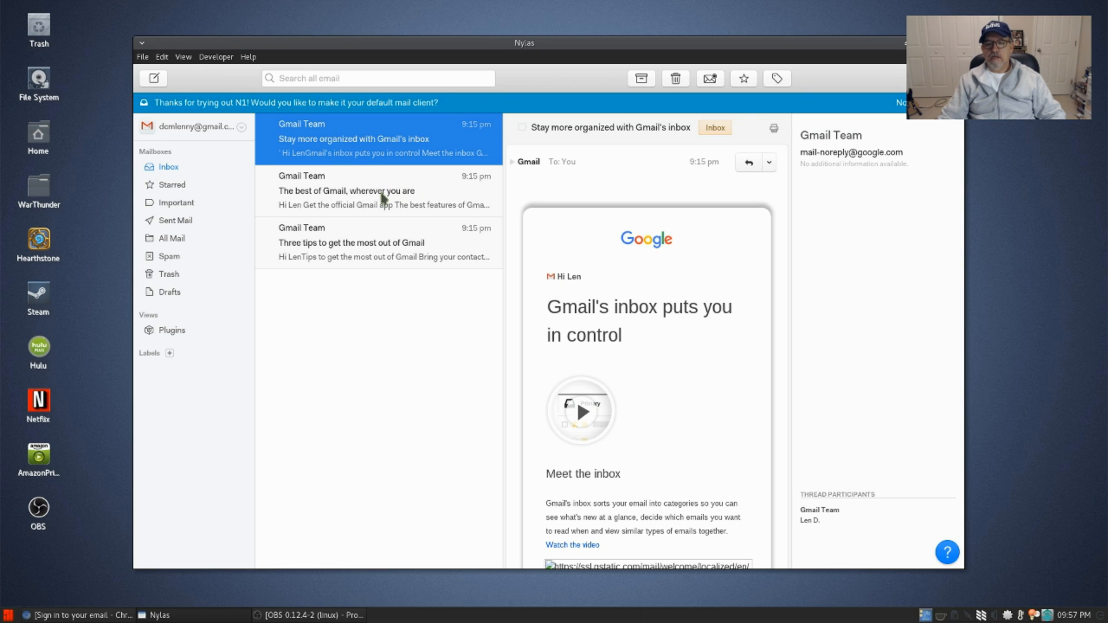
{"action": "mouse_move", "coordinate": [360, 196]}
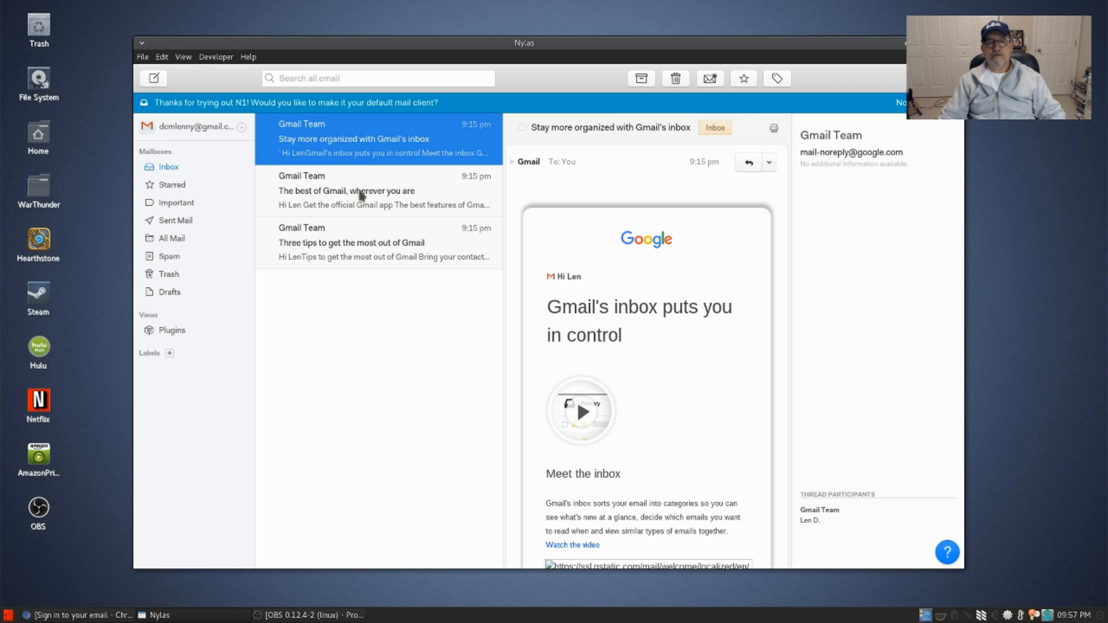
{"action": "mouse_move", "coordinate": [354, 188]}
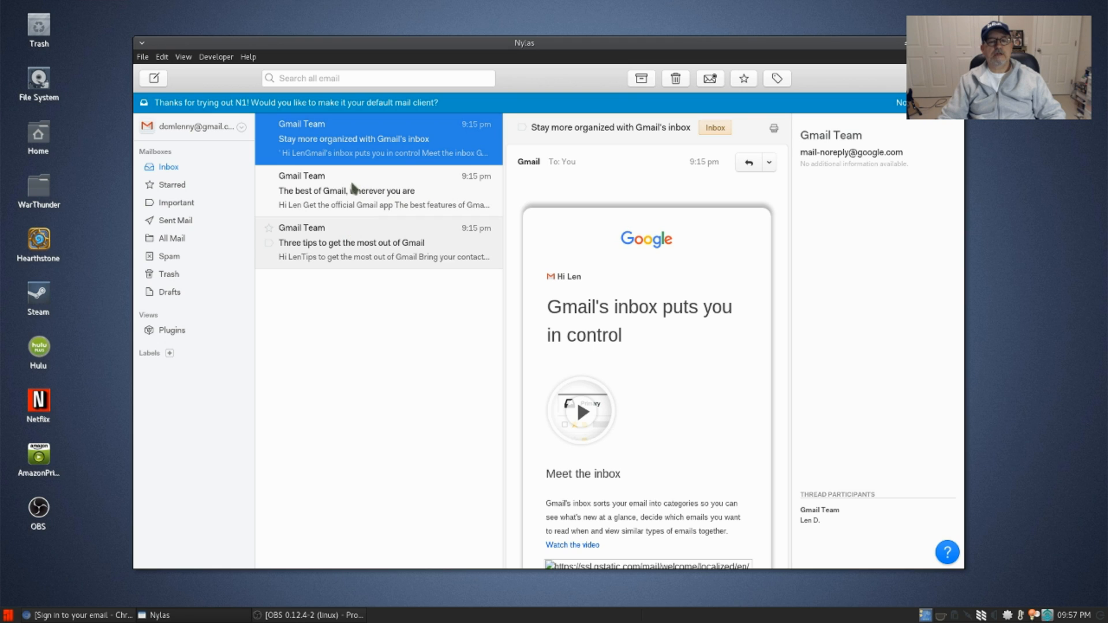
{"action": "left_click", "coordinate": [347, 190]}
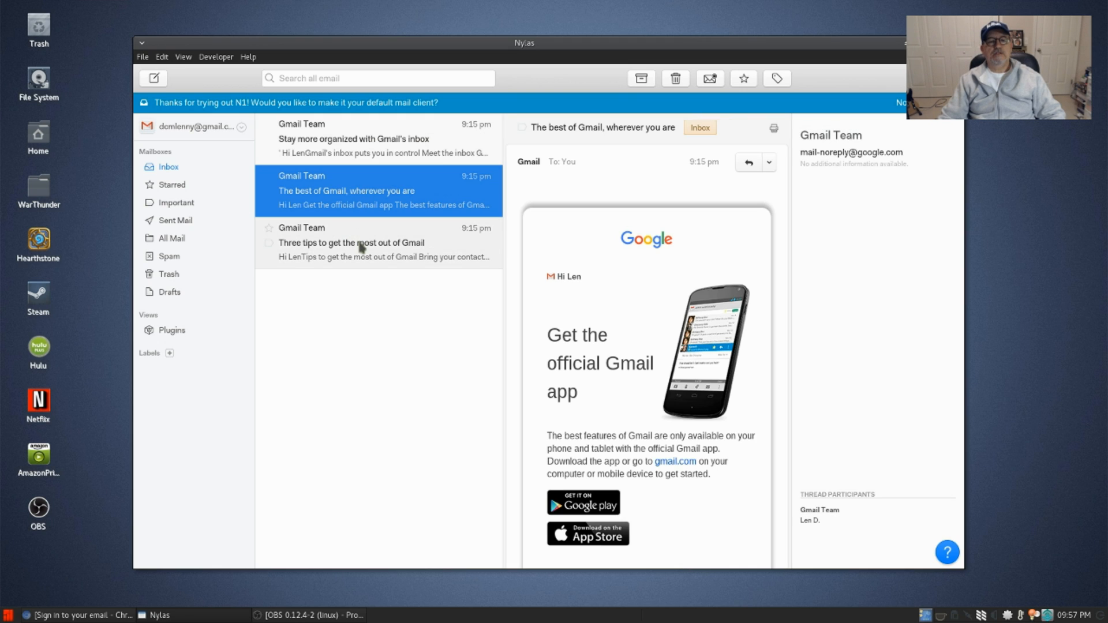
{"action": "left_click", "coordinate": [351, 242]}
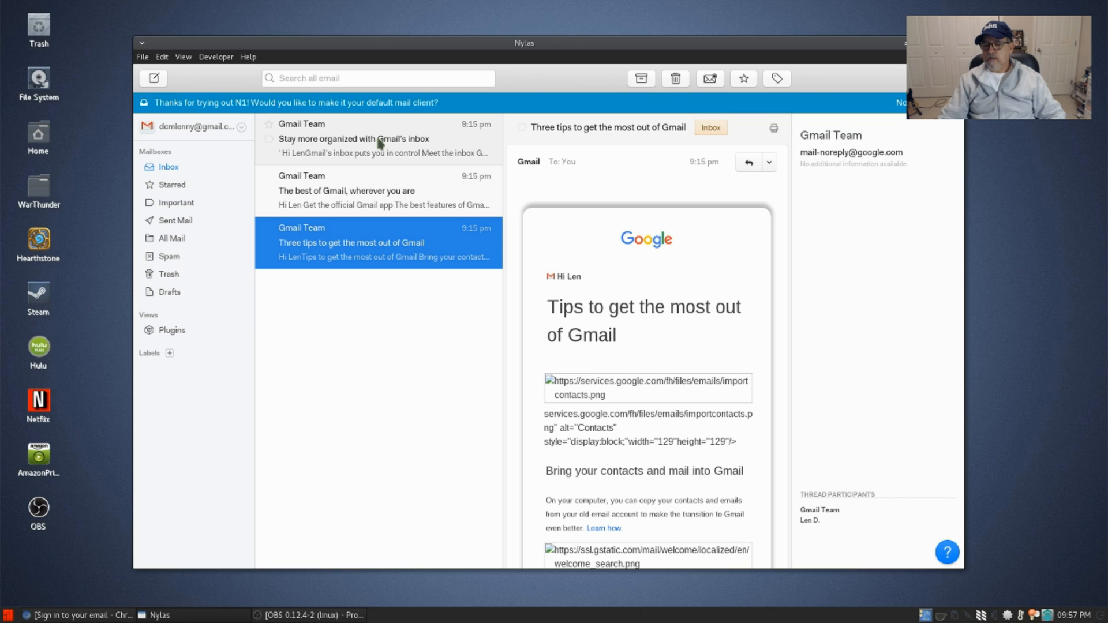
{"action": "mouse_move", "coordinate": [374, 149]}
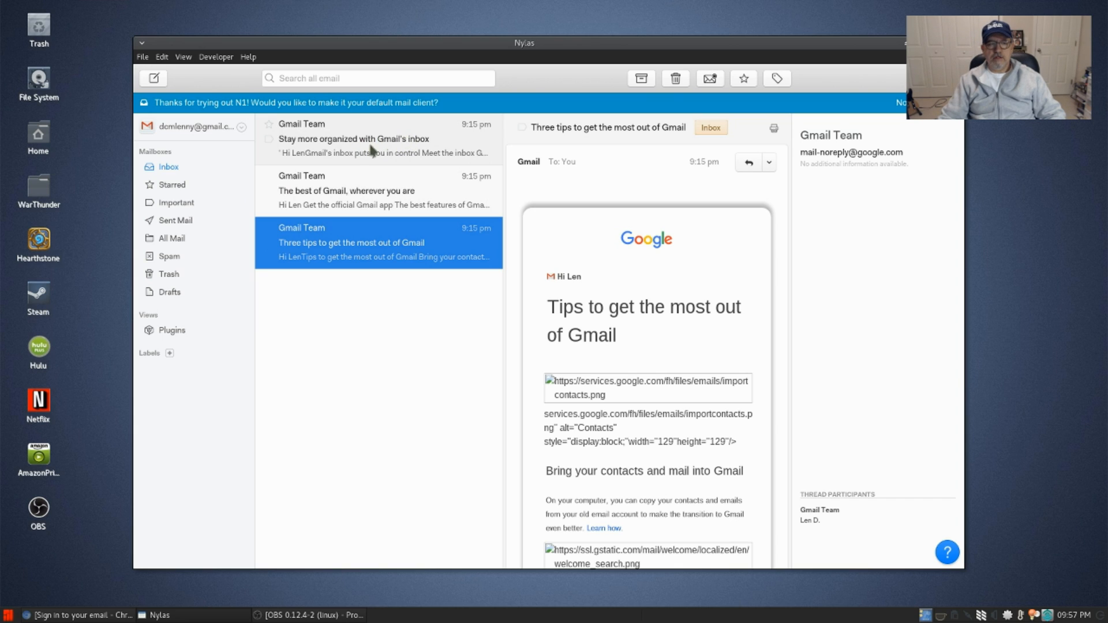
{"action": "mouse_move", "coordinate": [371, 146]}
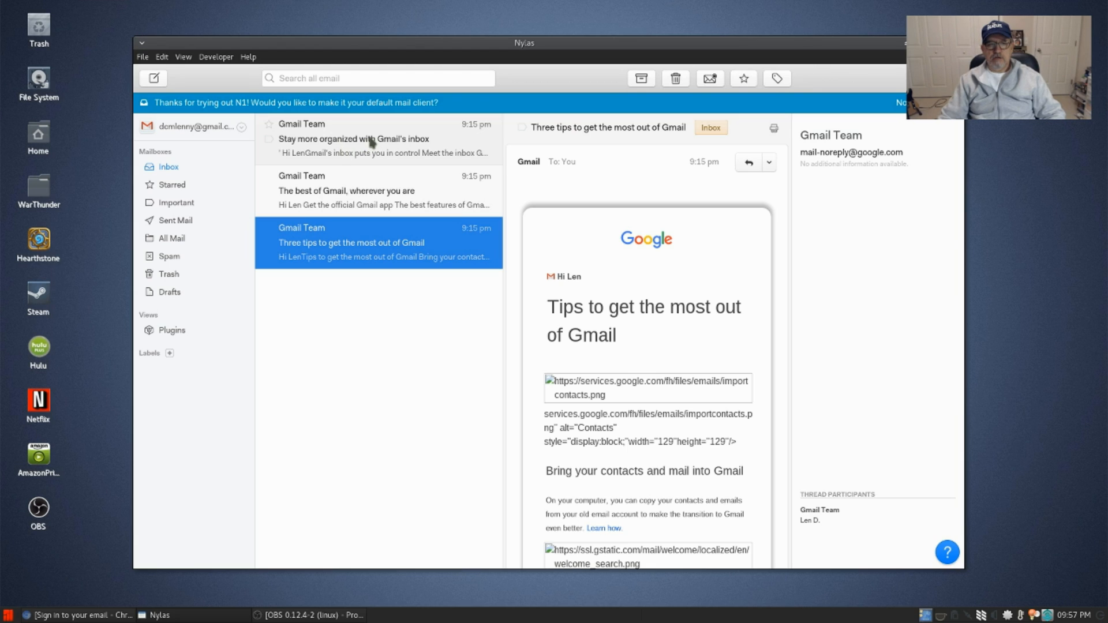
{"action": "mouse_move", "coordinate": [391, 143]}
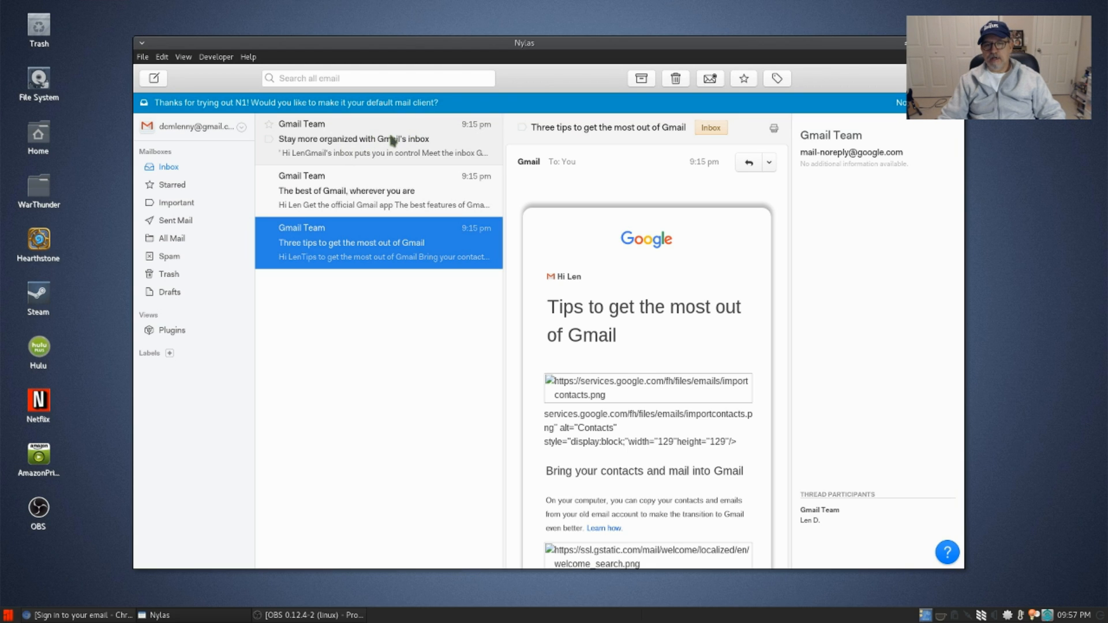
{"action": "mouse_move", "coordinate": [403, 158]}
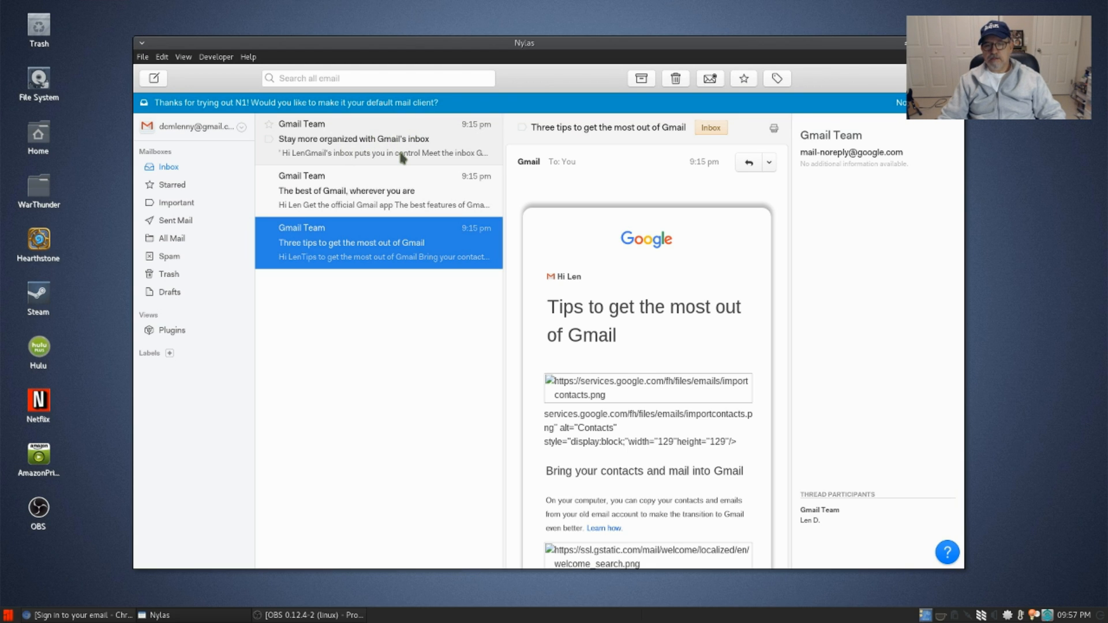
{"action": "mouse_move", "coordinate": [496, 157]}
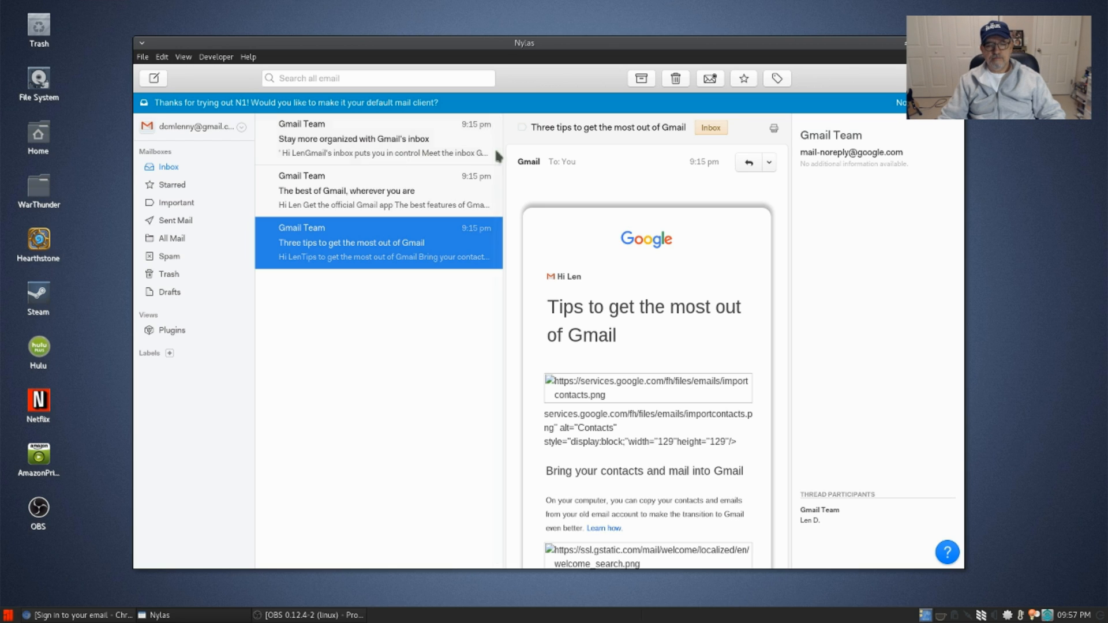
{"action": "mouse_move", "coordinate": [424, 137]}
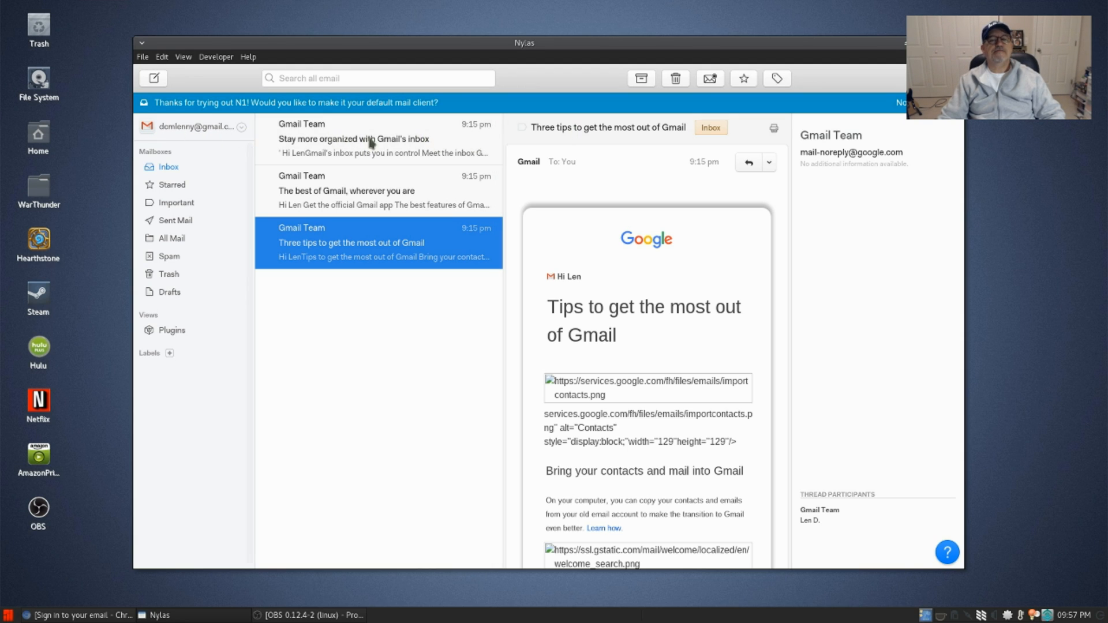
{"action": "mouse_move", "coordinate": [586, 124]}
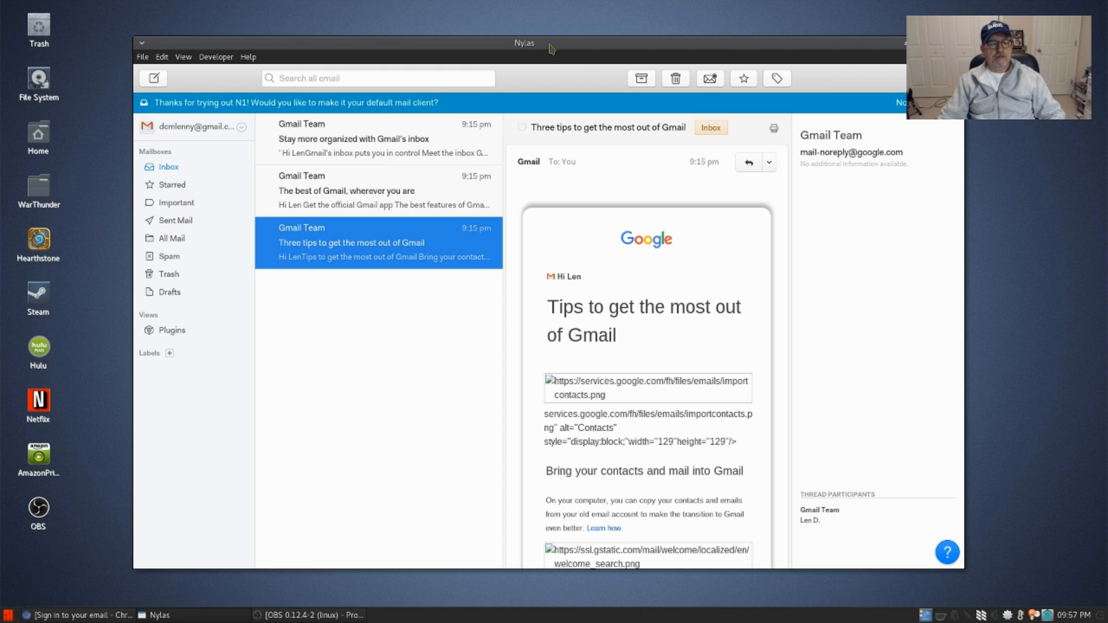
{"action": "mouse_move", "coordinate": [557, 52]}
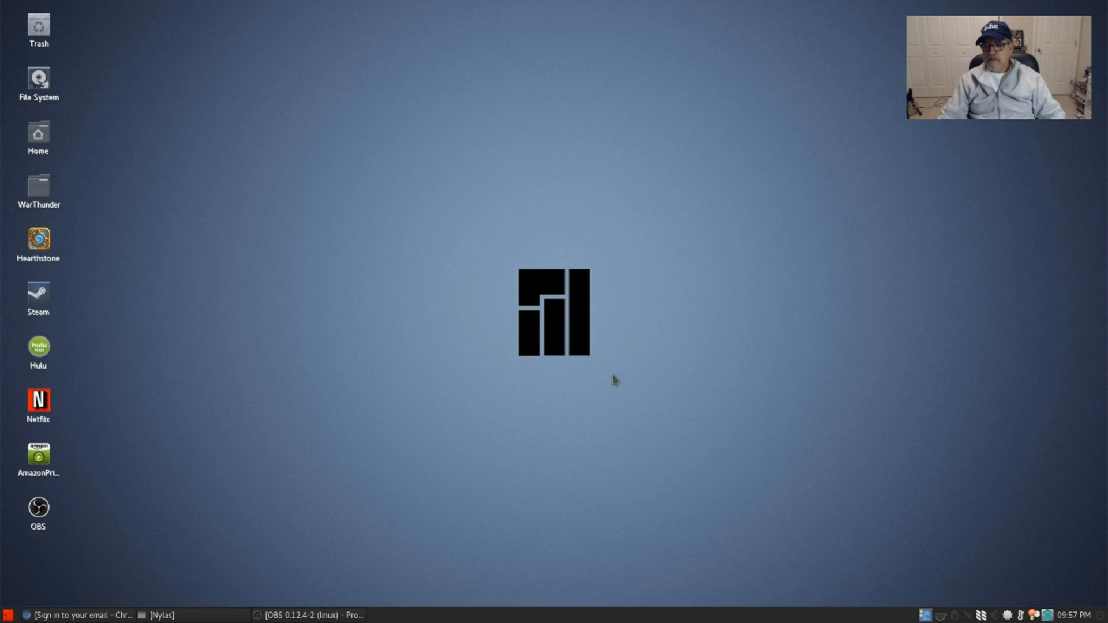
{"action": "mouse_move", "coordinate": [556, 445]}
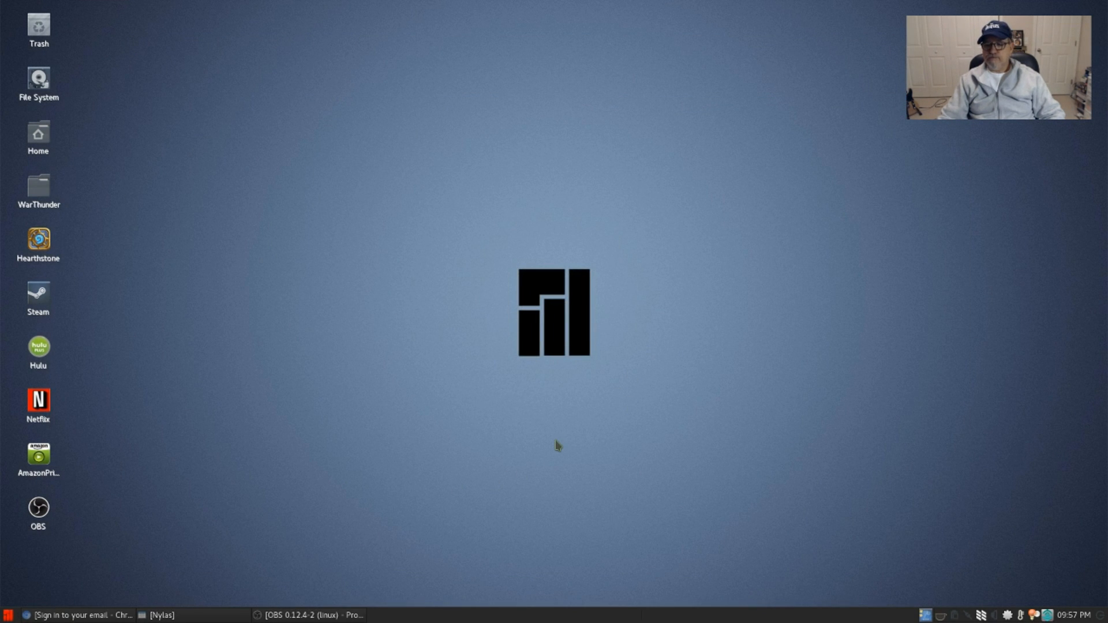